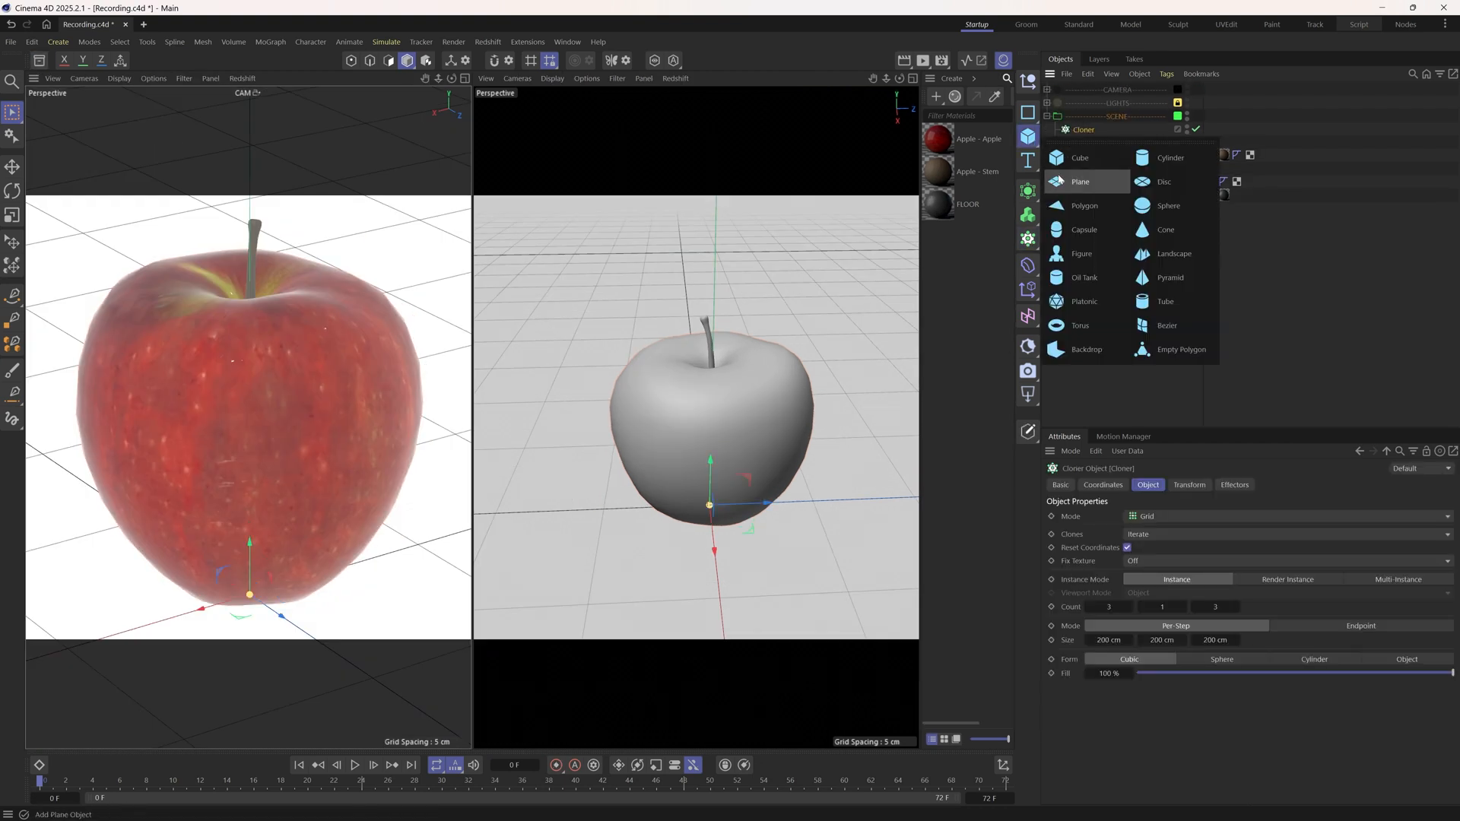
# Clone a Plane across the Apple Subdivision surface and orient the planes to +Z so they lie flat.
pyautogui.click(1080, 181)
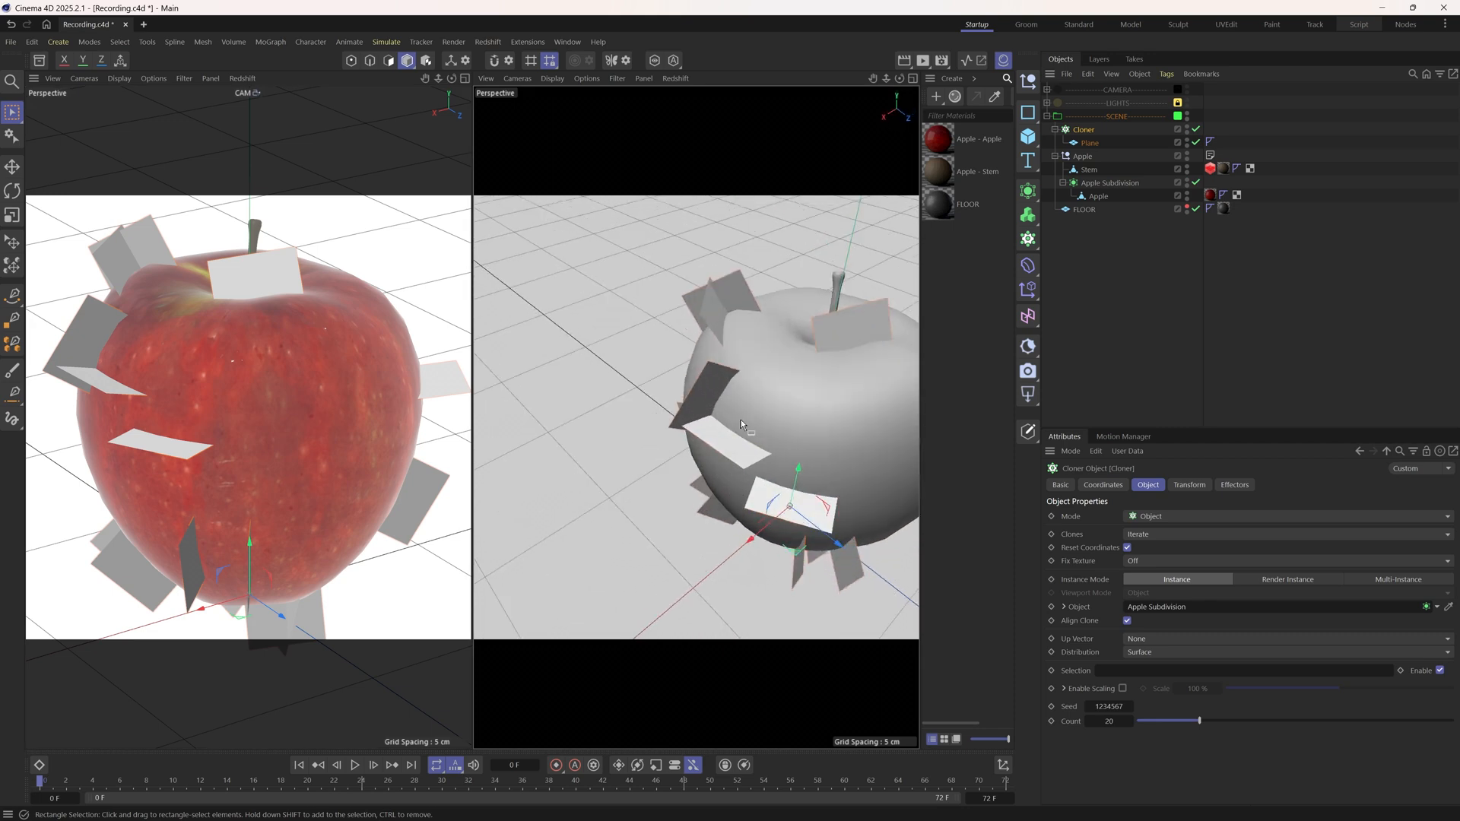
pyautogui.click(1089, 143)
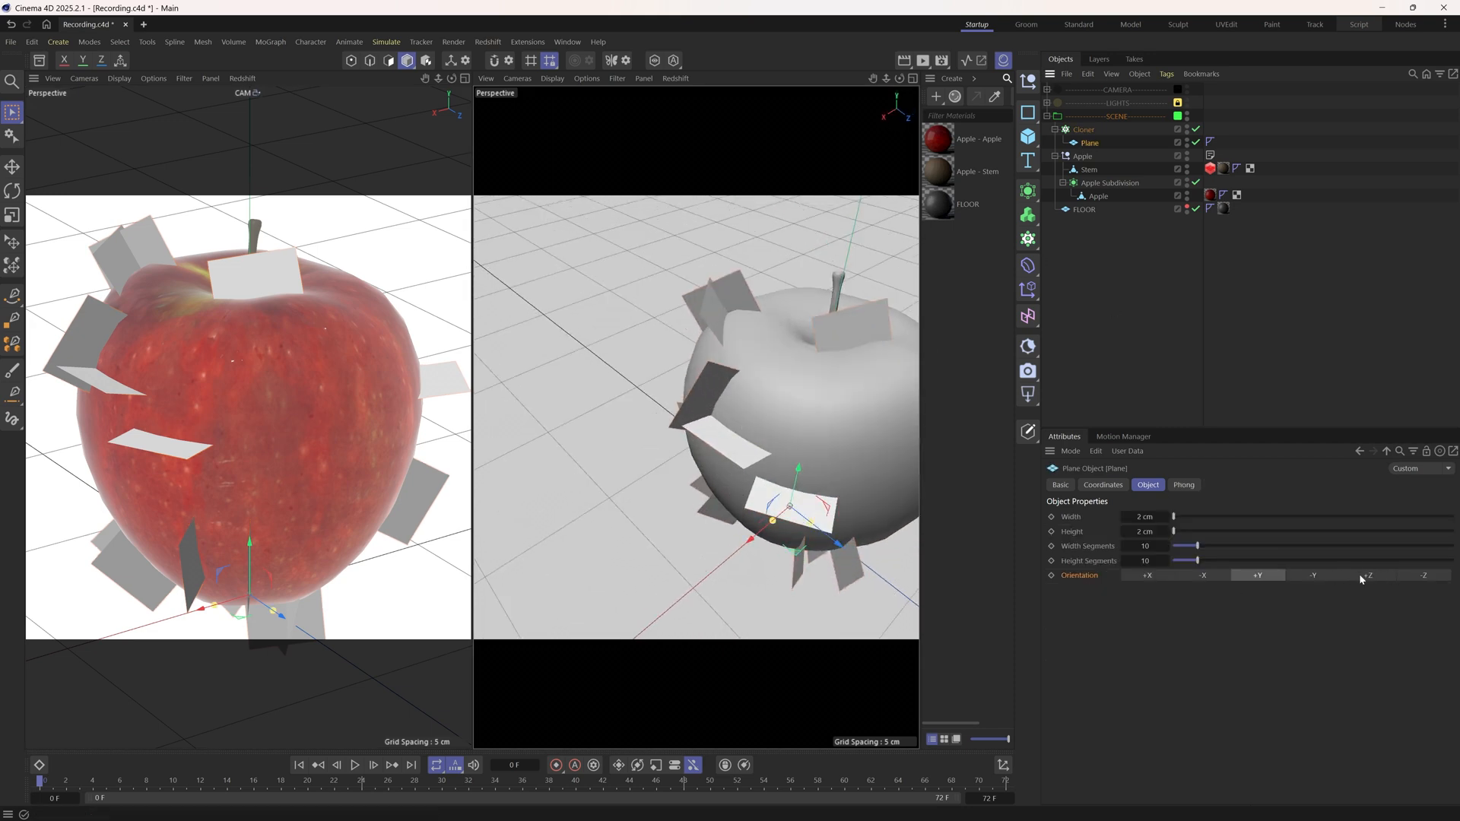
pyautogui.click(1369, 575)
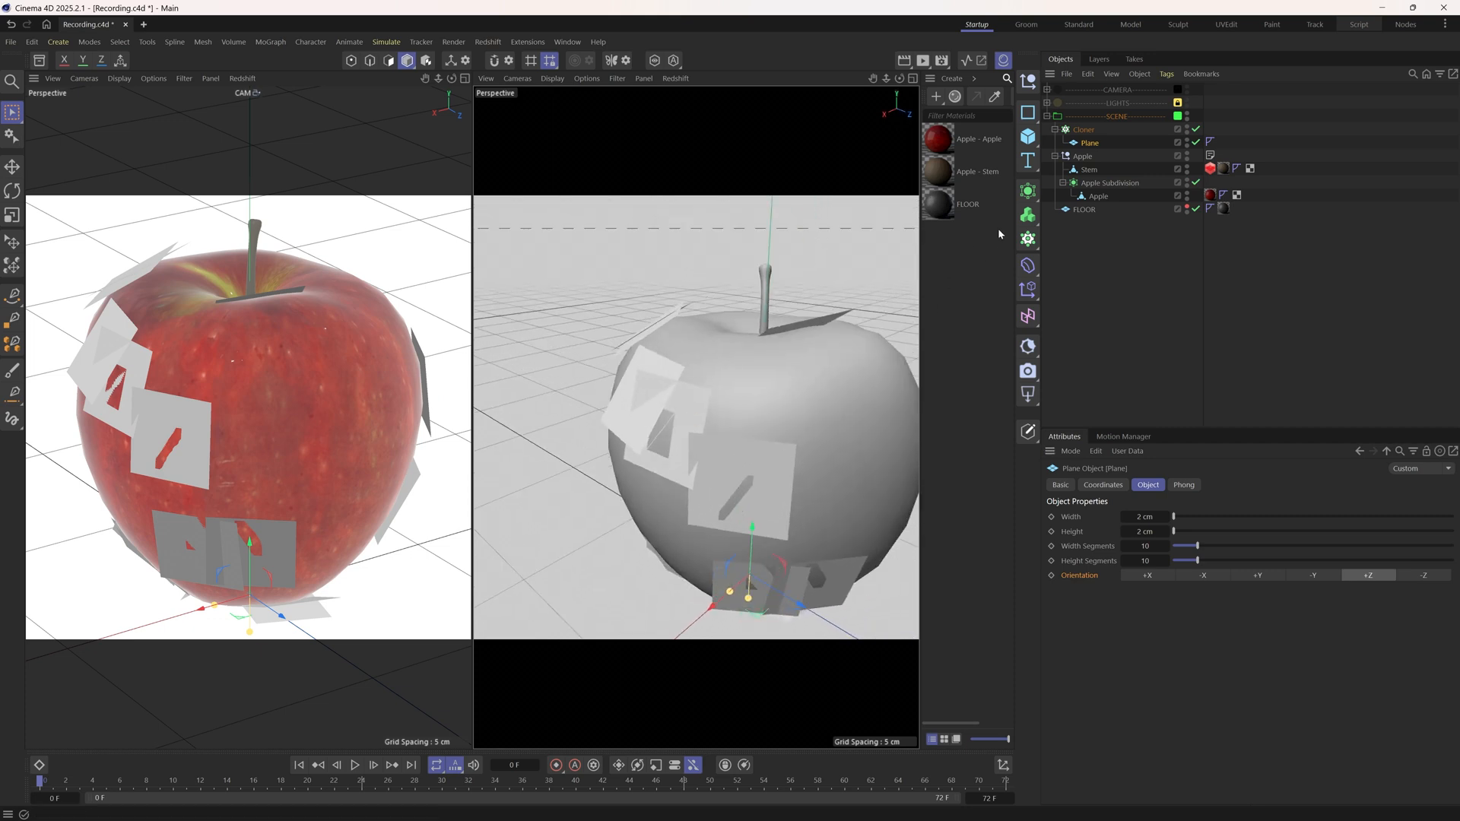
# Add a Push Apart effector at 4% strength and 1 cm radius, then raise the Cloner count.
pyautogui.write('PUSH')
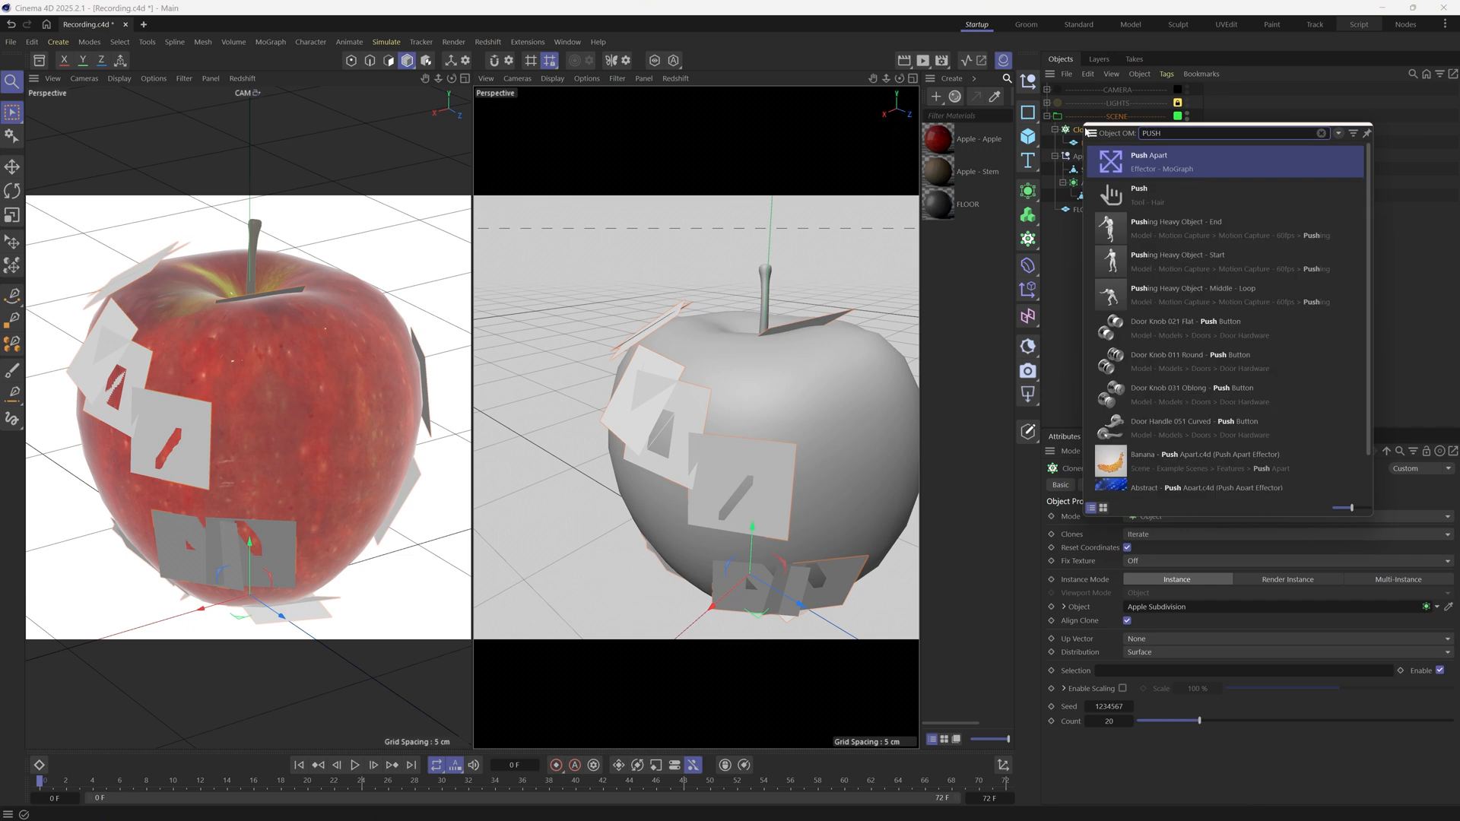
pyautogui.click(1150, 161)
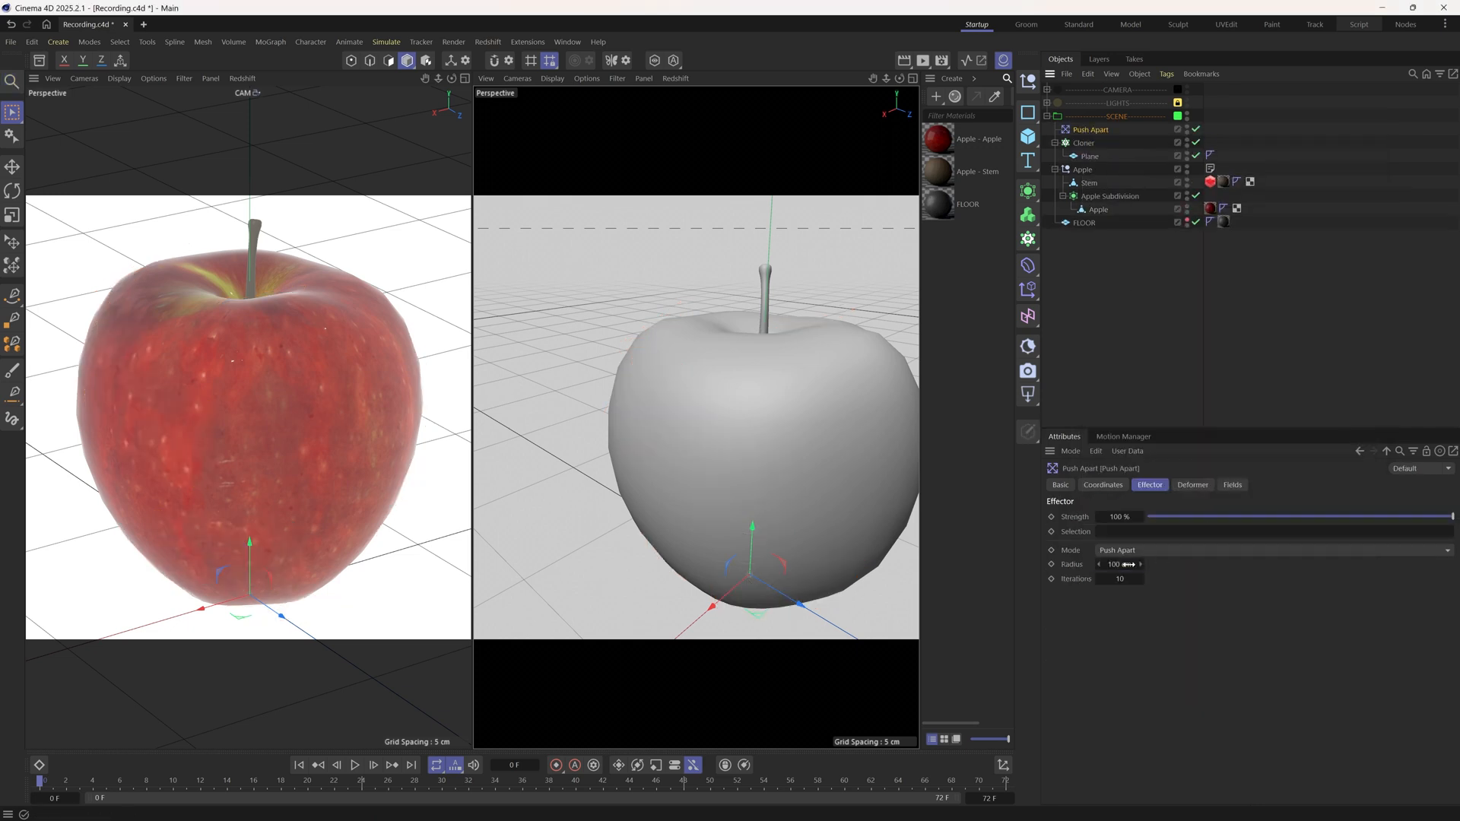
pyautogui.moveTo(1435, 517); pyautogui.dragTo(1159, 517)
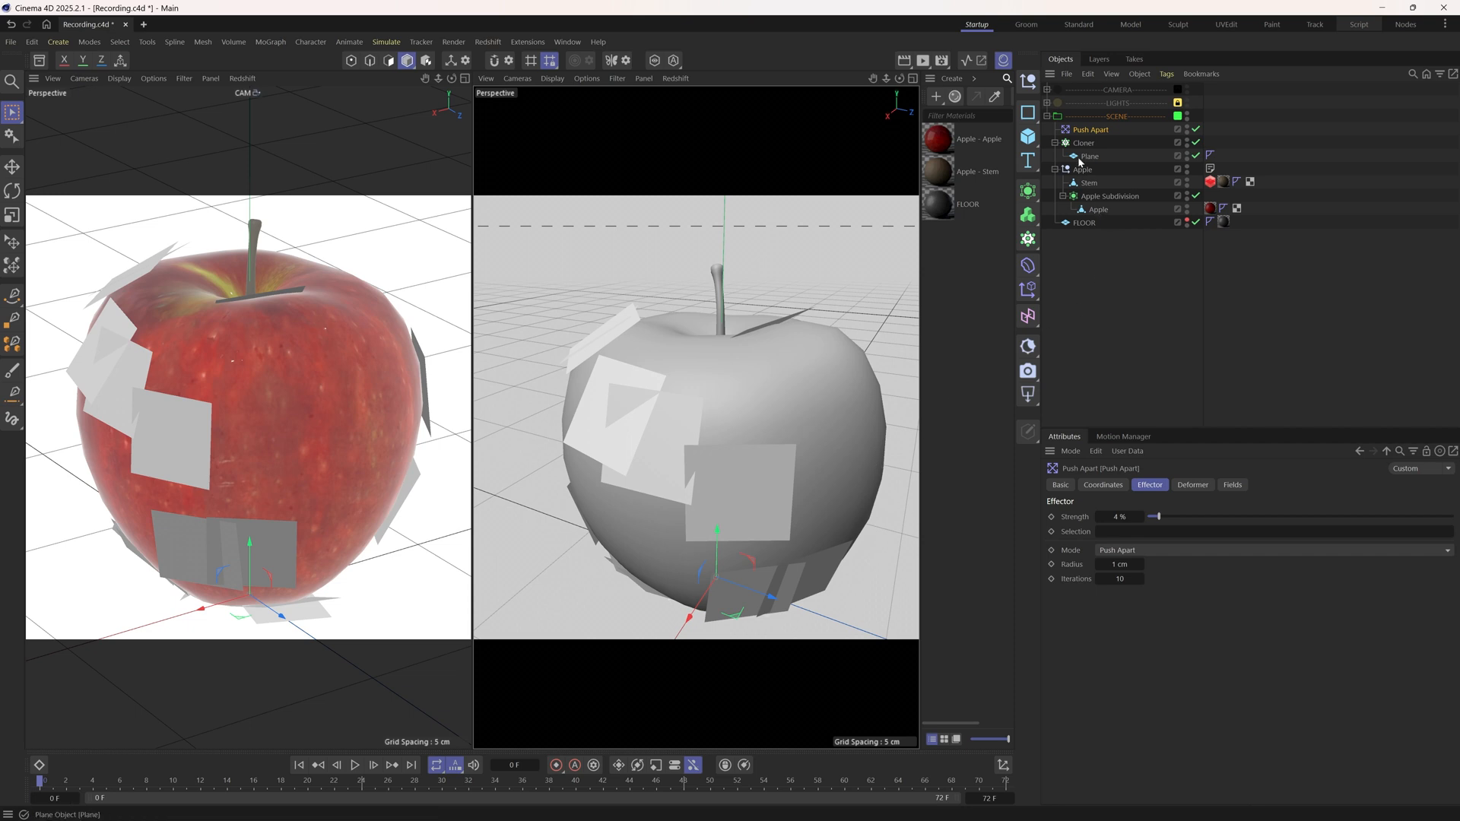
pyautogui.click(1083, 143)
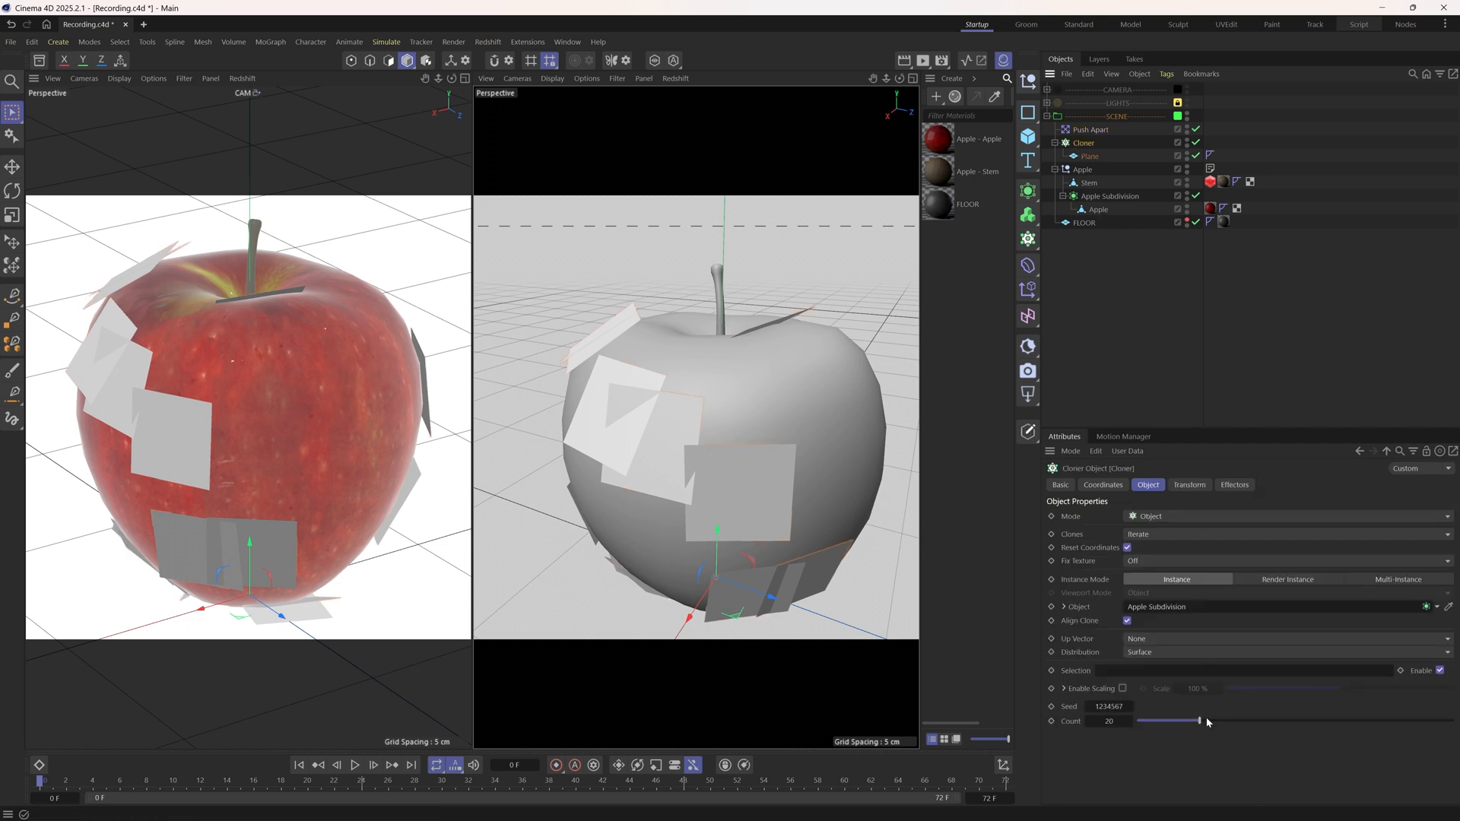
pyautogui.moveTo(1202, 720); pyautogui.dragTo(1448, 720)
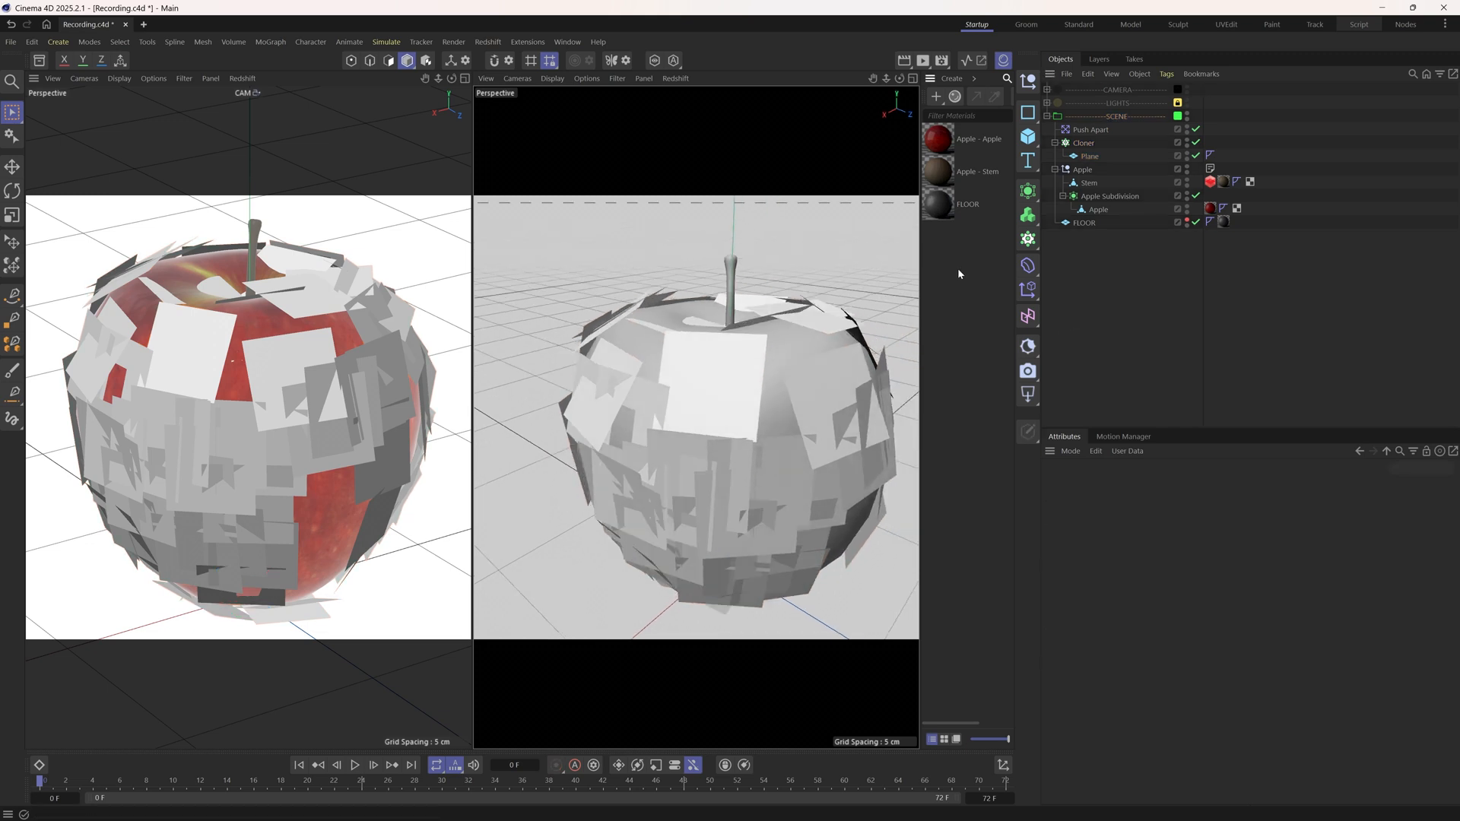
# Create a Redshift material on the Plane with Brush_01.PNG's outColor wired to Opacity.
pyautogui.doubleClick(939, 138)
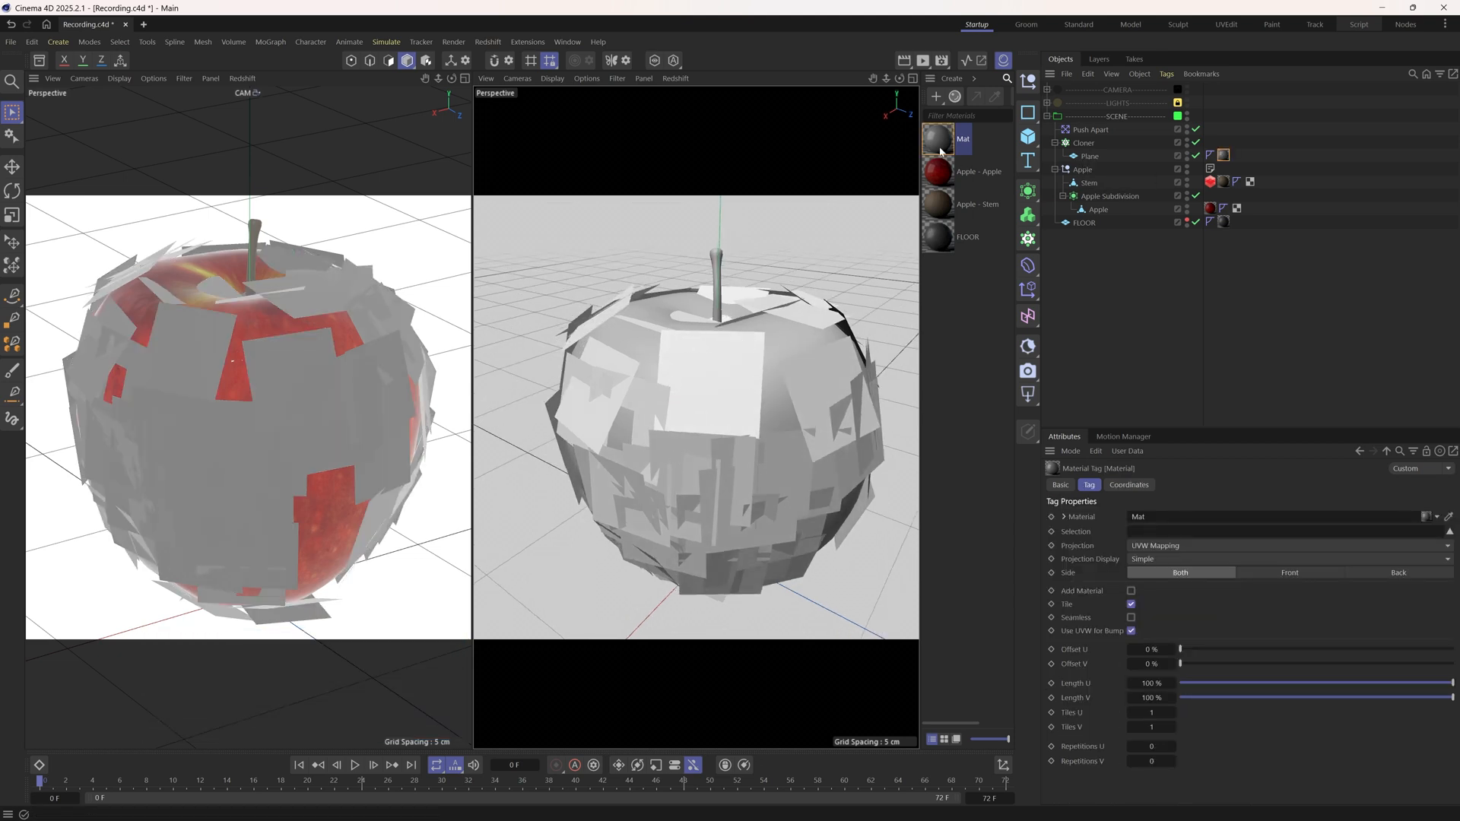
pyautogui.doubleClick(939, 138)
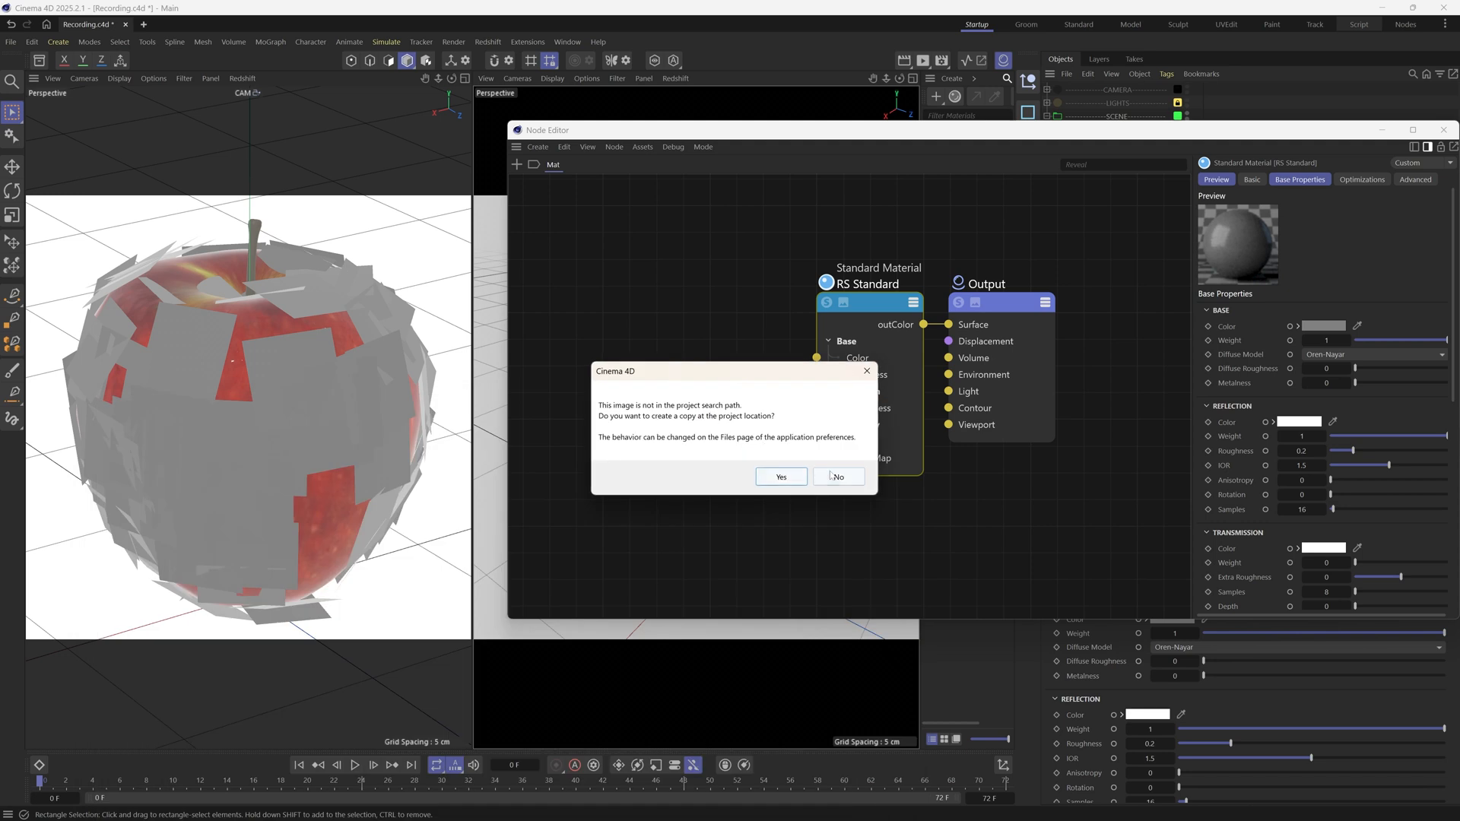
pyautogui.click(836, 476)
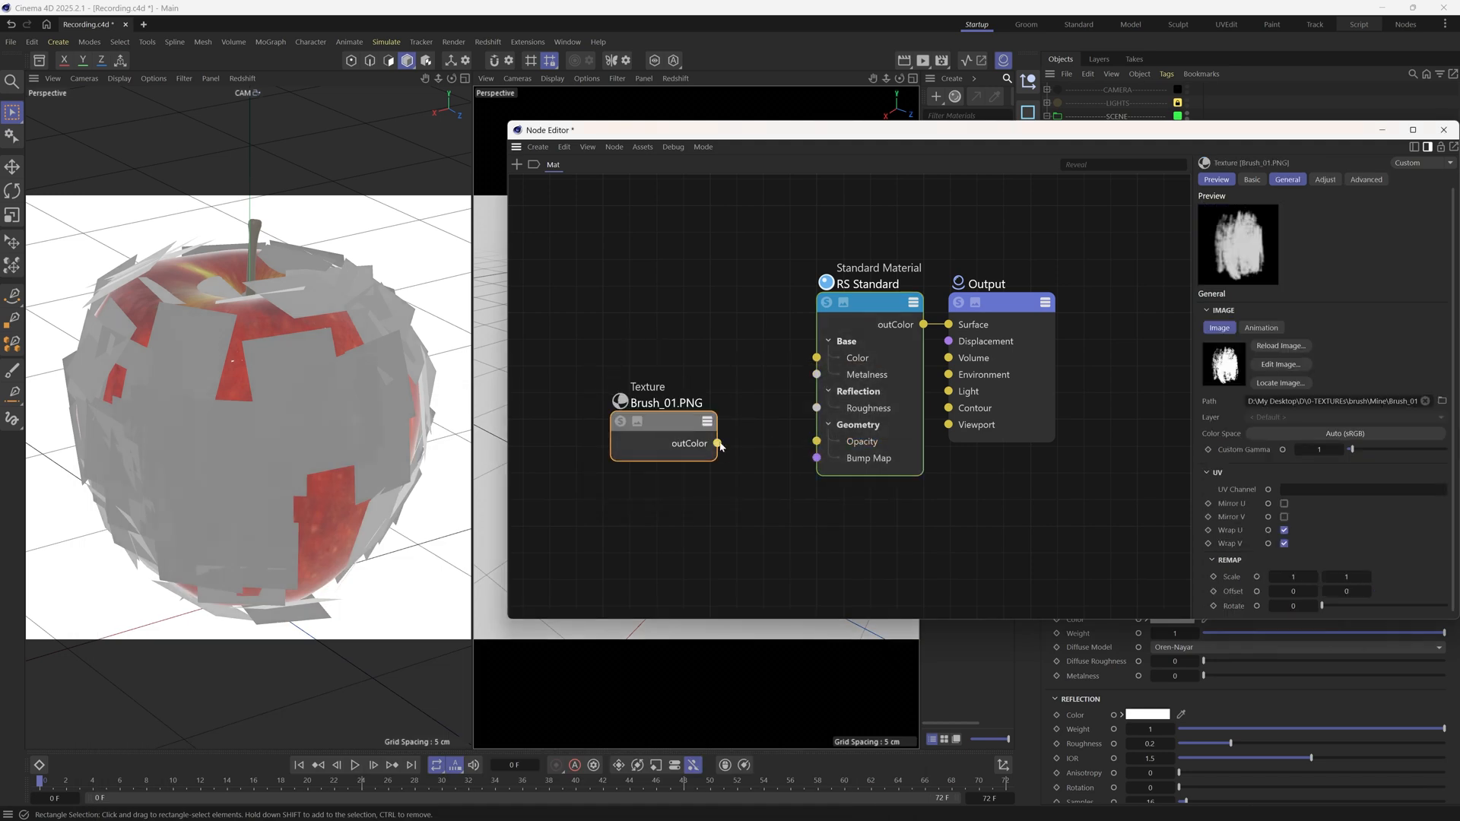
pyautogui.moveTo(716, 443); pyautogui.dragTo(817, 358)
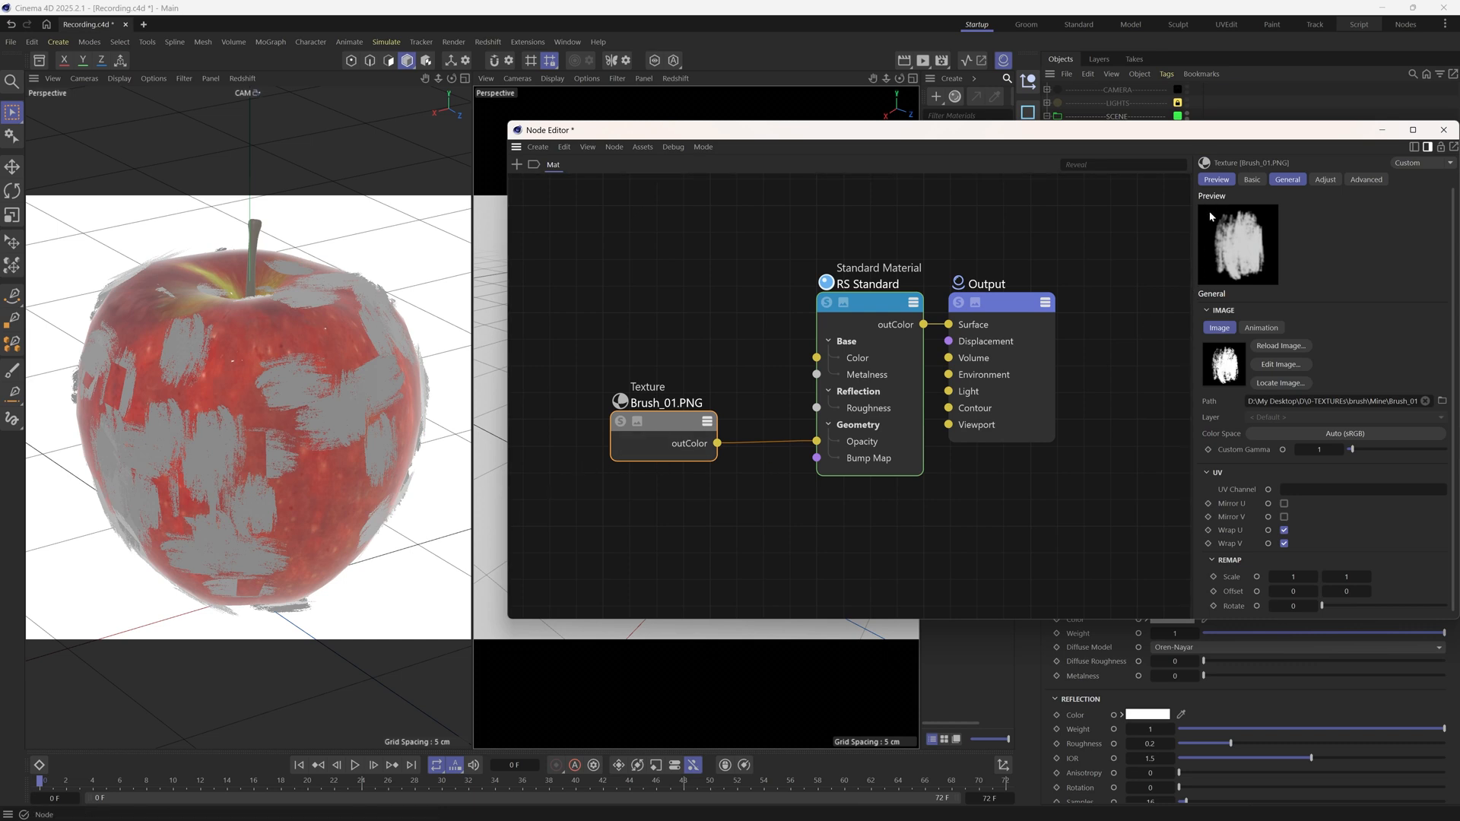
pyautogui.moveTo(1208, 235)
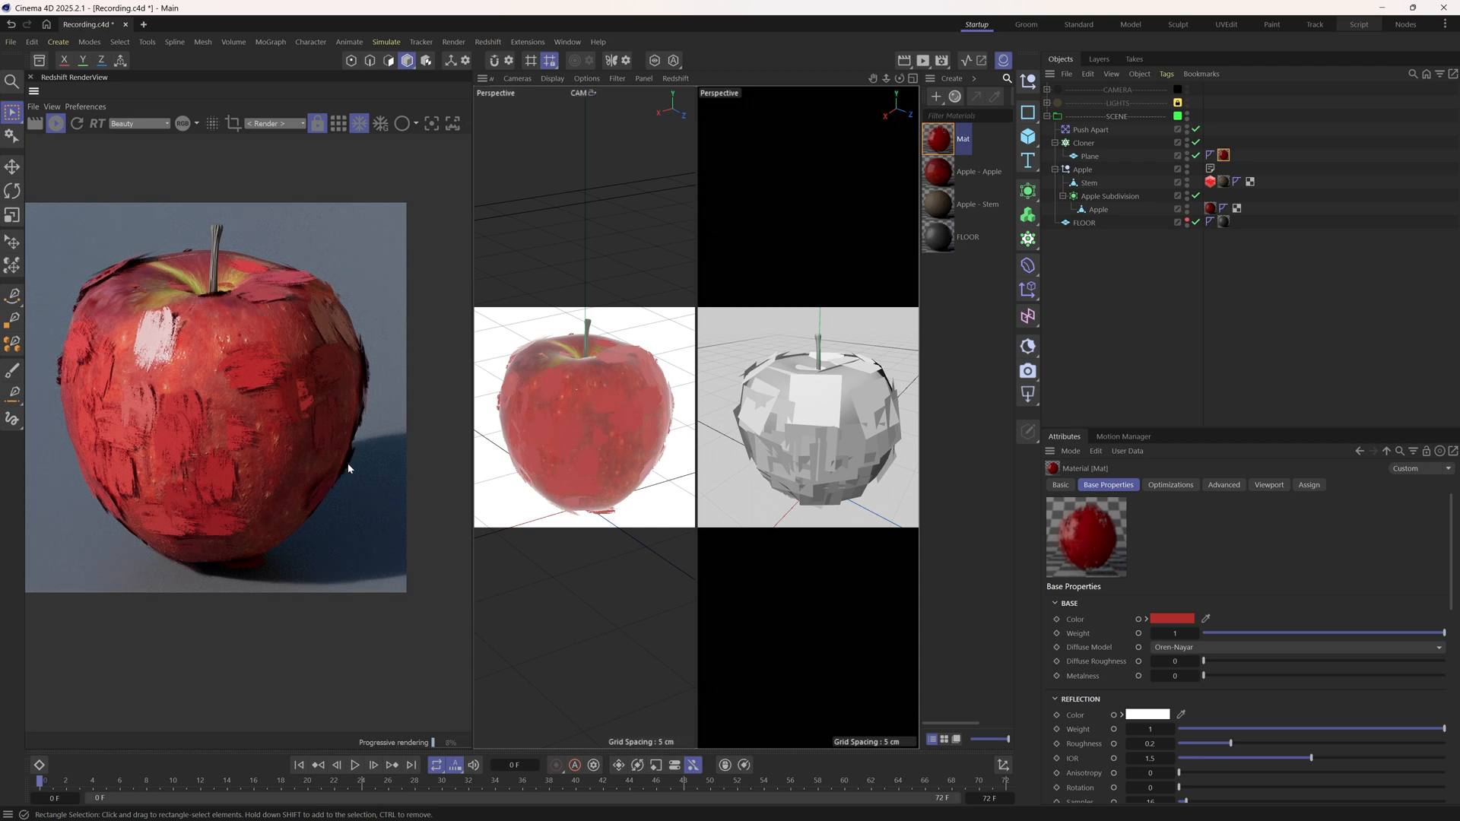
# Add a Redshift Object tag with Visibility Override, disabling shadows, GI and caustic photons.
pyautogui.press('shift+c')
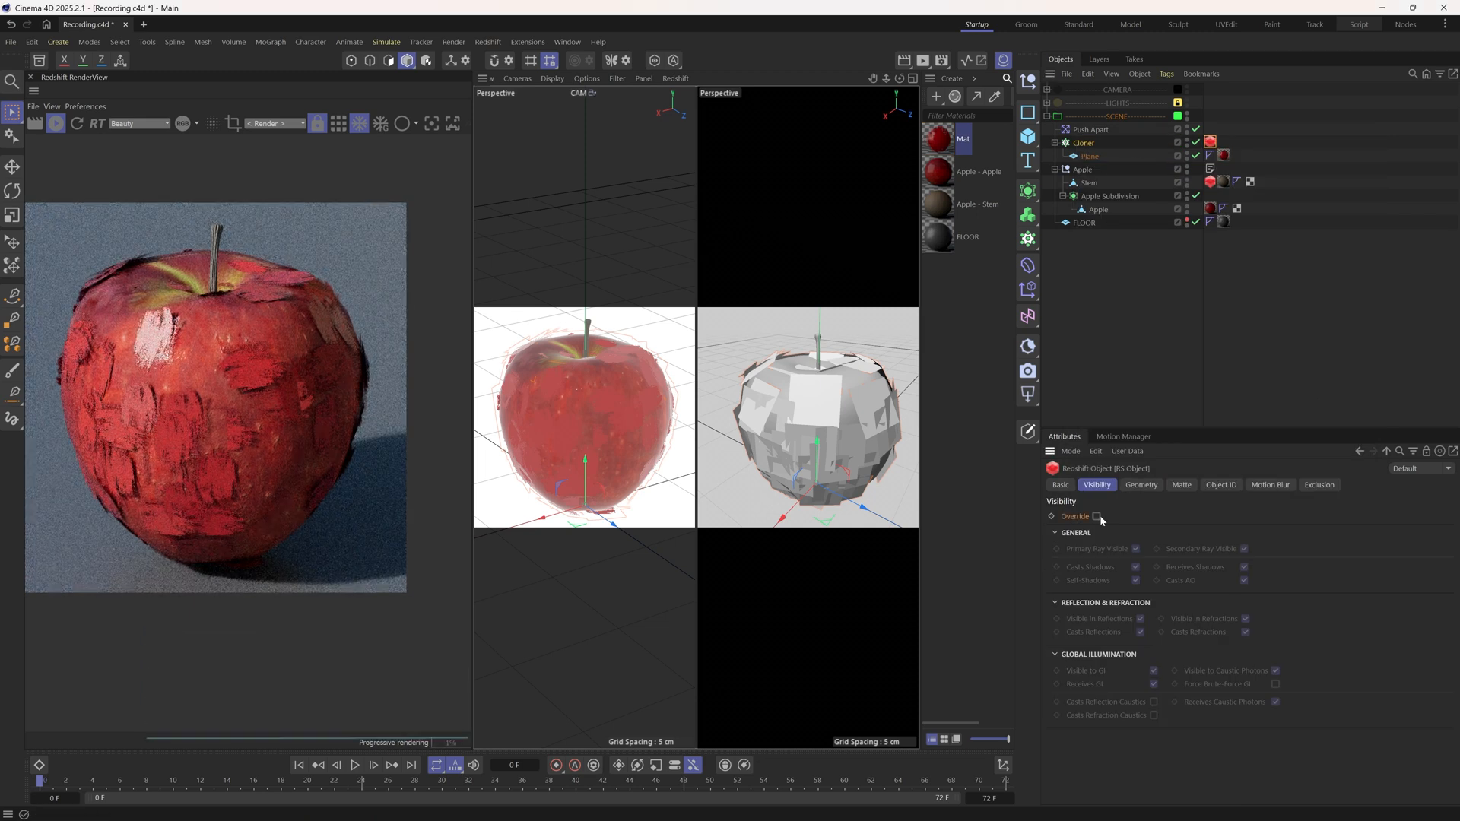
pyautogui.click(1099, 516)
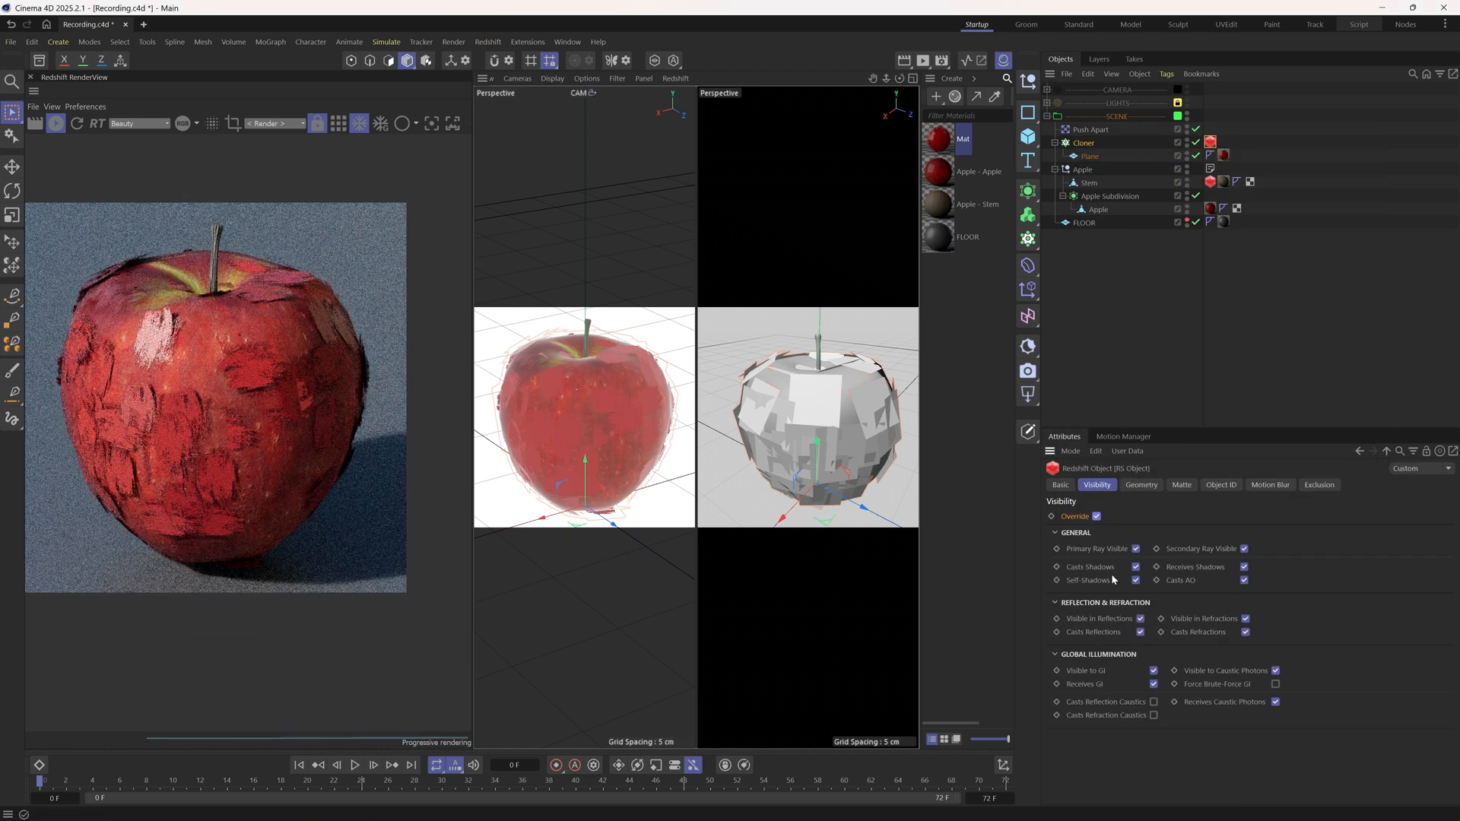
pyautogui.click(1134, 567)
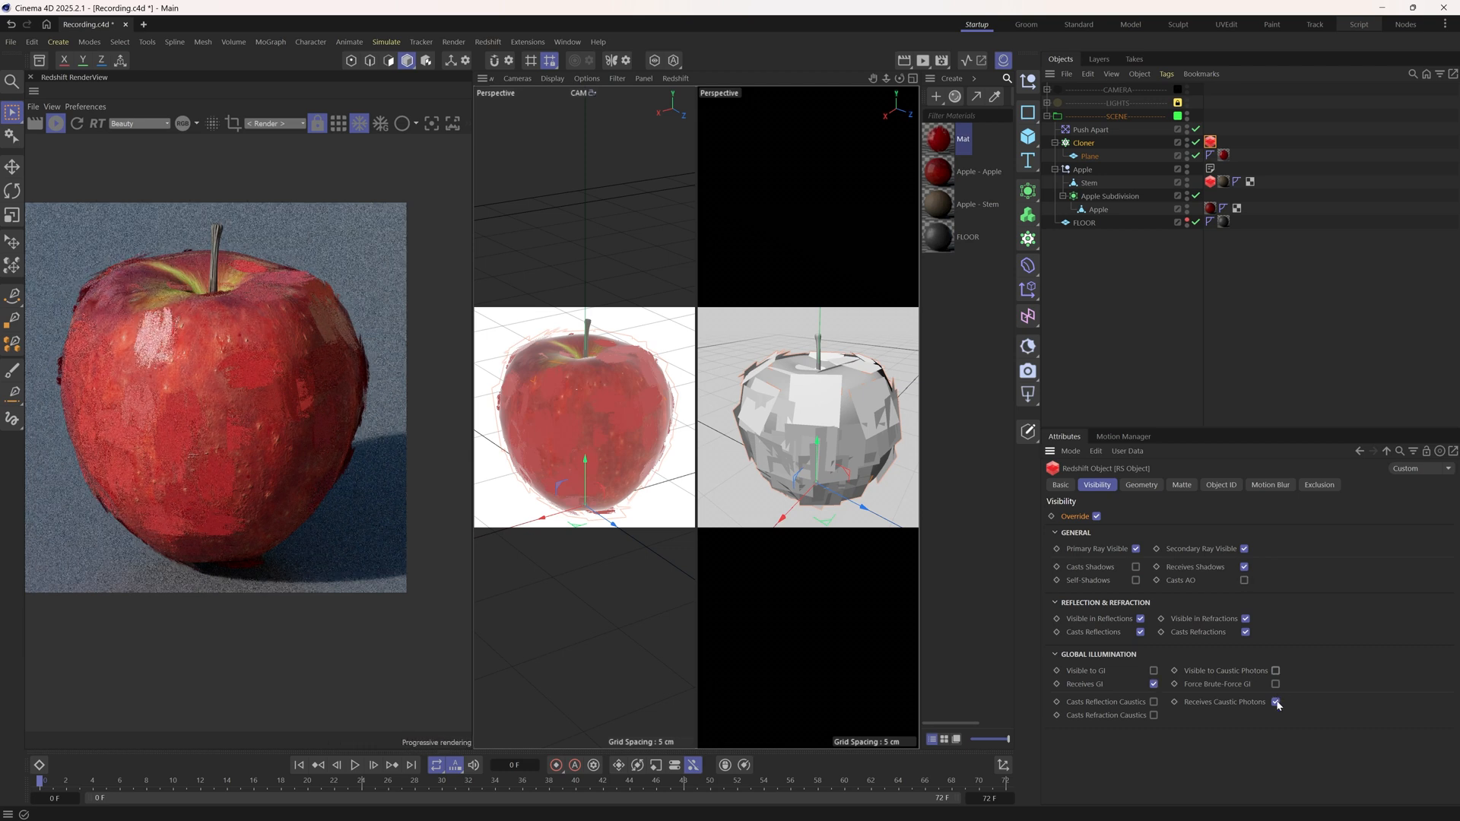
pyautogui.click(1276, 703)
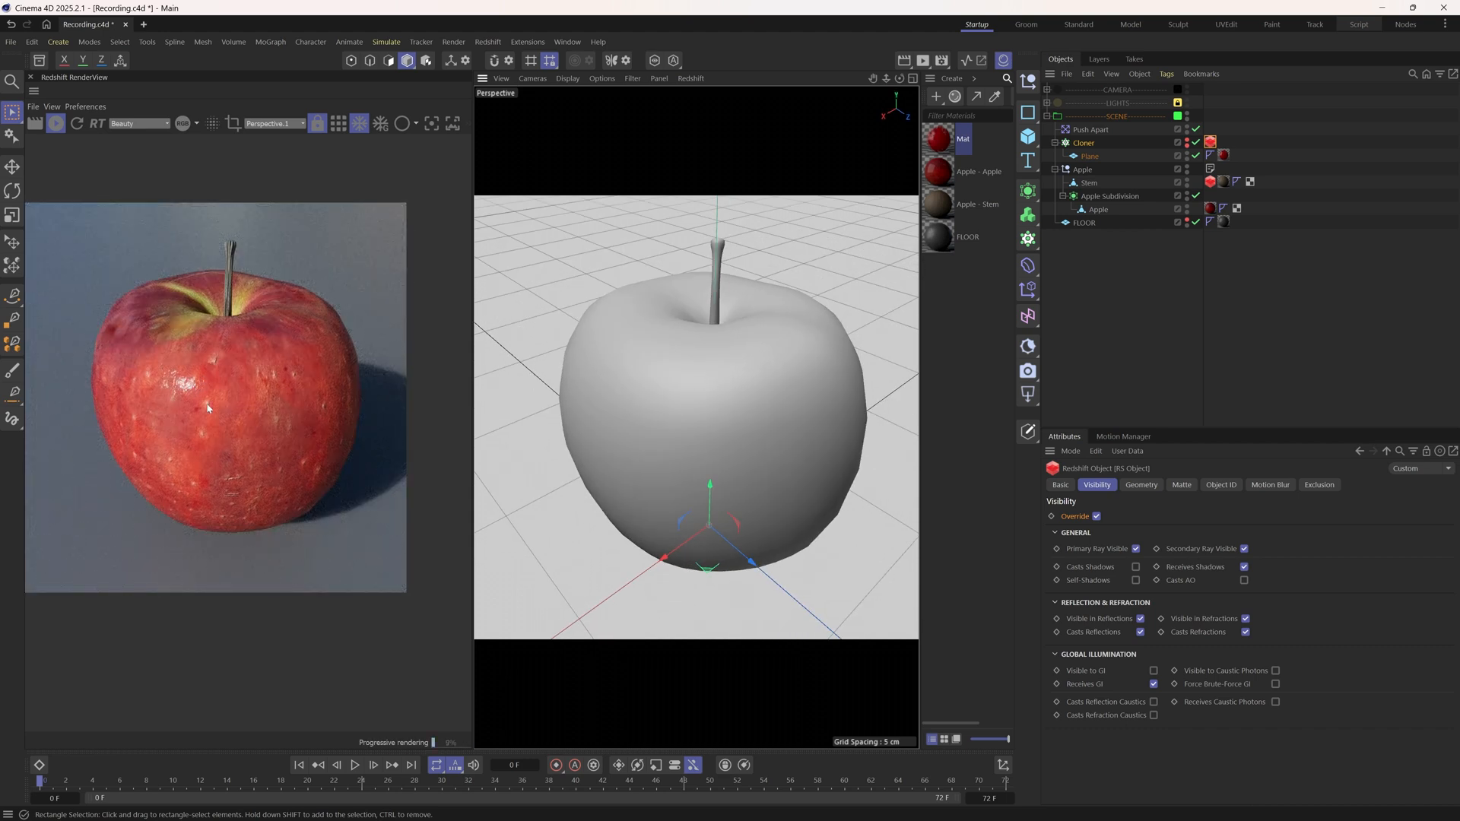
pyautogui.moveTo(195, 289)
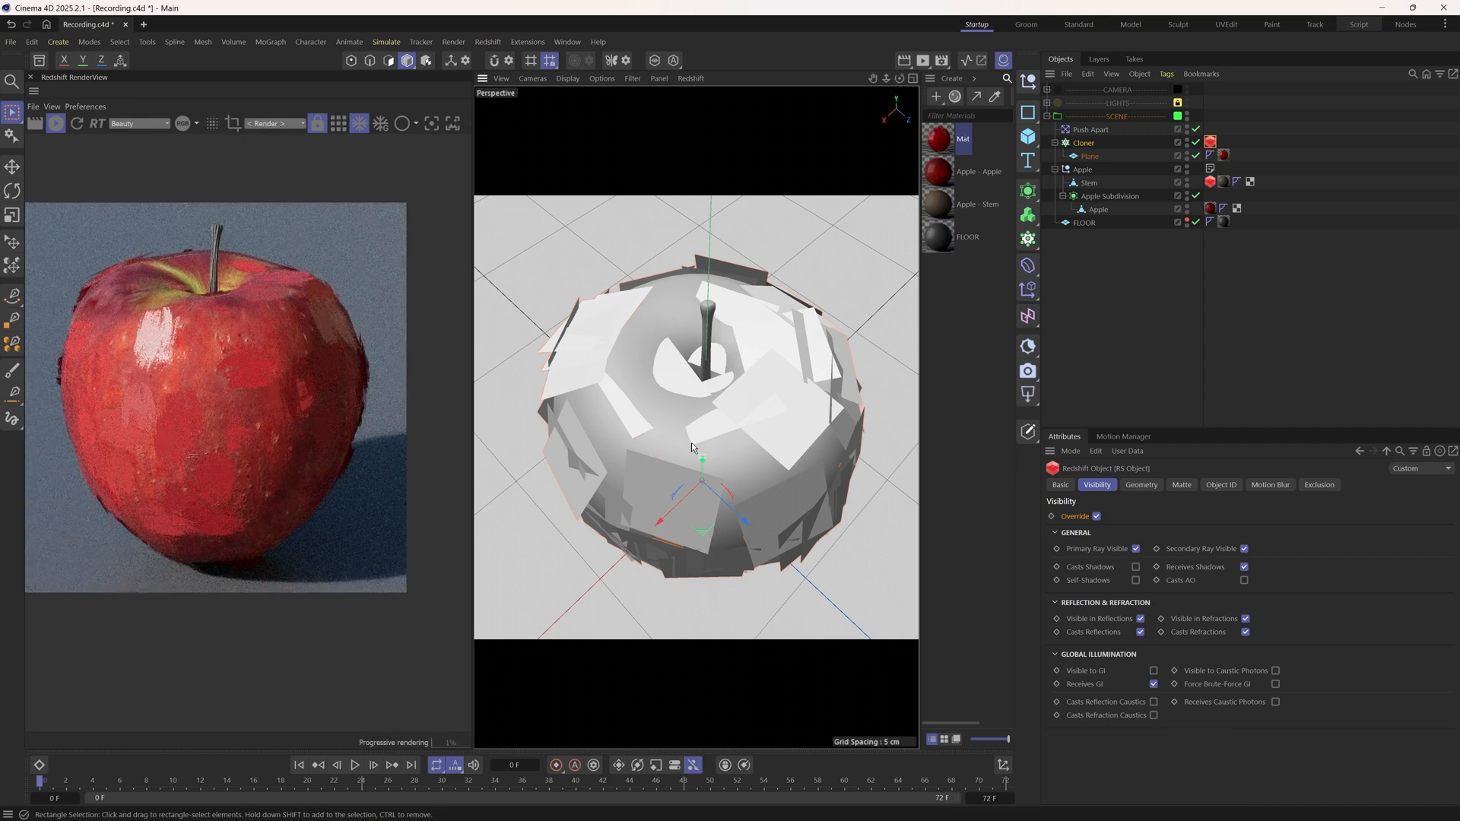
# Add a Shader effector in Effector Color mode with Use Alpha/Strength unchecked.
pyautogui.press('shift+c')
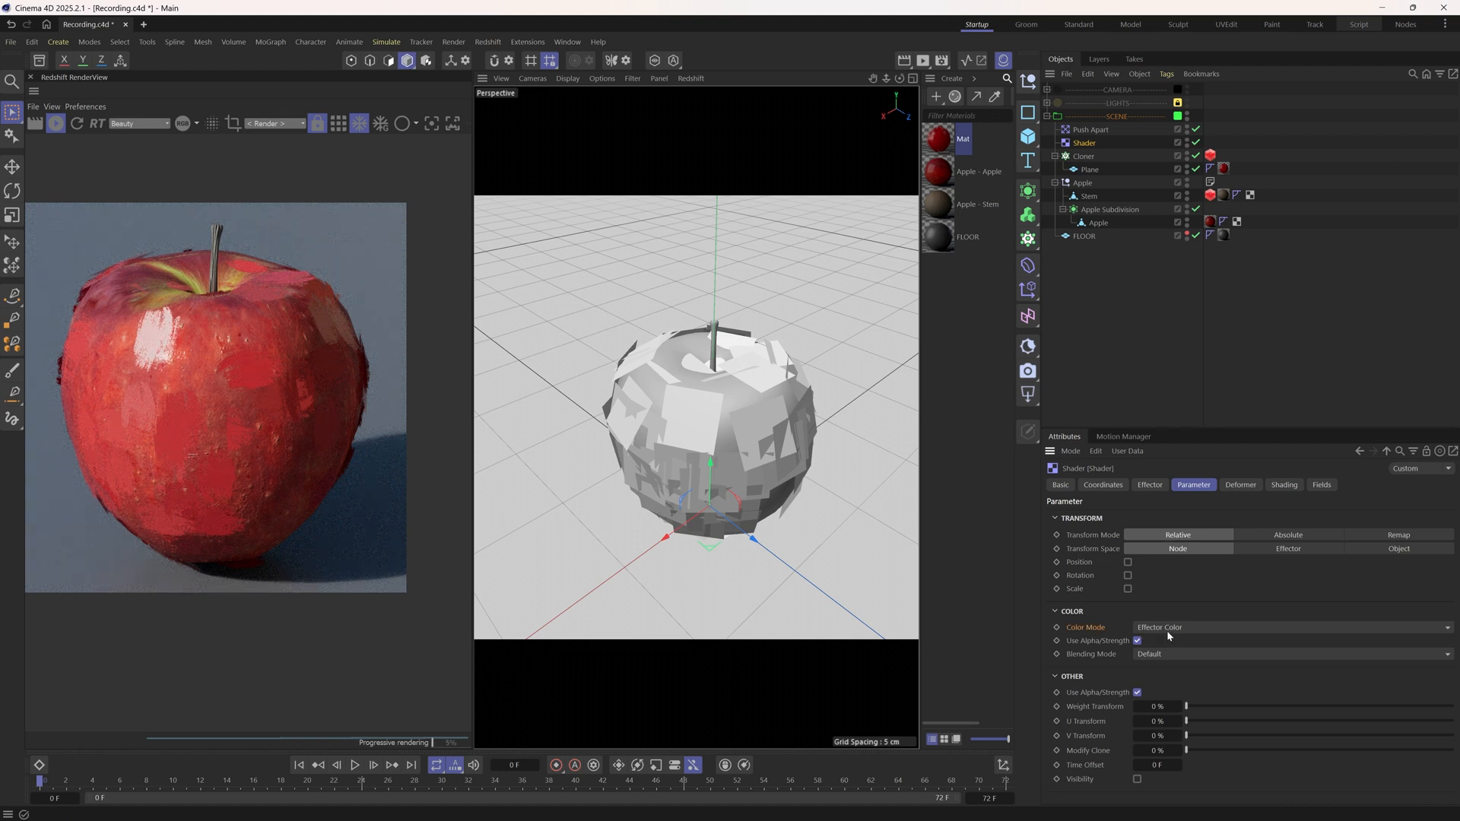
pyautogui.click(1136, 640)
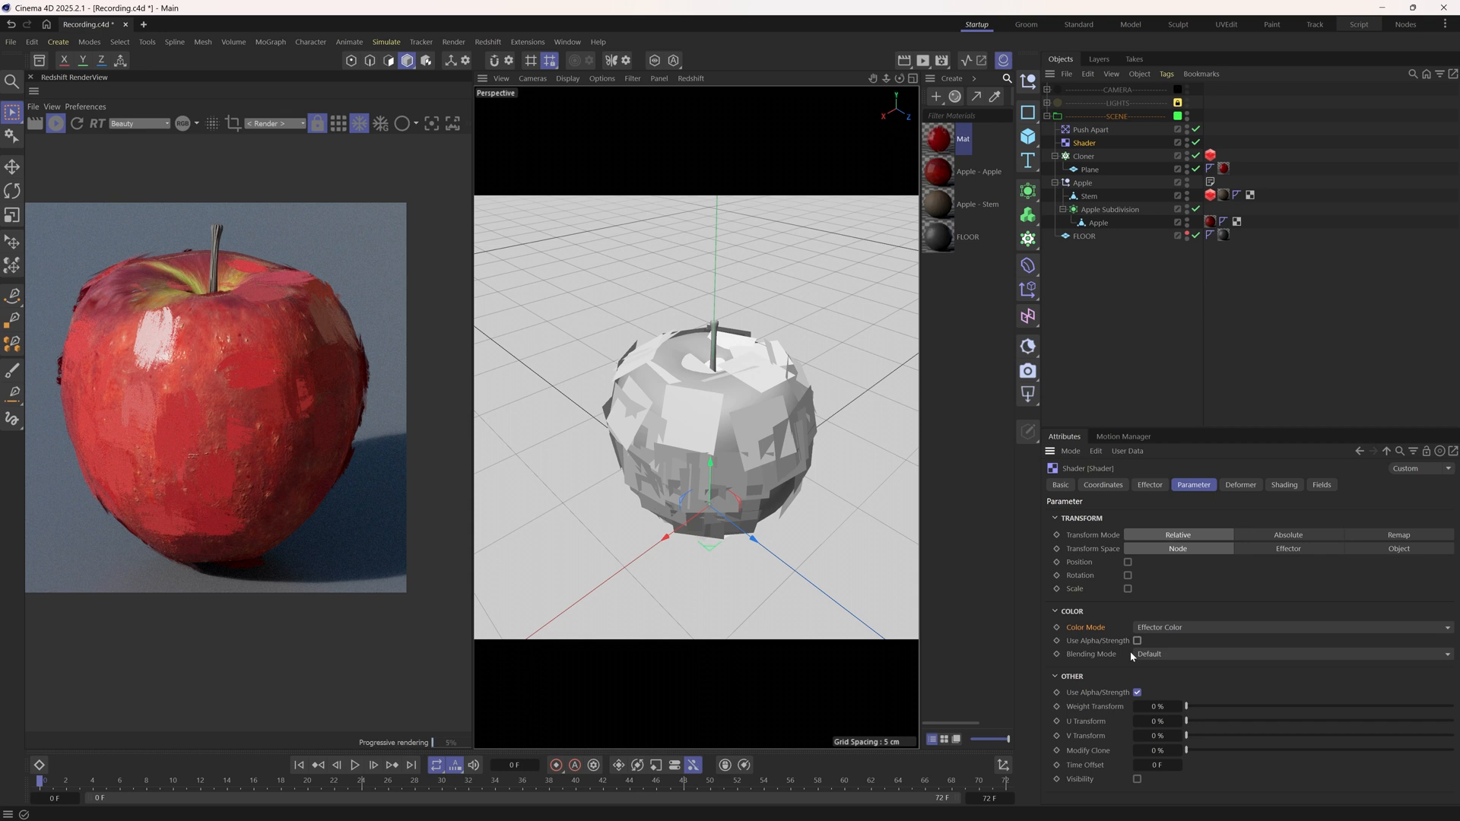
pyautogui.click(1284, 484)
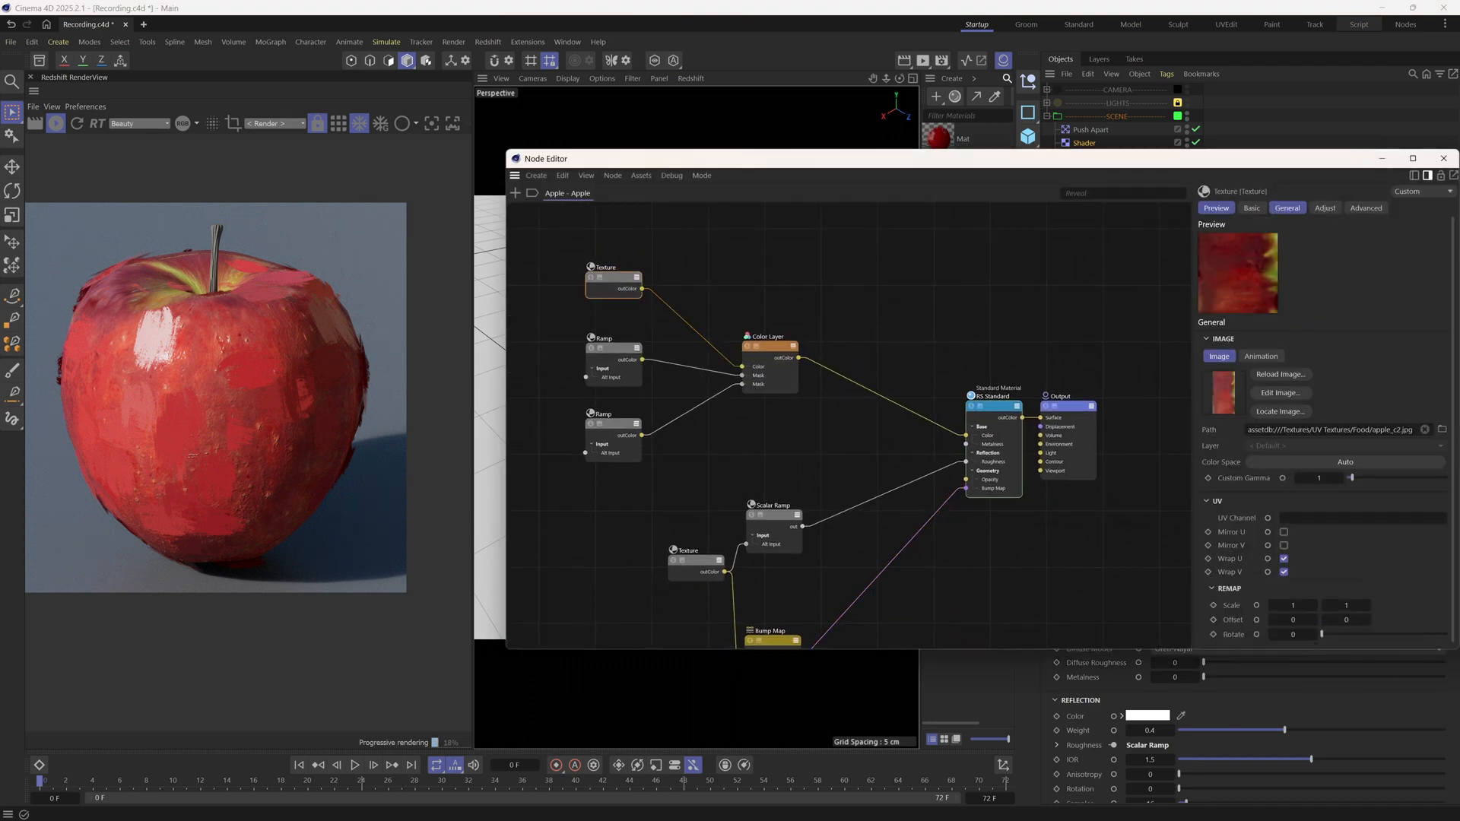
# Load the apple_c2 texture into the Shader effector's shader slot and reselect the Cloner.
pyautogui.click(1337, 429)
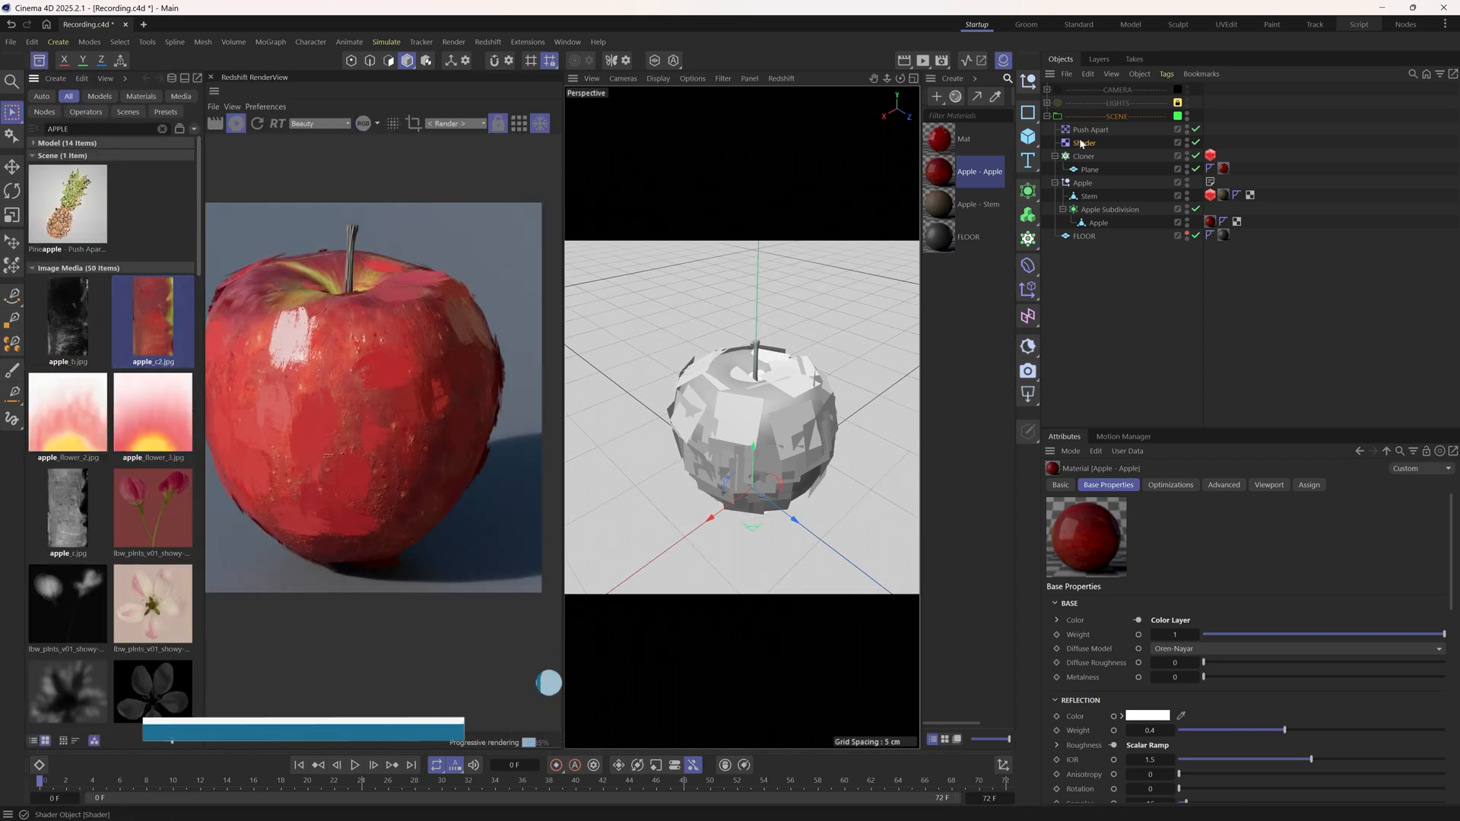
pyautogui.click(1085, 143)
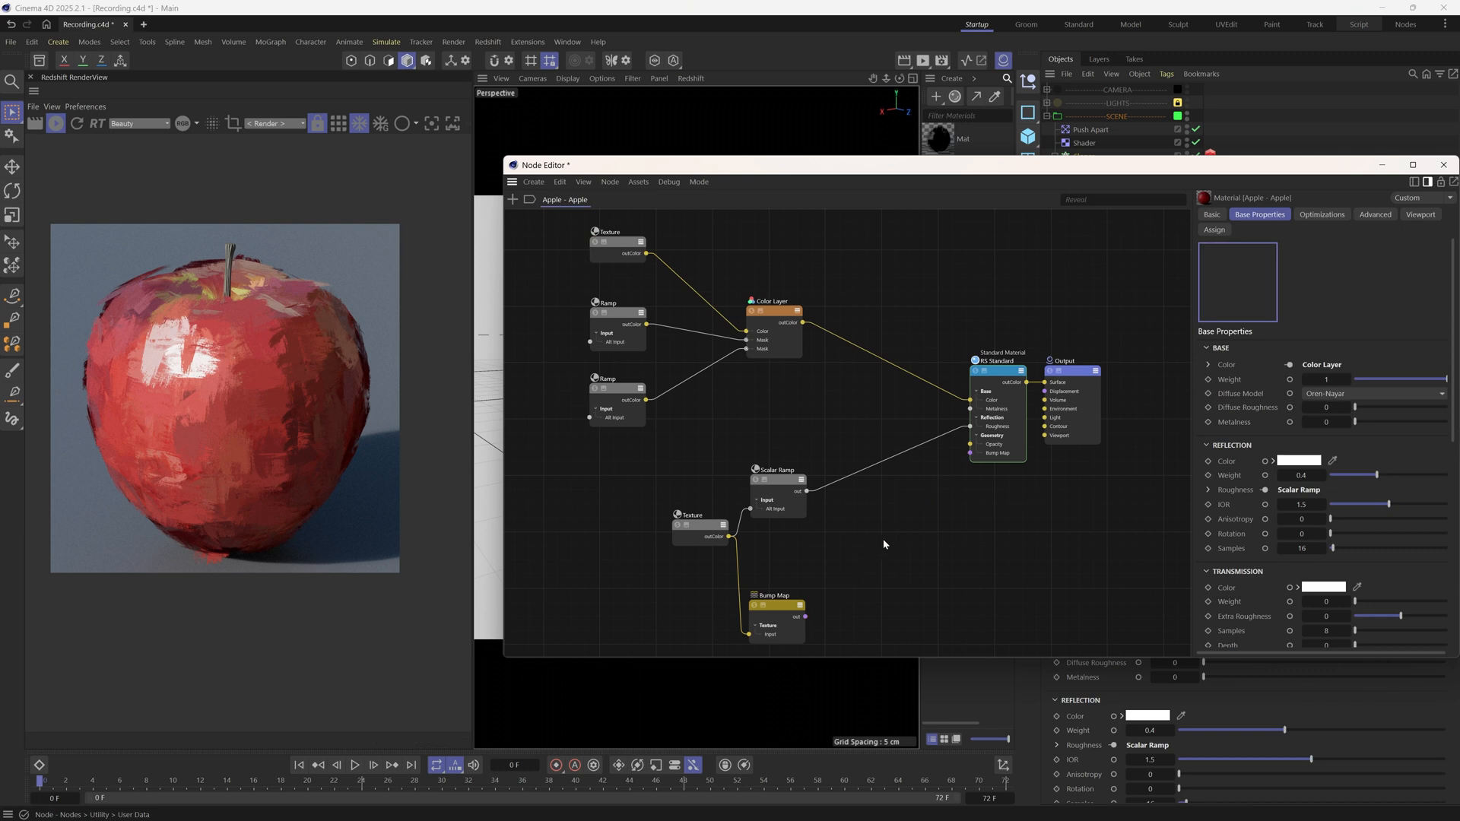
# Close the Node Editor and lower the Cloner count from 500 to 66.
pyautogui.click(978, 350)
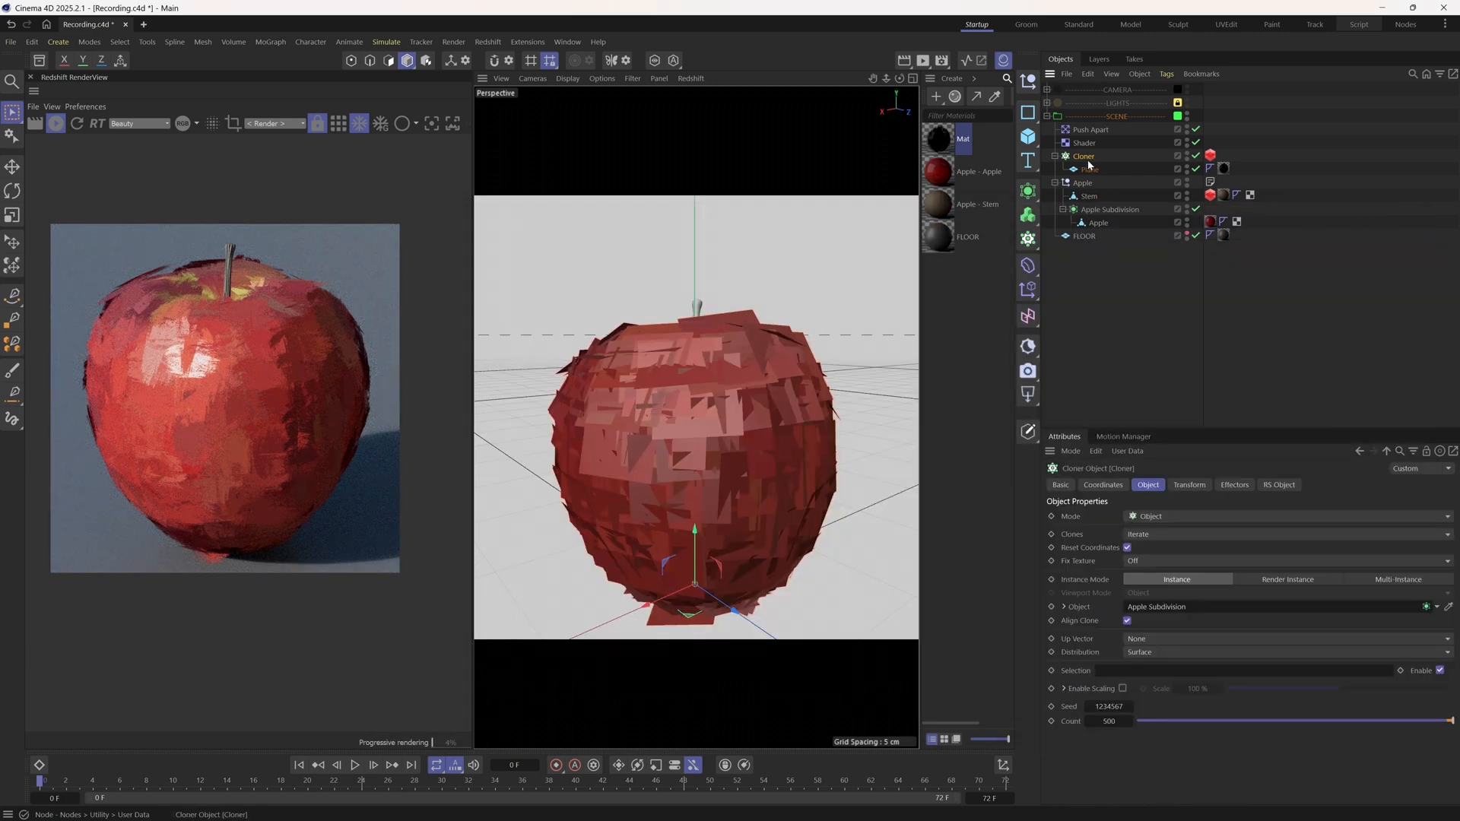
pyautogui.moveTo(1451, 721); pyautogui.dragTo(1348, 721)
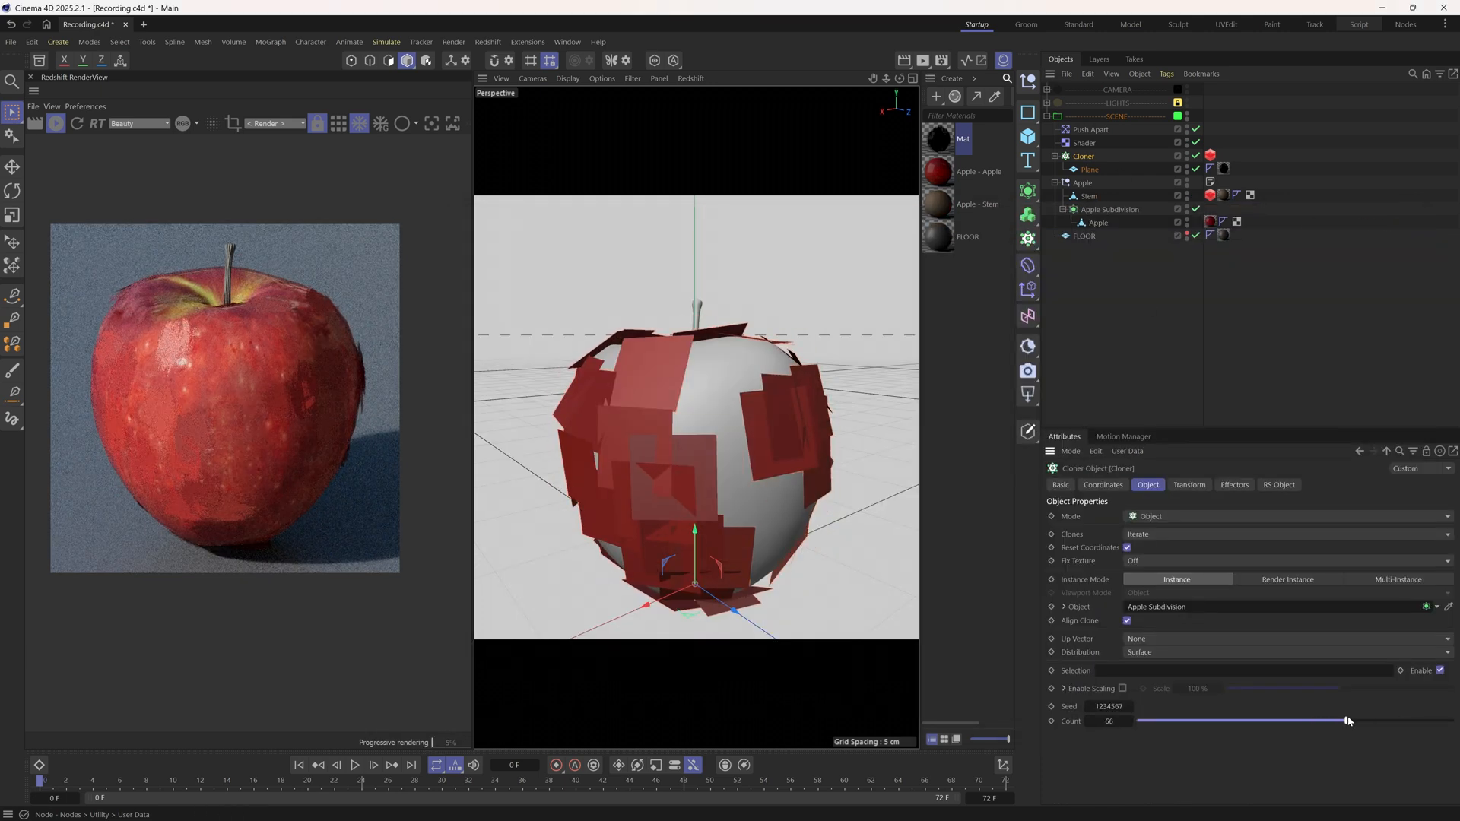
# Set the count back to 500 and add a Random effector with 105° R.B rotation and scale variation.
pyautogui.moveTo(1346, 720); pyautogui.dragTo(1448, 719)
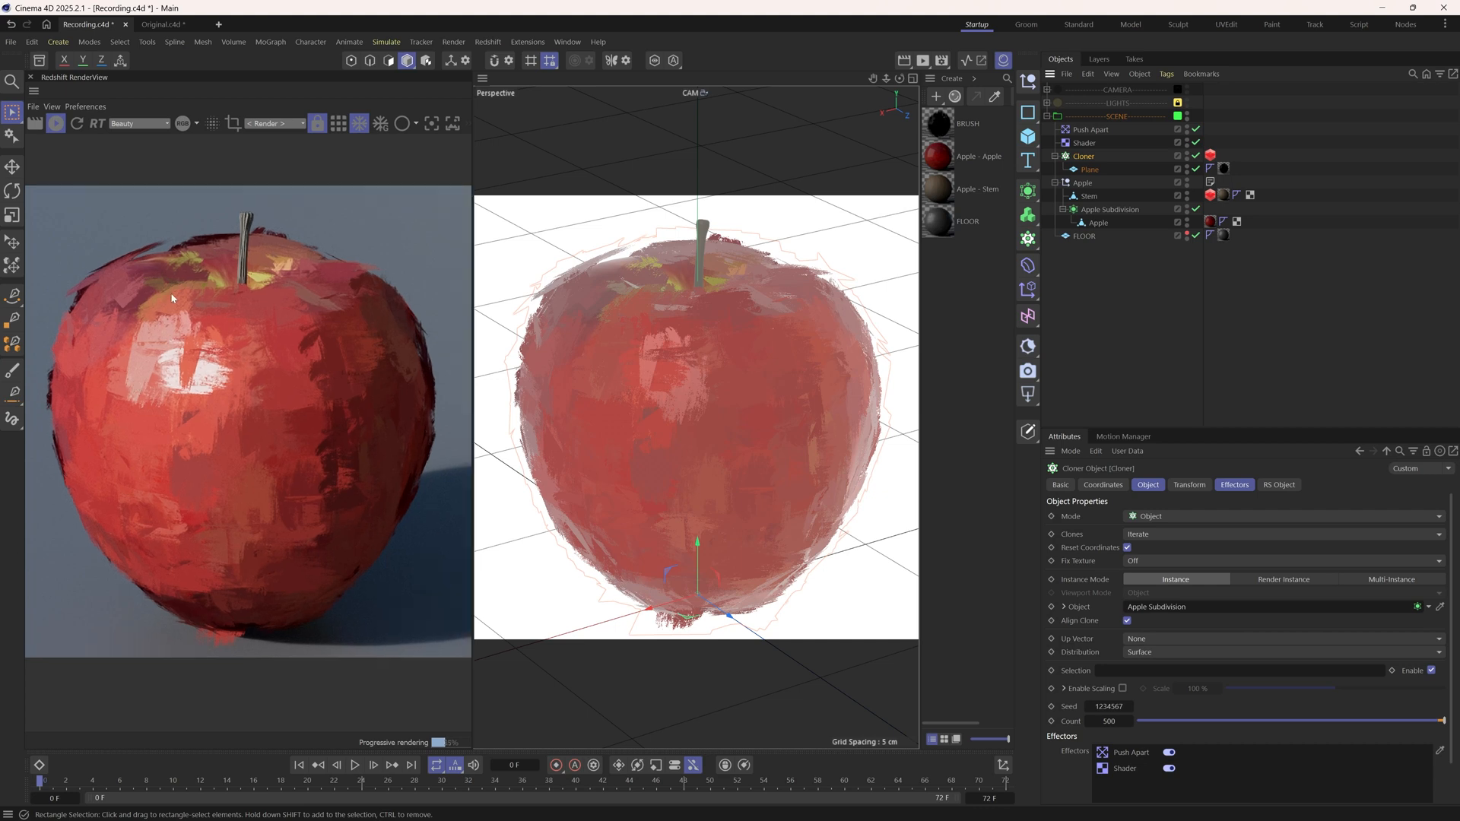
pyautogui.moveTo(268, 516)
pyautogui.write('125')
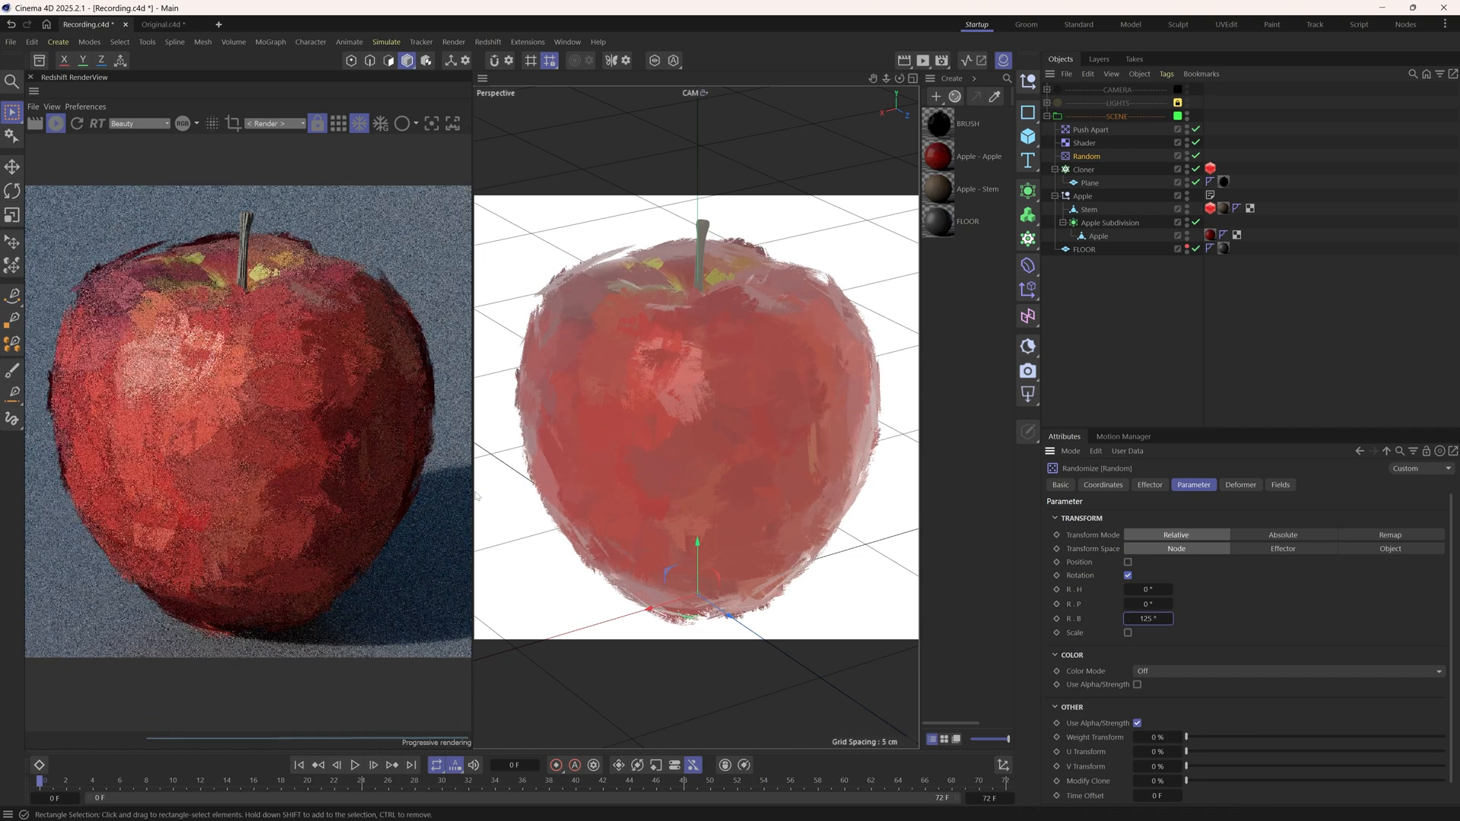
pyautogui.click(1127, 633)
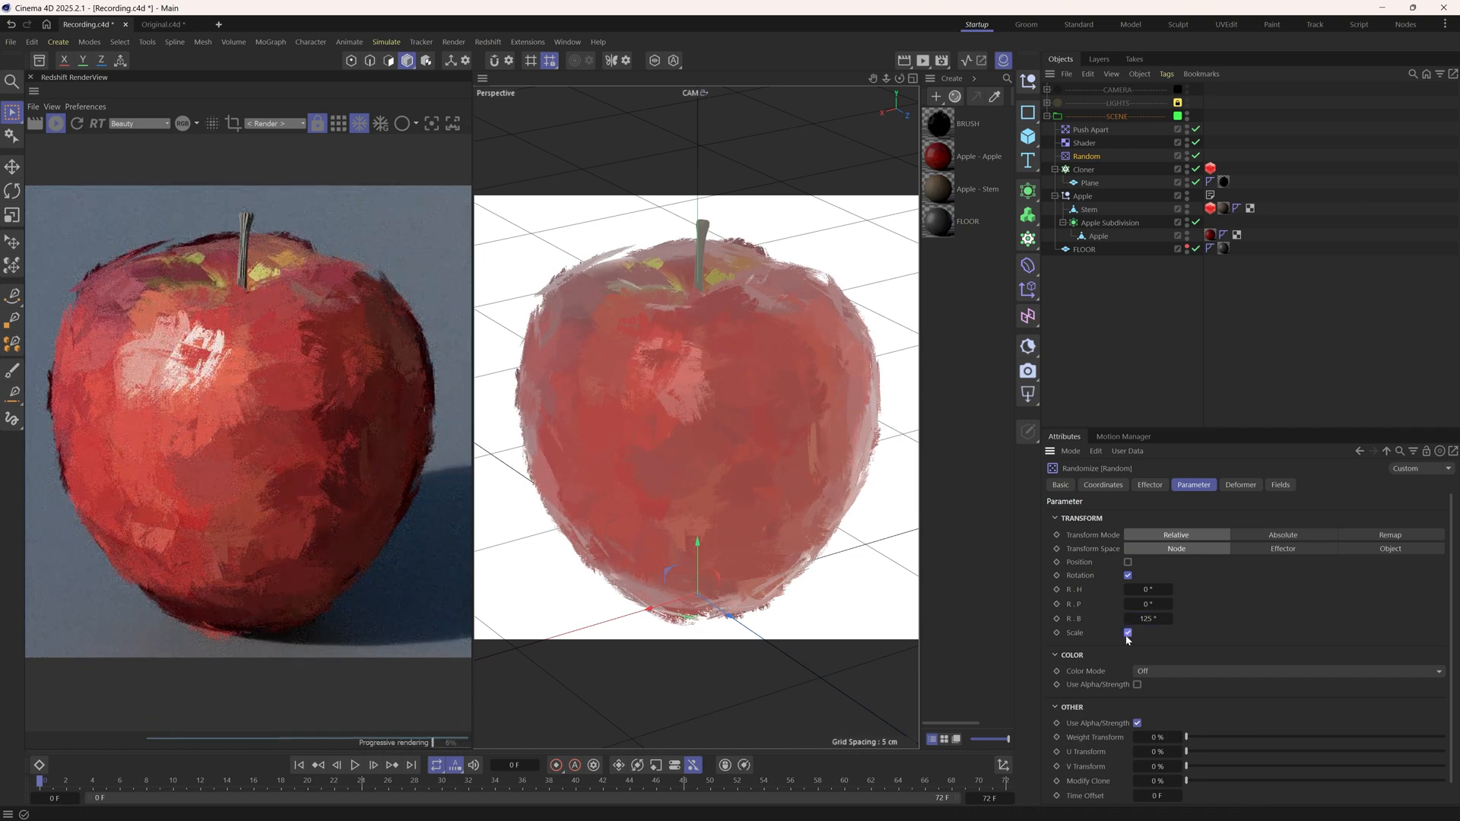
pyautogui.click(1128, 632)
pyautogui.write('-0.1')
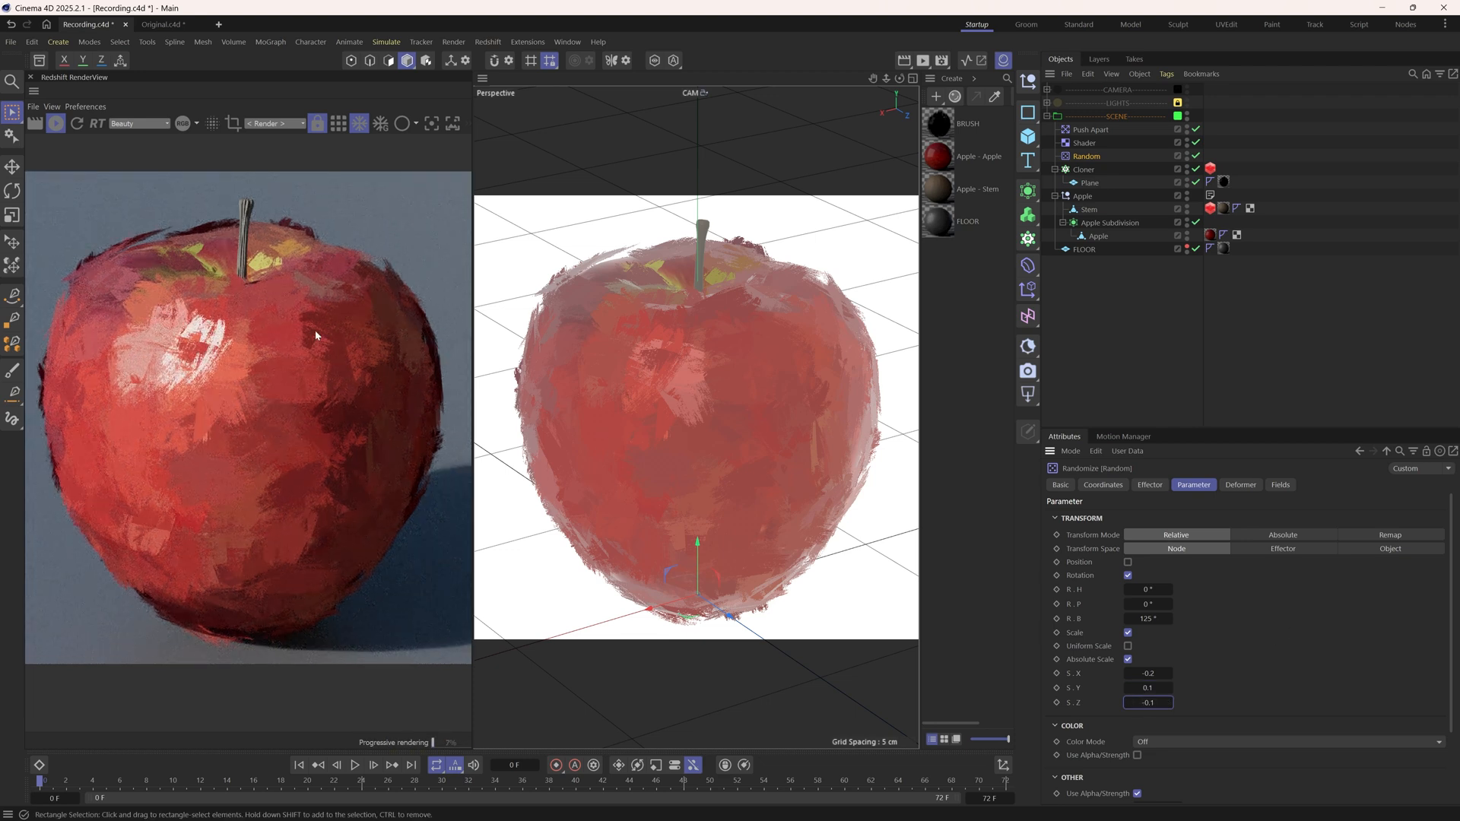
# Ctrl-drag the brush Plane to make Plane.1, Plane.2 and Plane.3 inside the Cloner.
pyautogui.click(939, 123)
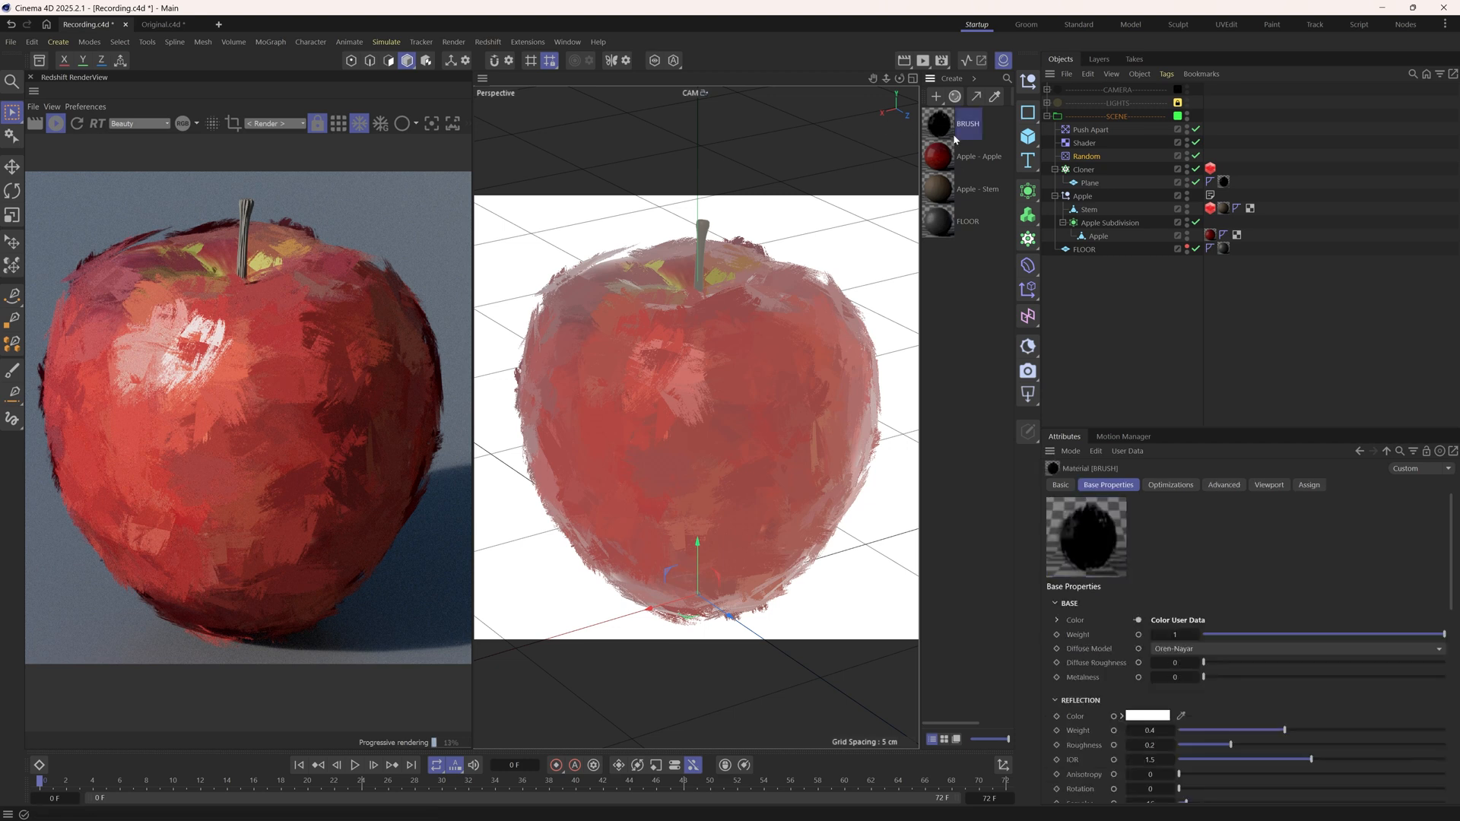
pyautogui.click(1089, 183)
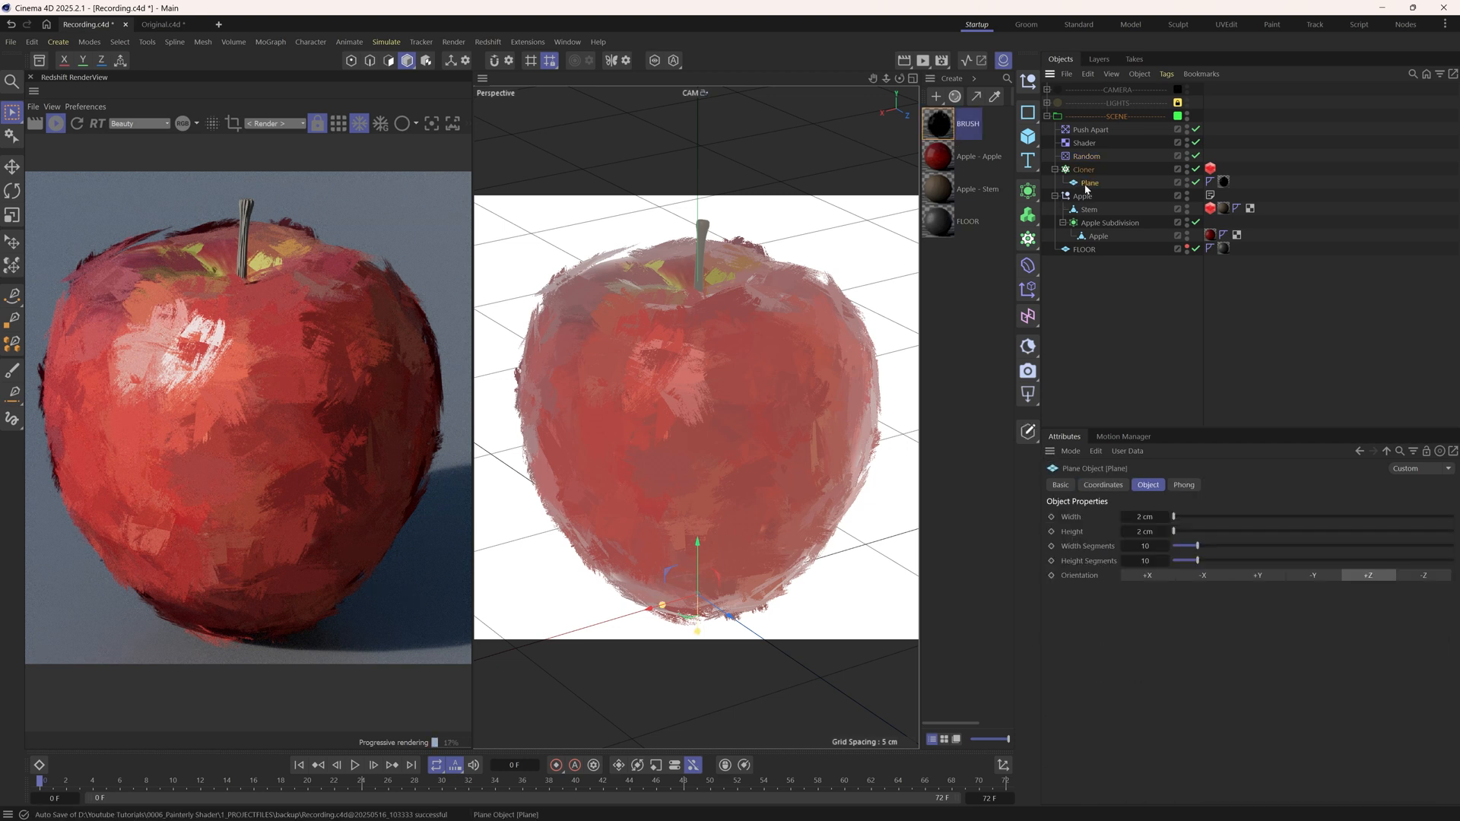
pyautogui.moveTo(1089, 182); pyautogui.dragTo(1094, 209)
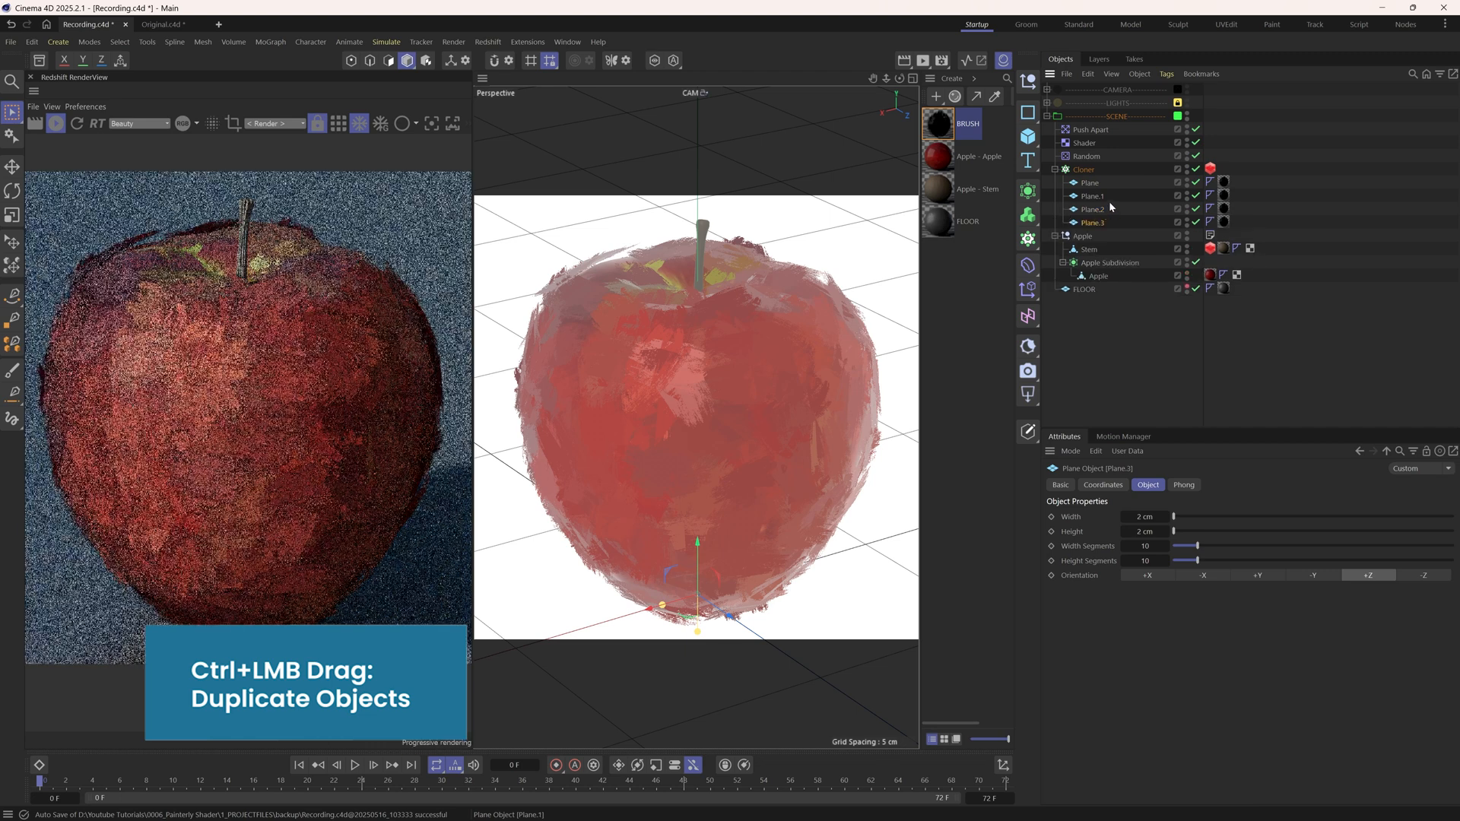
pyautogui.click(1093, 196)
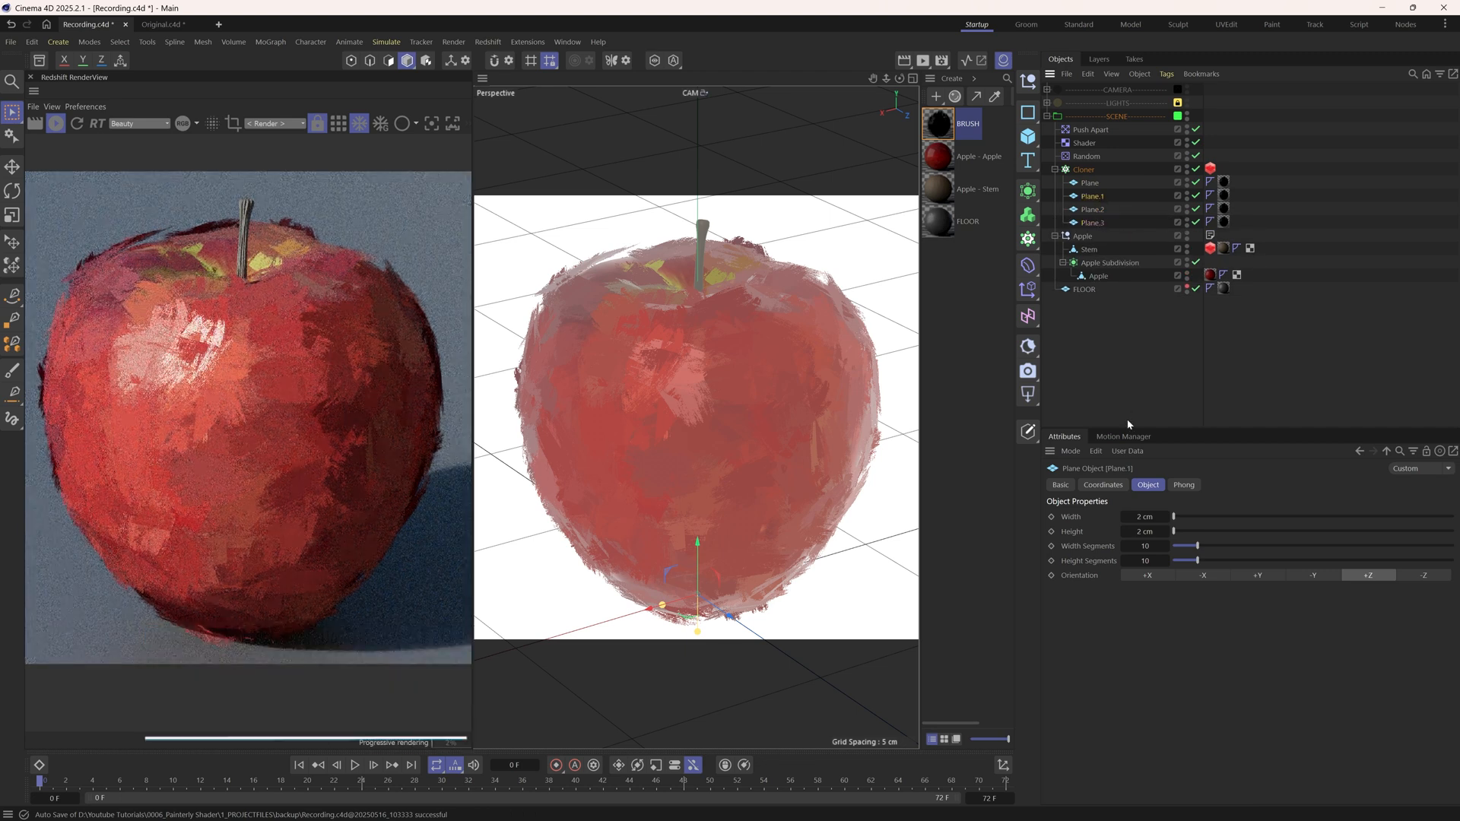
pyautogui.click(1146, 516)
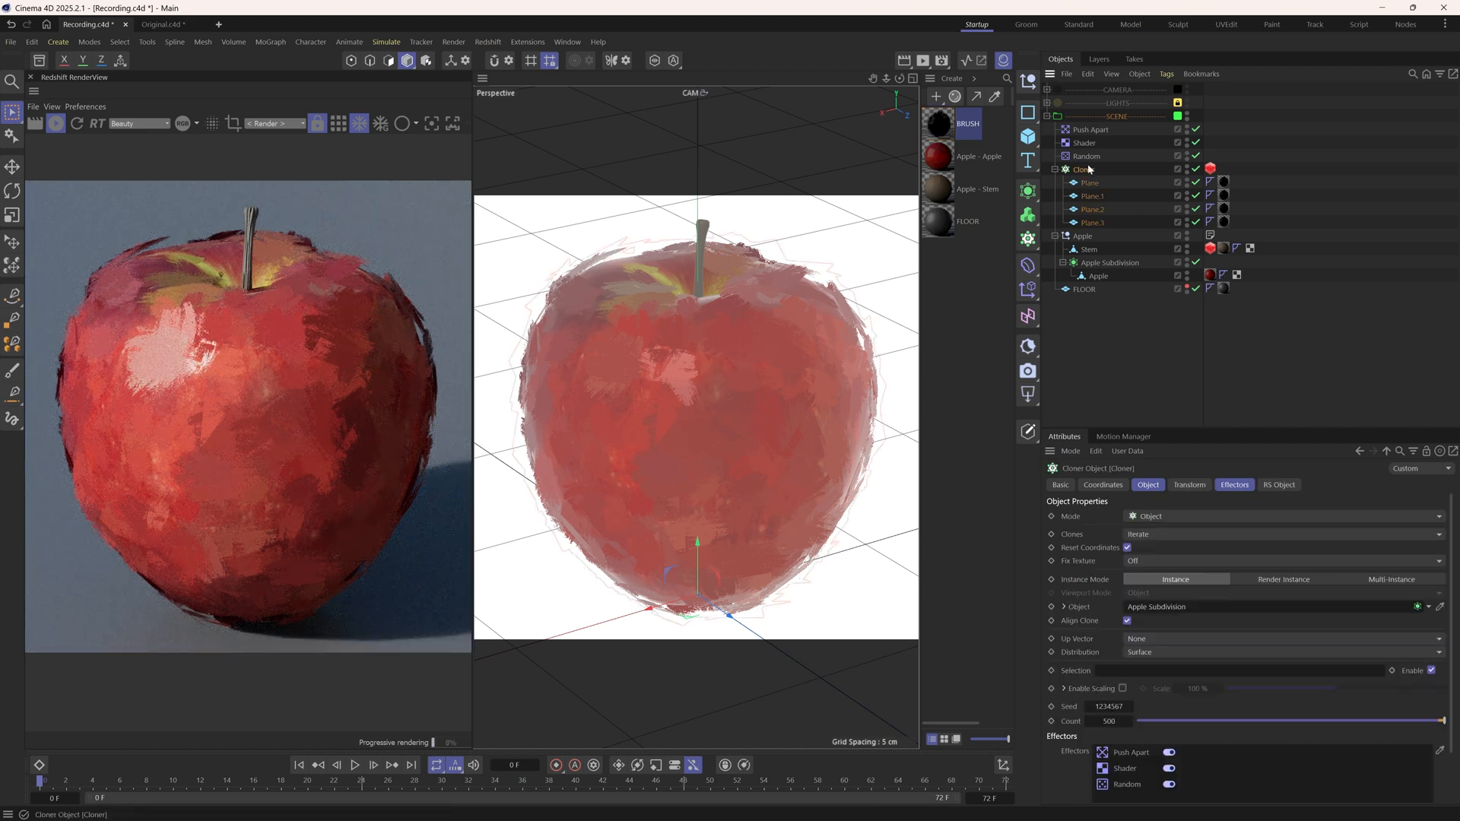
# Set Clones mode to Random and duplicate BRUSH into BRUSH.1–BRUSH.3 for the planes.
pyautogui.click(1285, 534)
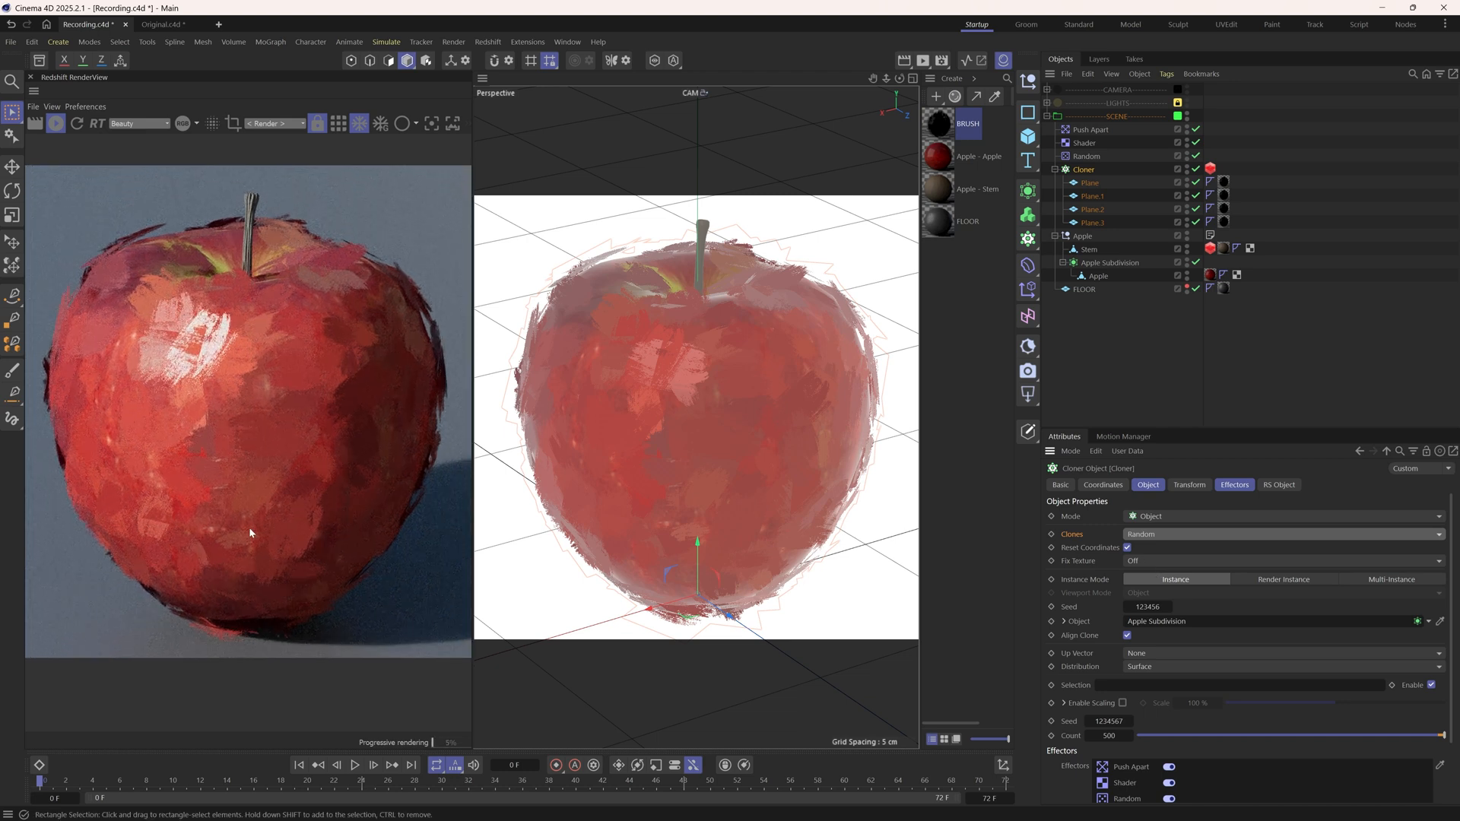
pyautogui.click(938, 123)
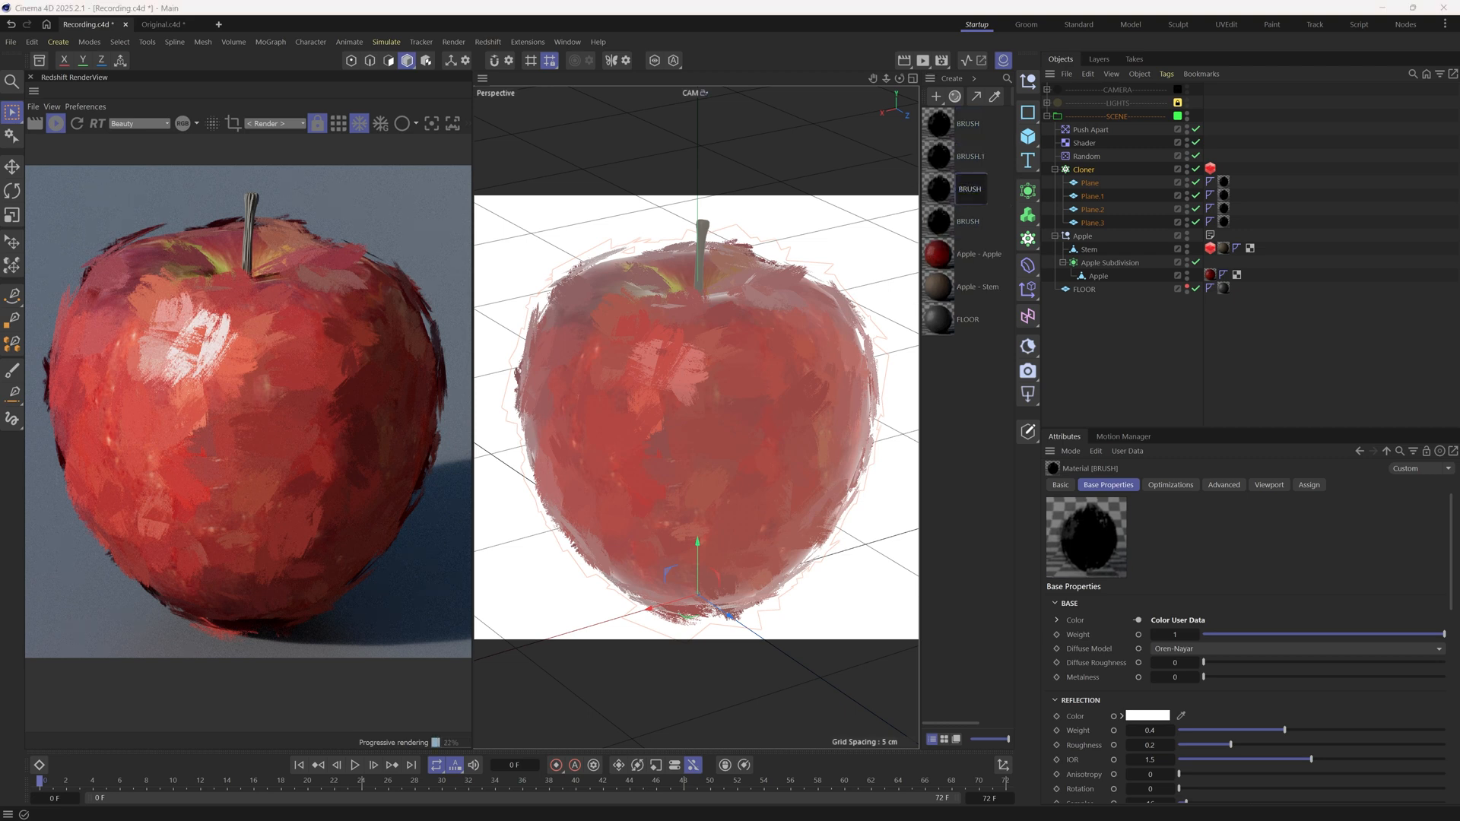
pyautogui.click(971, 155)
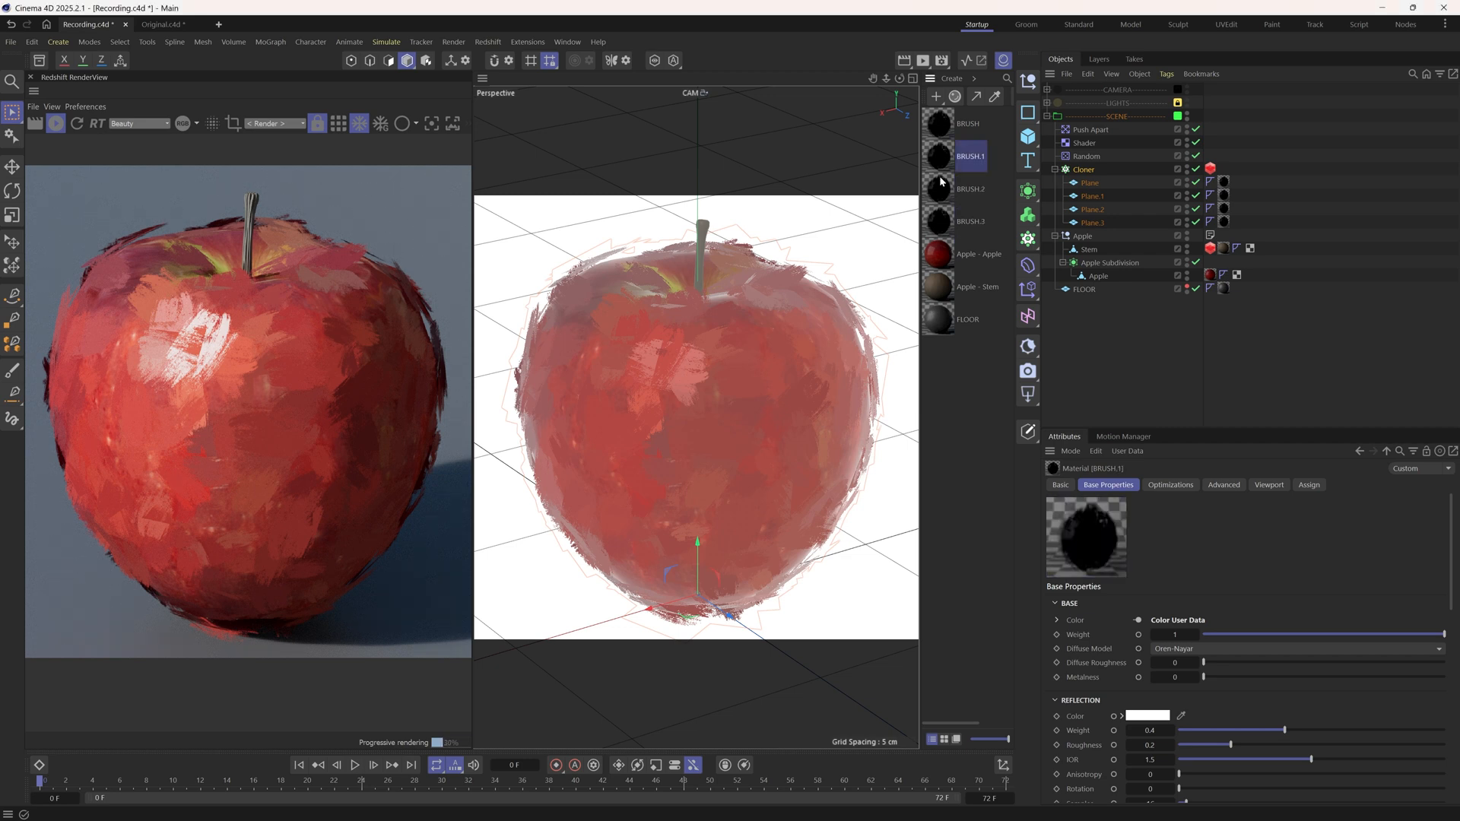
pyautogui.click(969, 188)
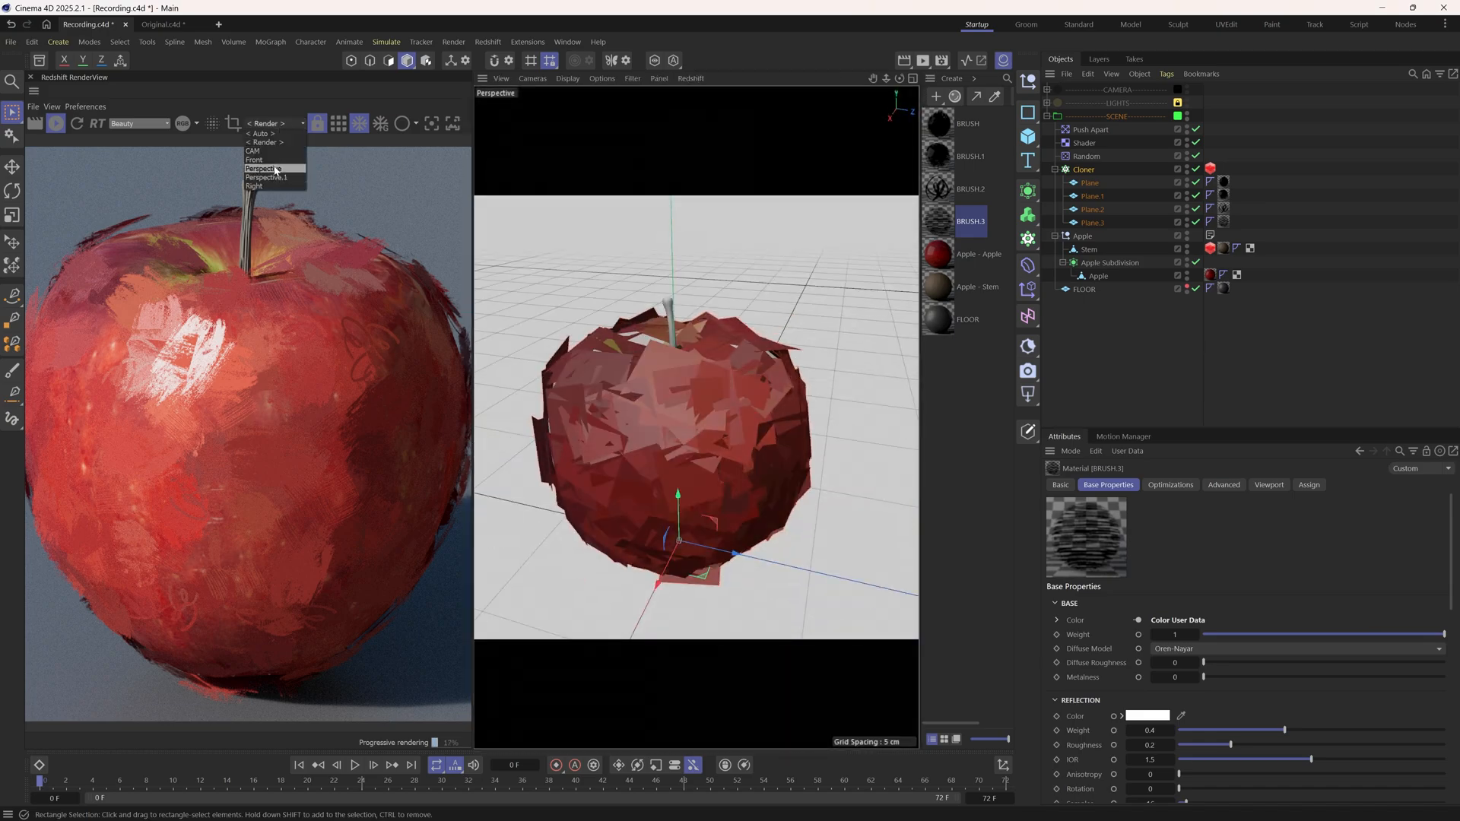
# Preview the render from another camera and undock the Redshift RenderView into a floating window.
pyautogui.click(268, 178)
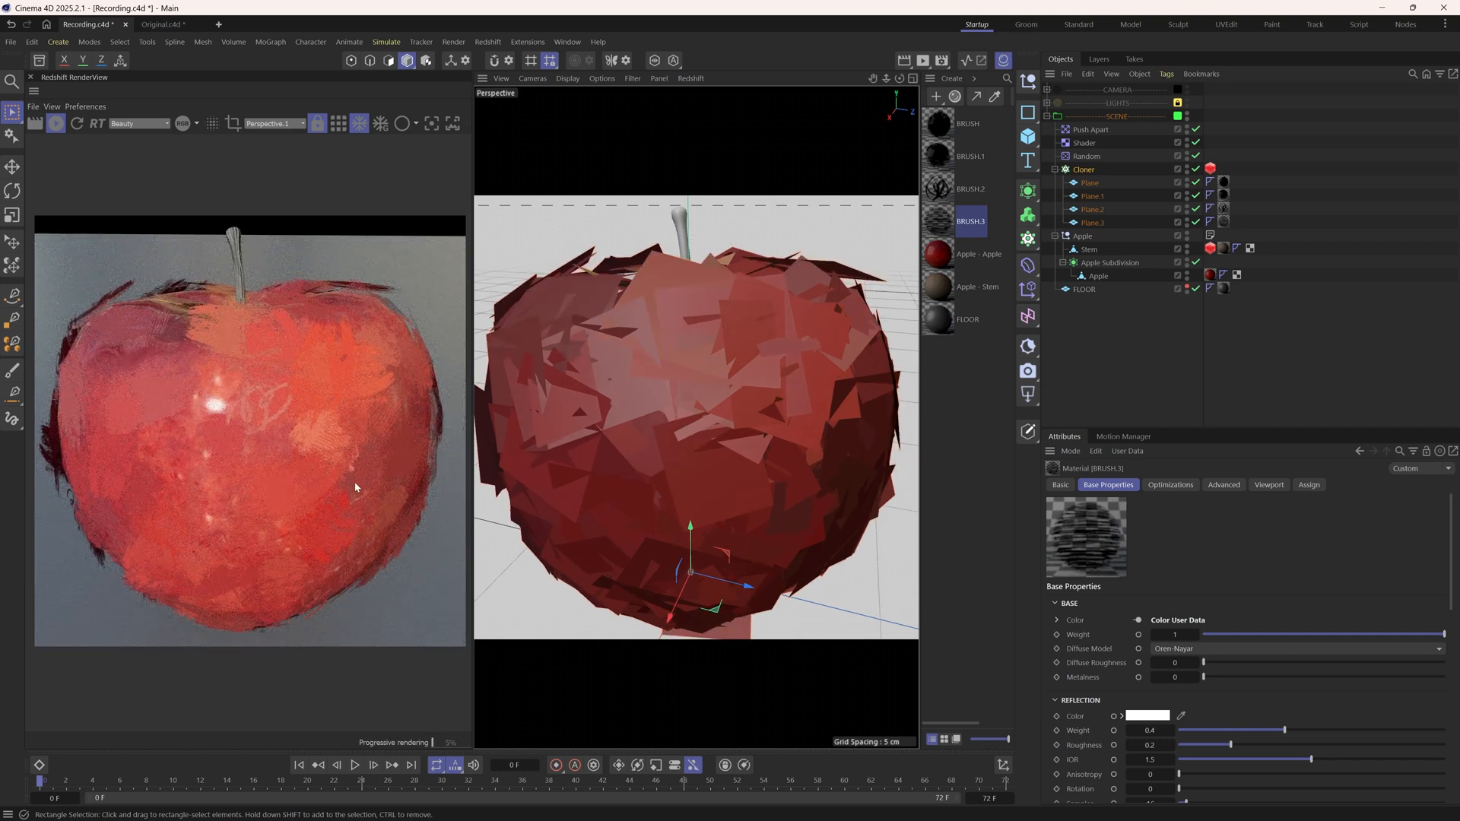
pyautogui.click(271, 123)
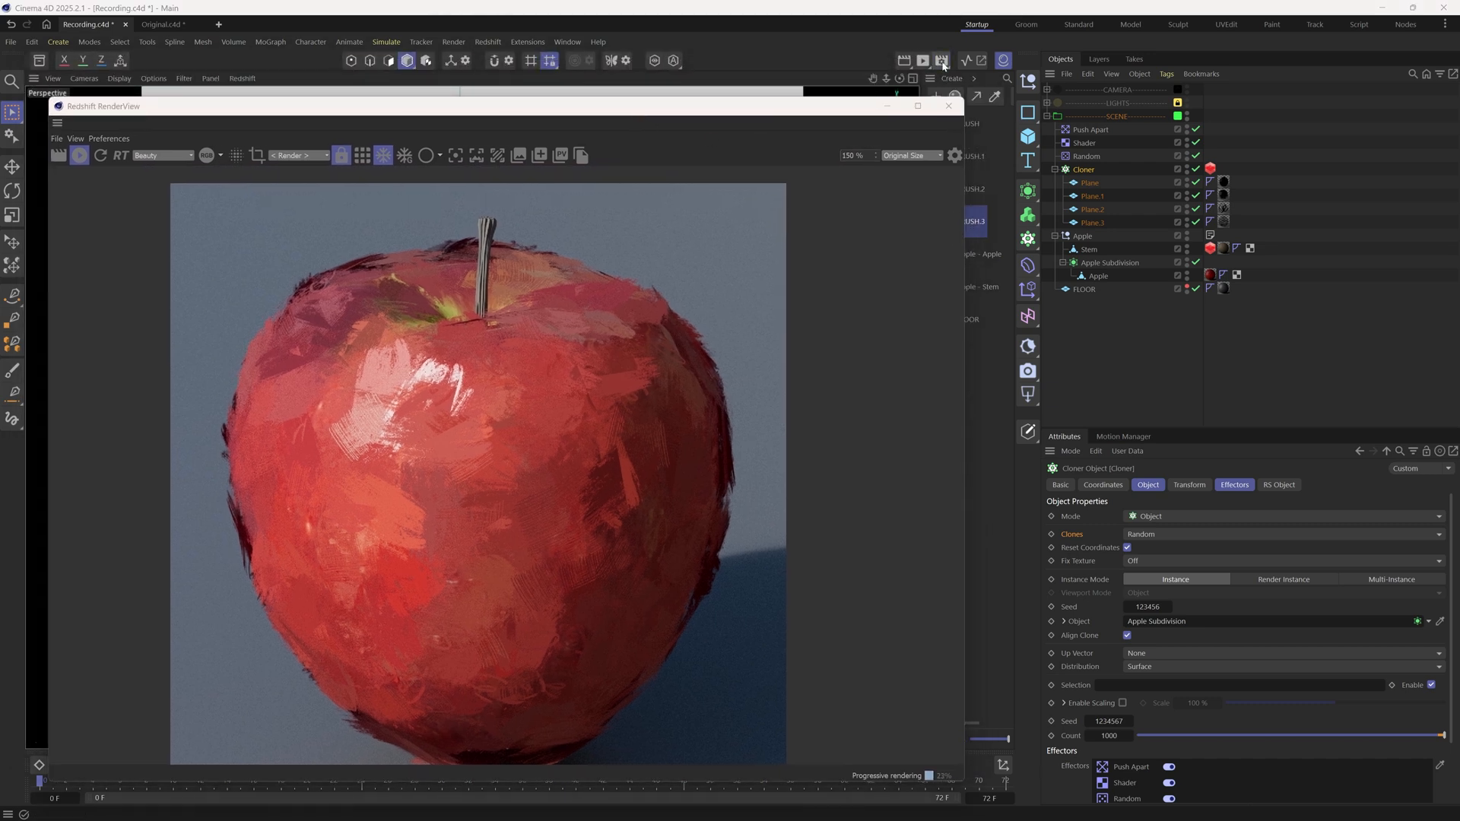
# Enable Redshift Sampling denoising with the OptiX engine in Render Settings.
pyautogui.click(940, 61)
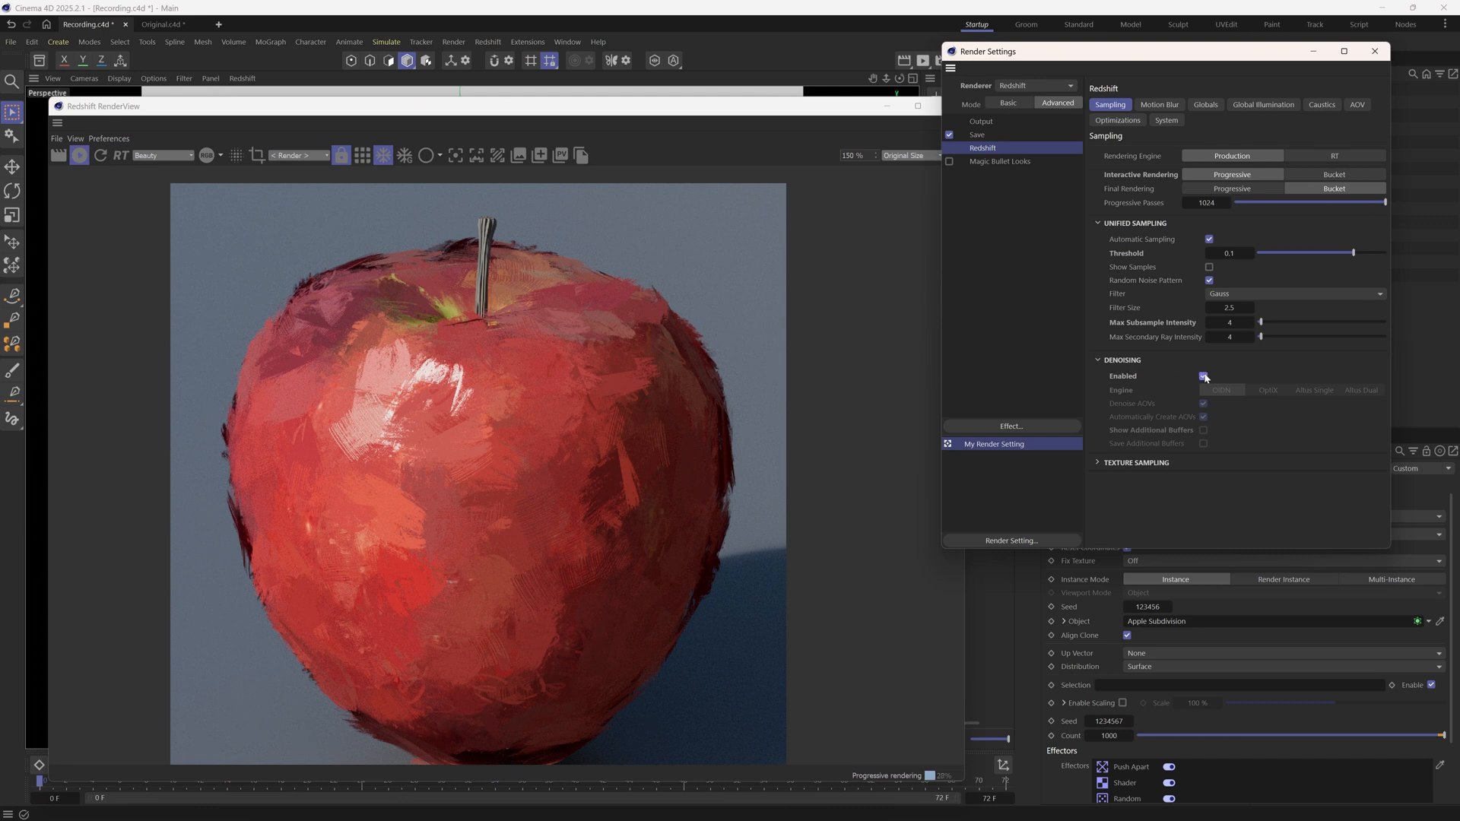
pyautogui.click(1203, 376)
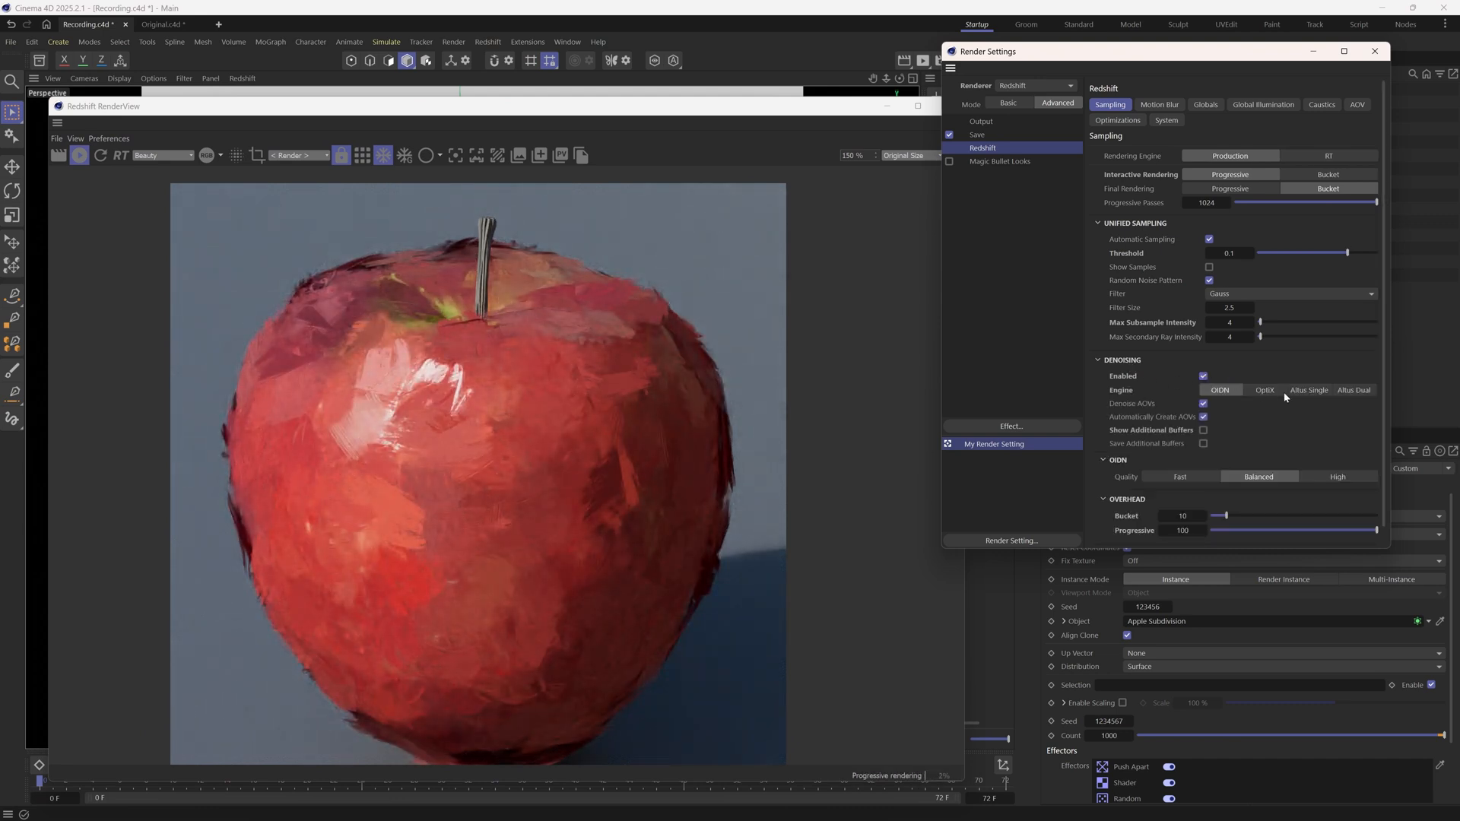
pyautogui.click(1264, 389)
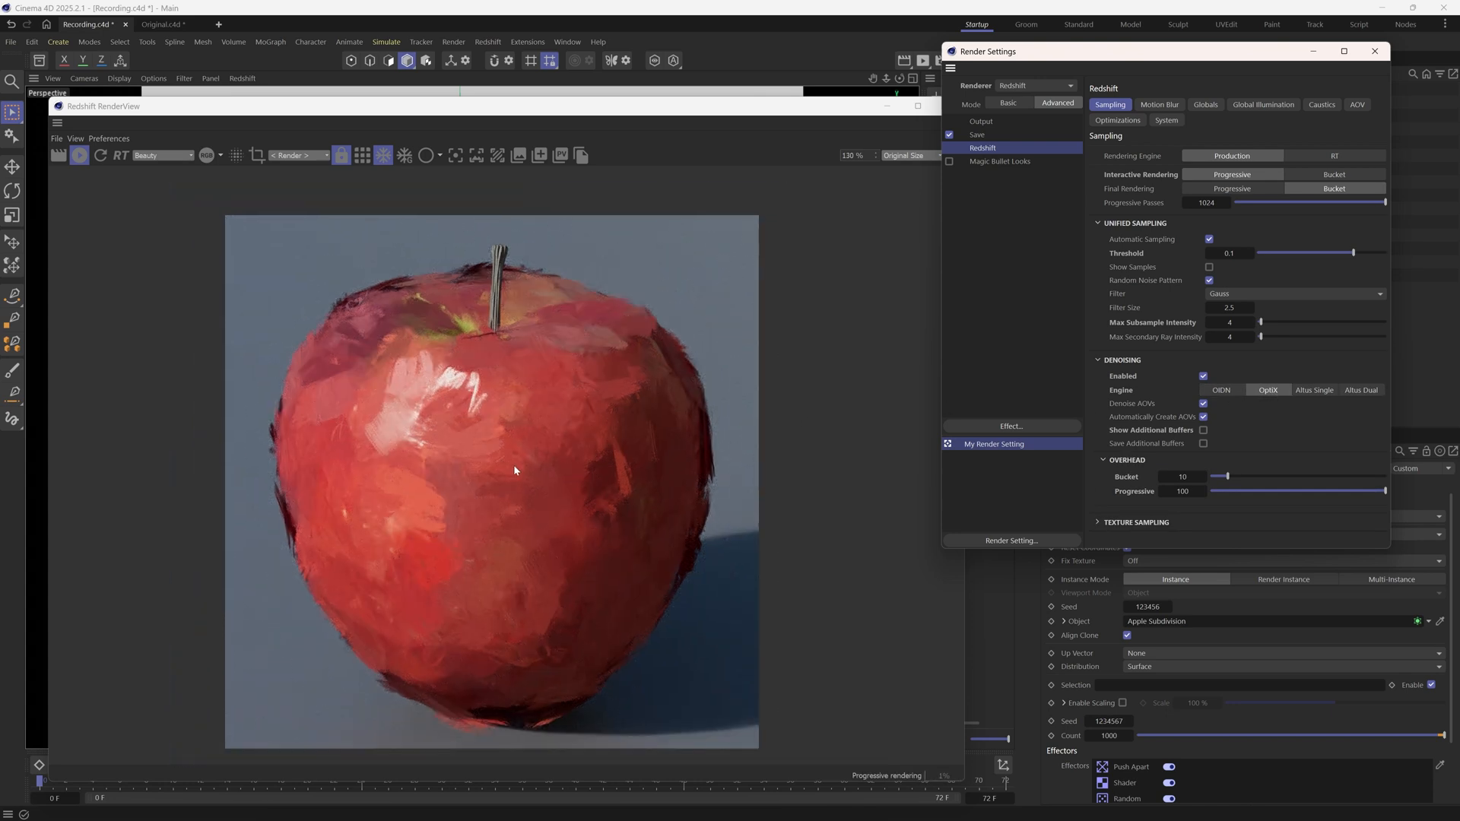
pyautogui.scroll(3)
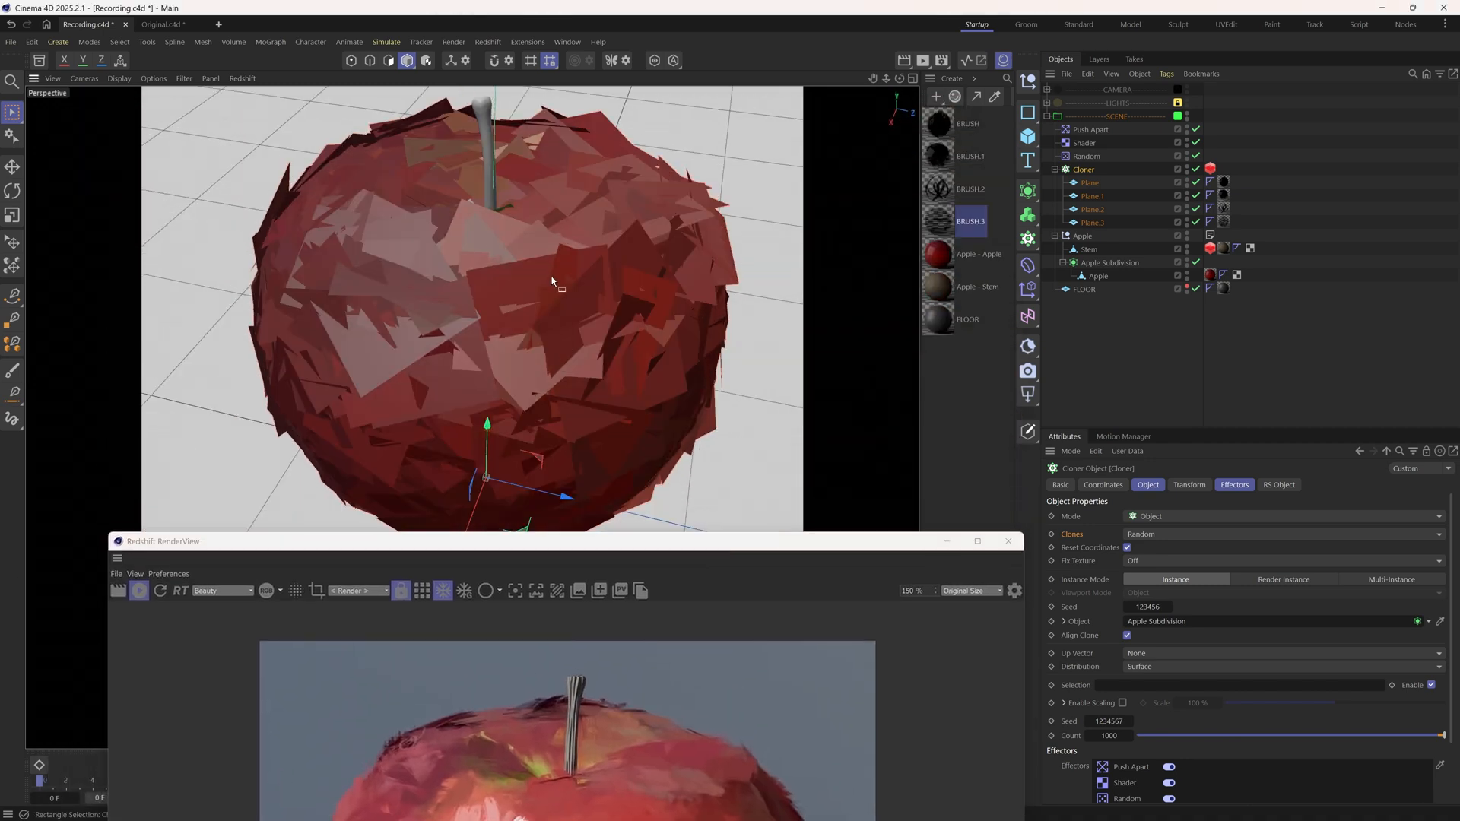
# Group the setup as BRUSH APPLE and add a Shrink Wrap onto Apple Subdivision at 18.7% strength.
pyautogui.press('alt+g')
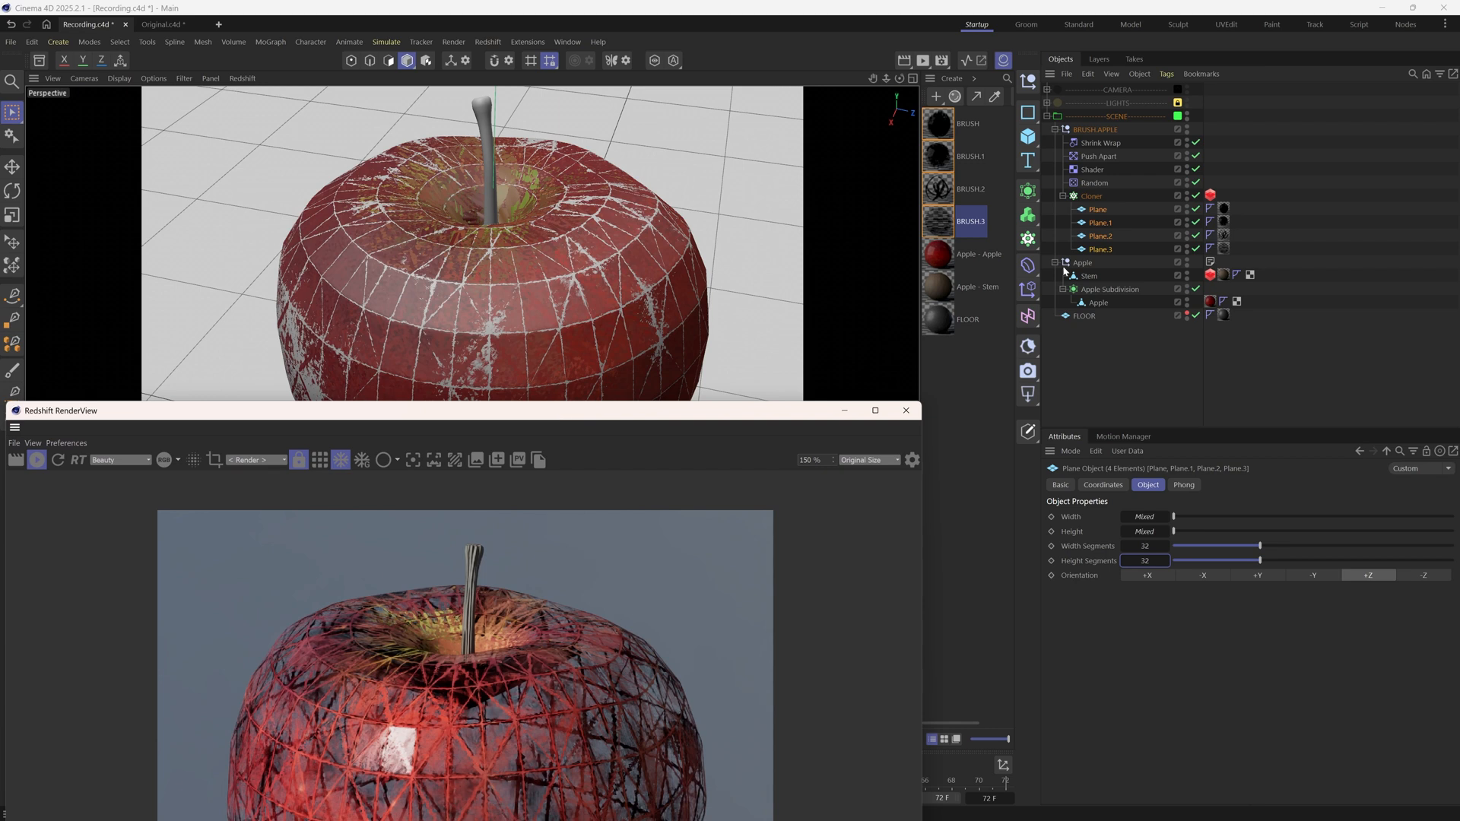
pyautogui.click(1099, 143)
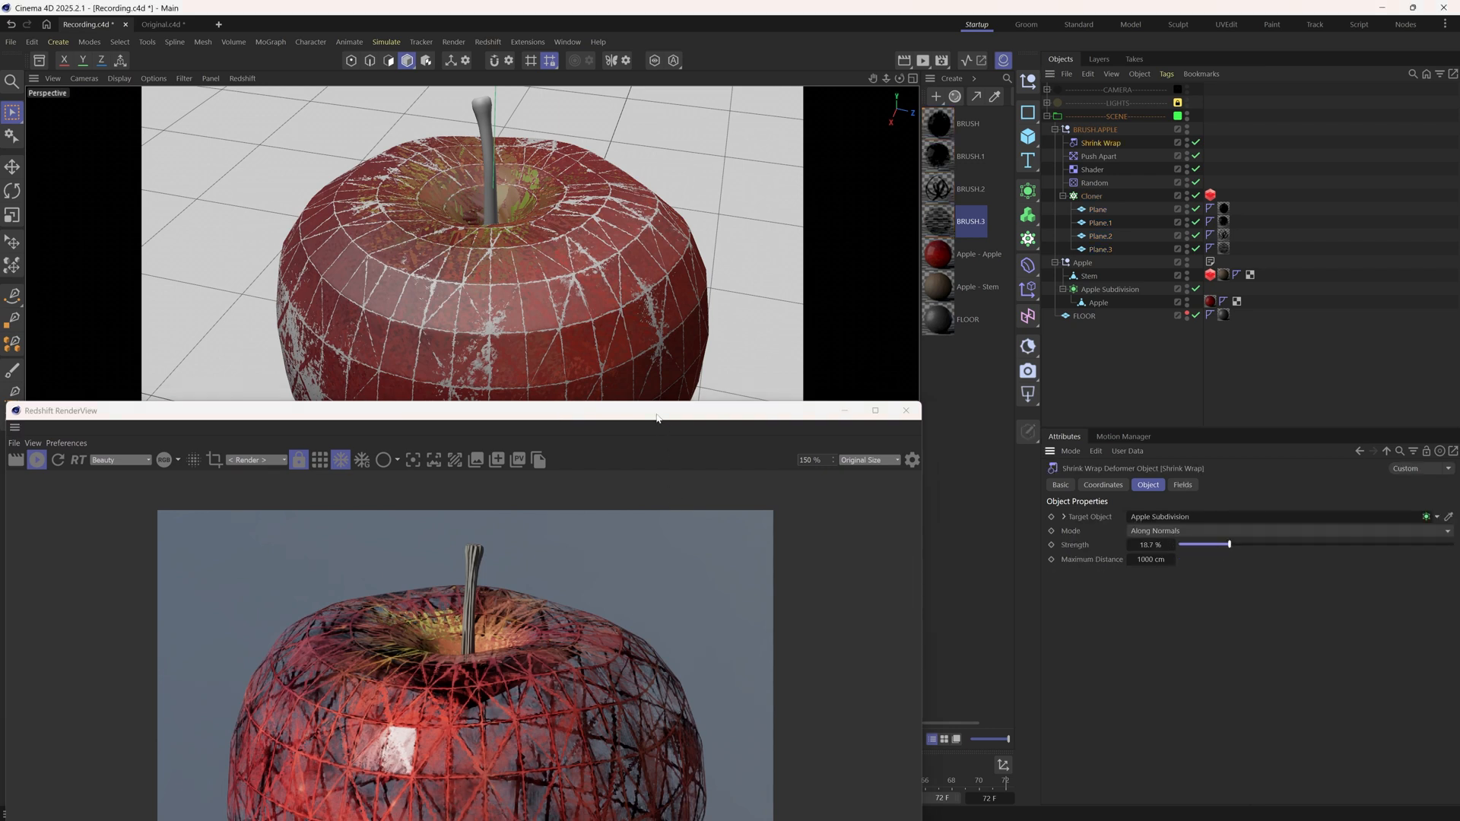
pyautogui.moveTo(657, 416); pyautogui.dragTo(678, 164)
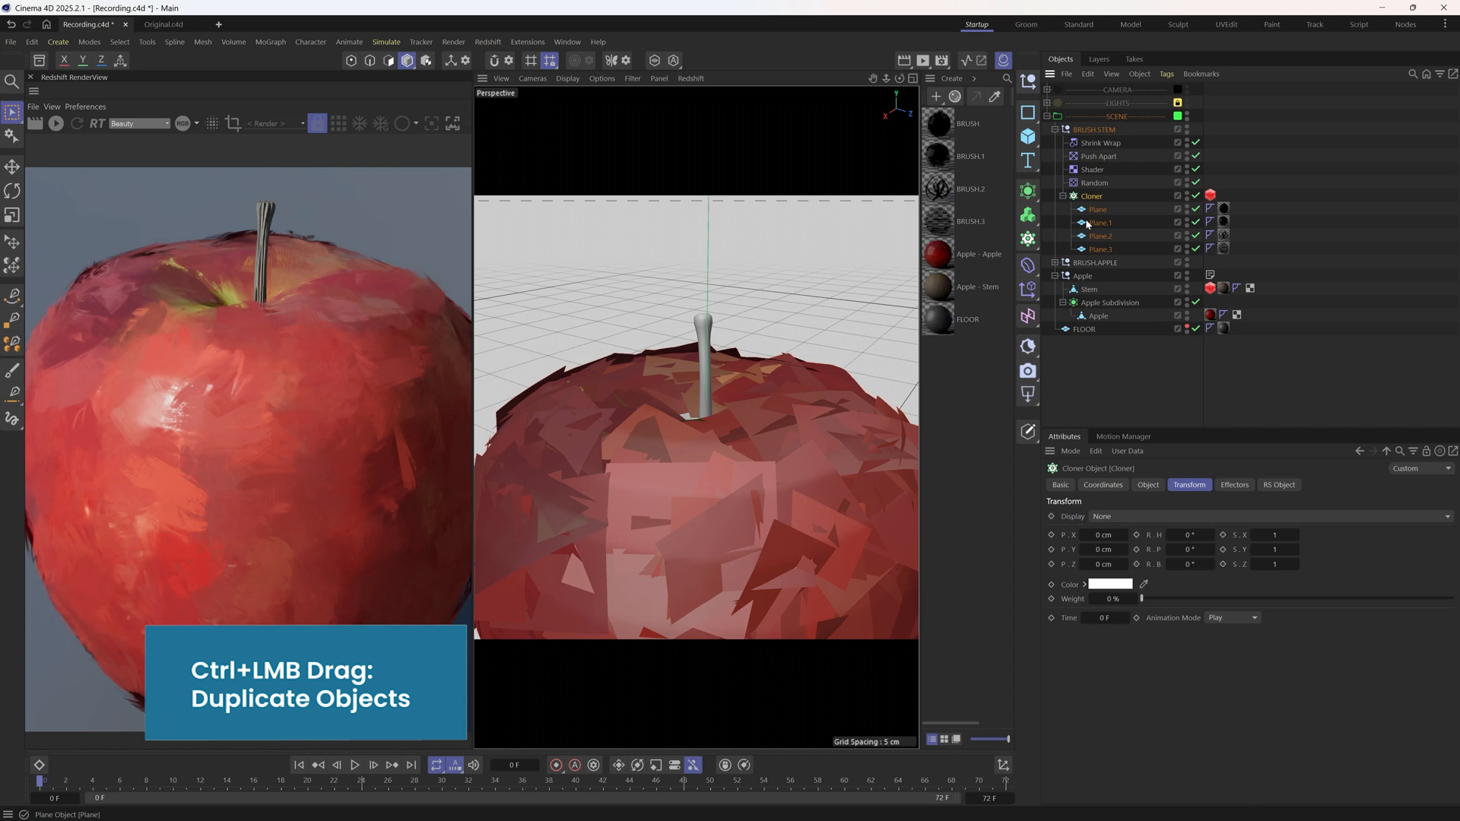
# Trim BRUSH STEM to two planes and squash its Cloner clones to scale Y 0.2, Z 0.8.
pyautogui.click(1149, 483)
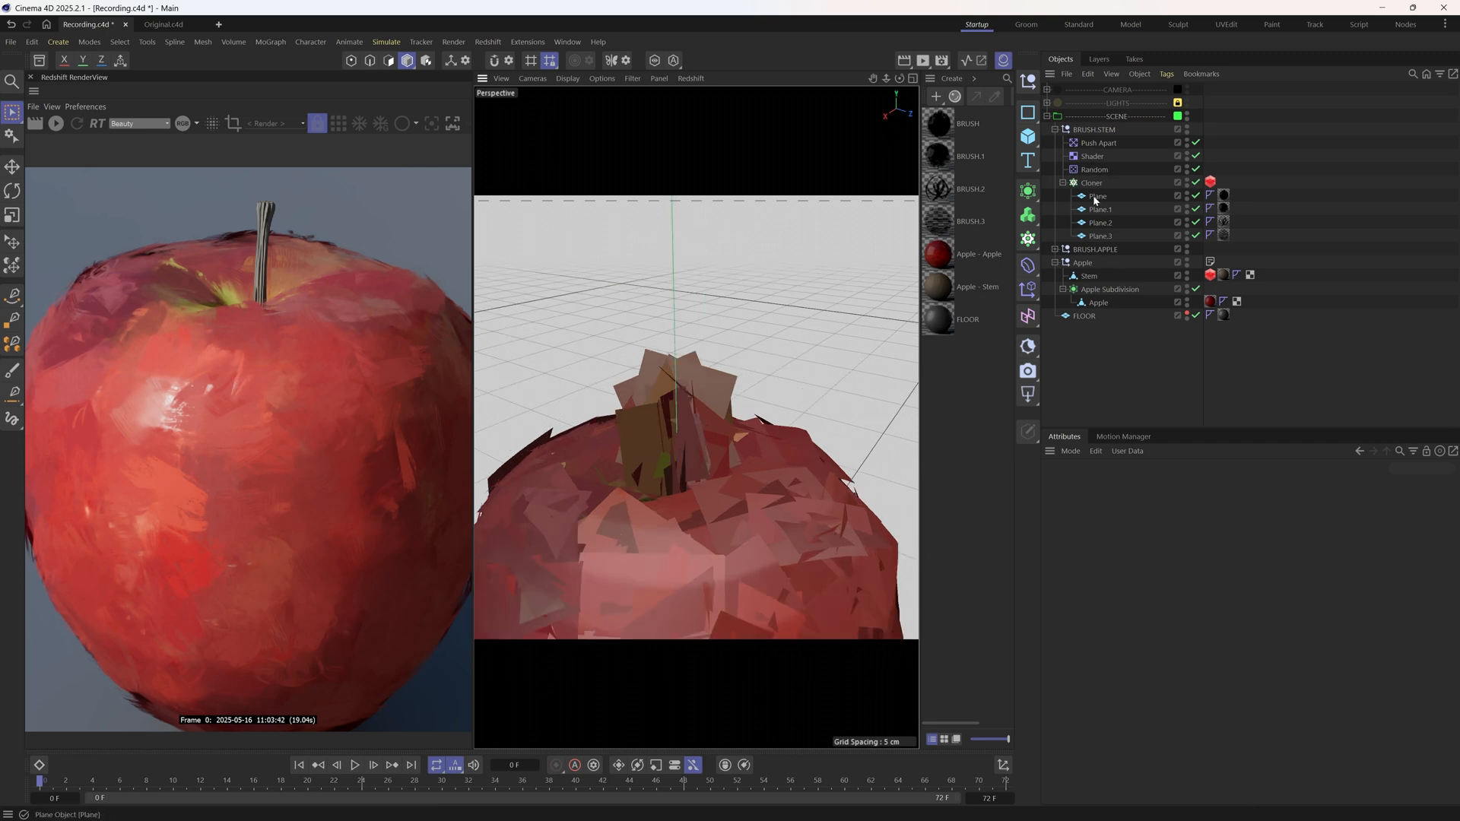
pyautogui.click(1100, 222)
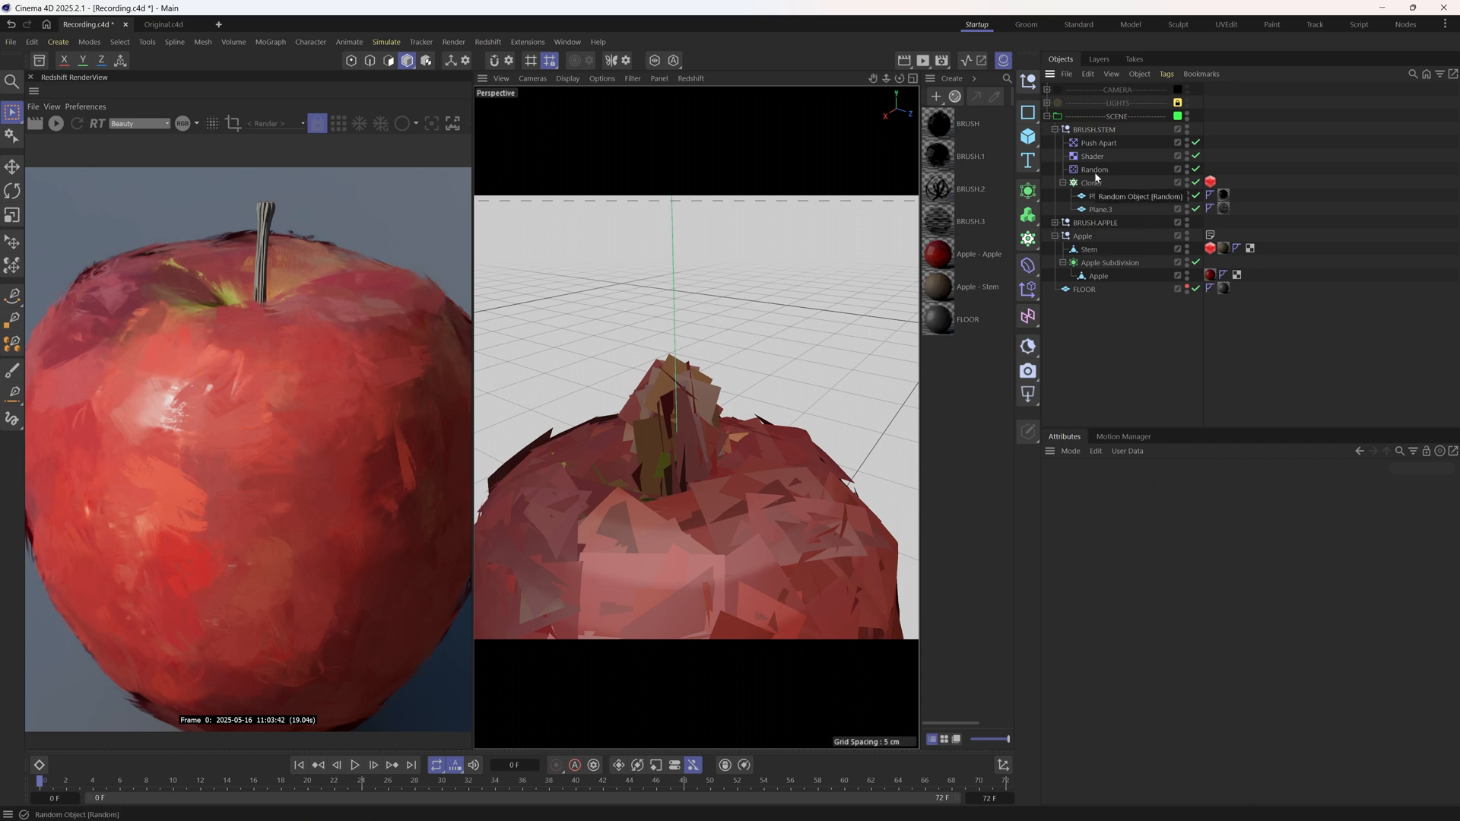
pyautogui.click(1094, 169)
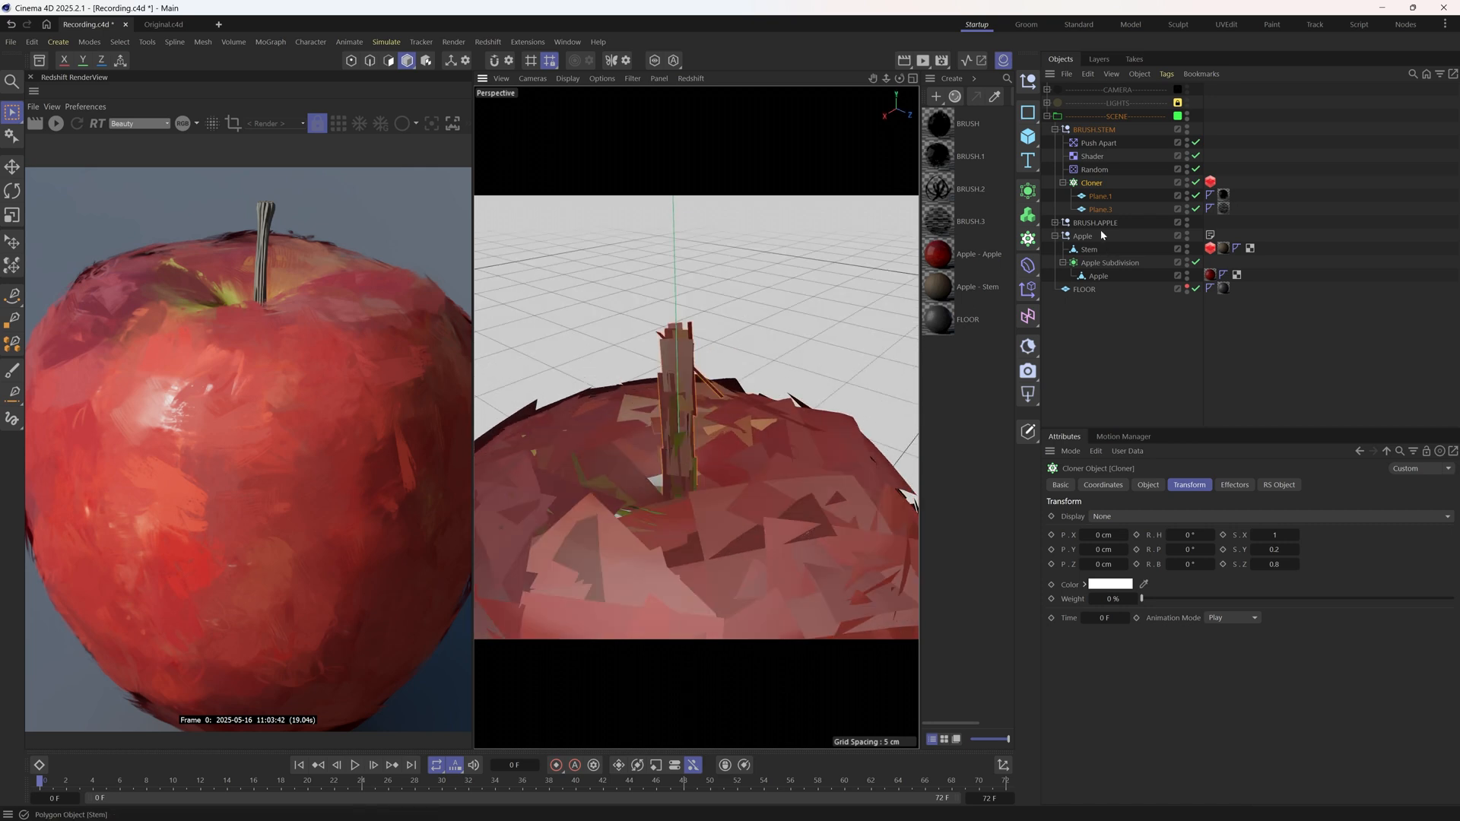
# Save the stem material's brown Ramp as a gradient preset from the Node Editor.
pyautogui.click(1094, 155)
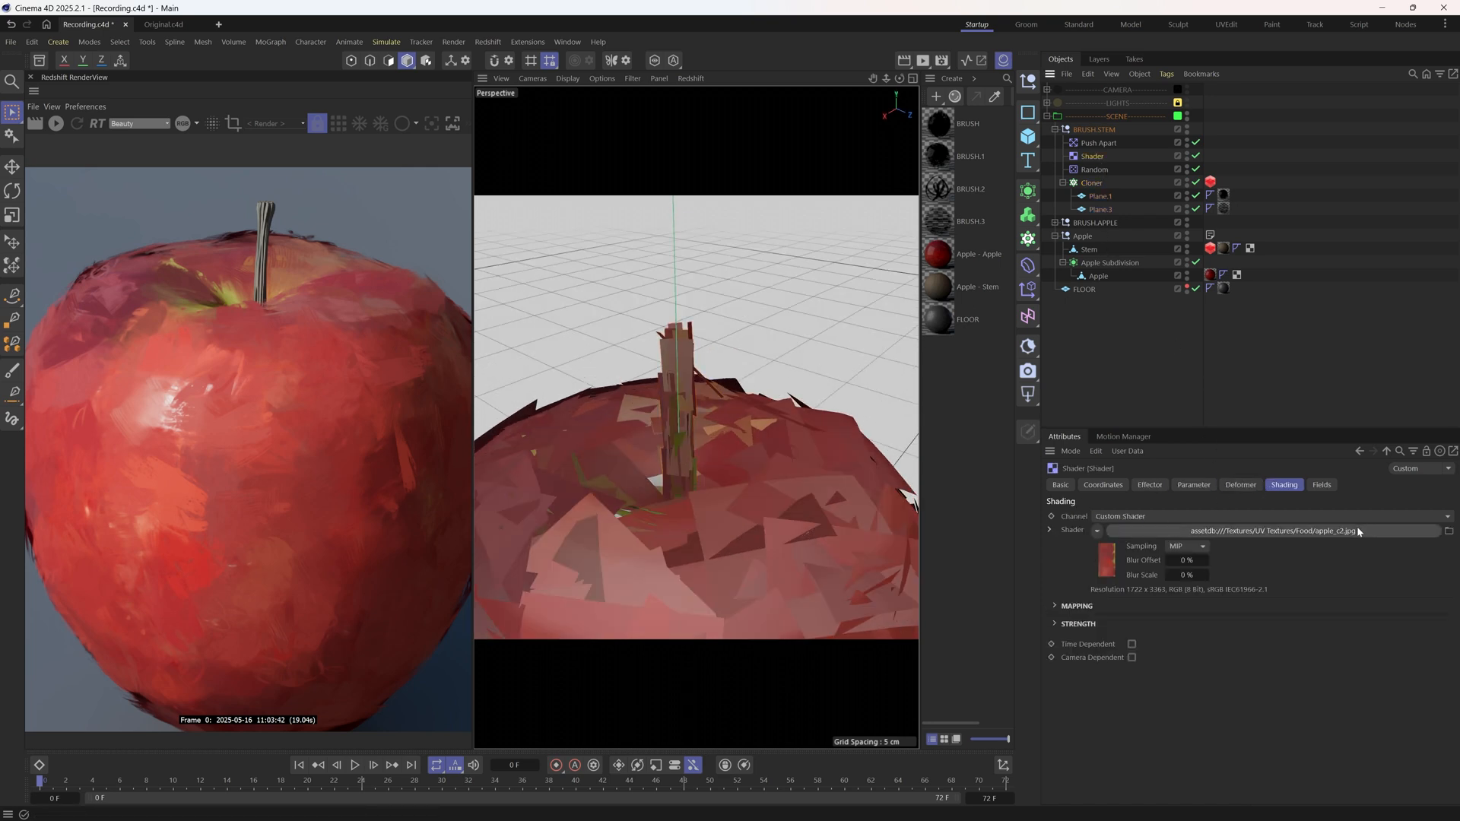
pyautogui.click(940, 286)
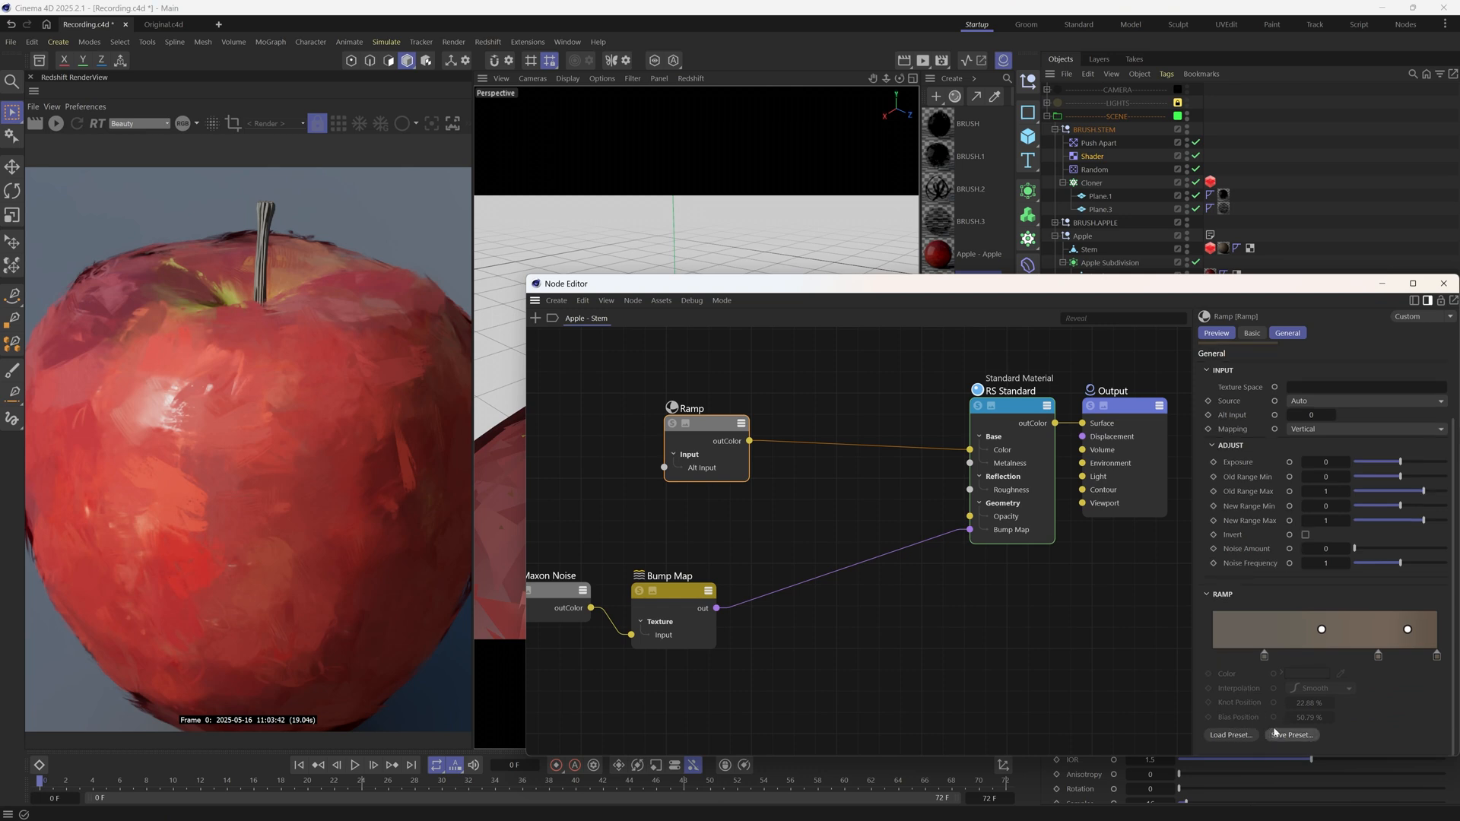
pyautogui.click(1292, 736)
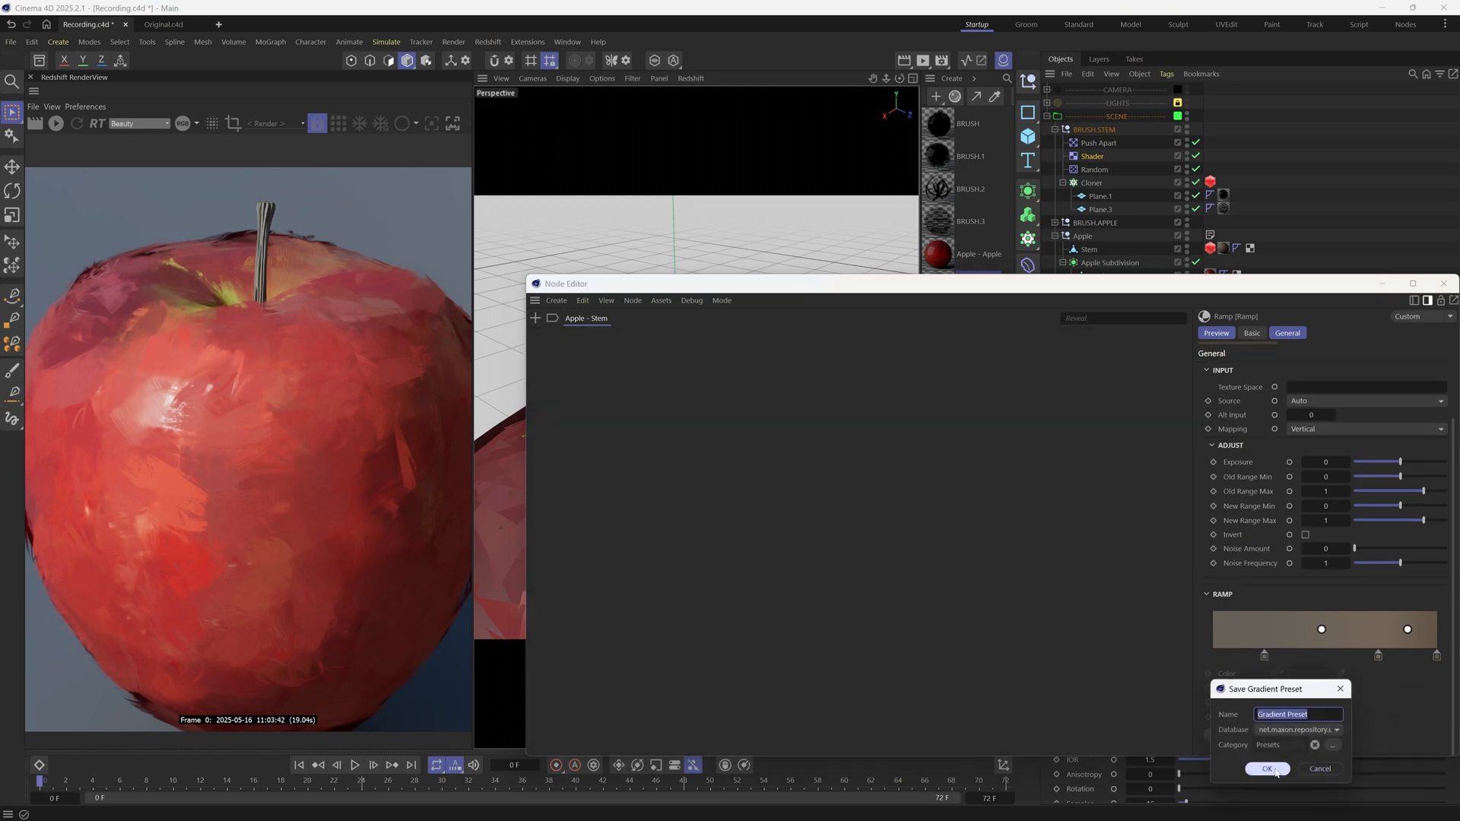
pyautogui.click(1267, 768)
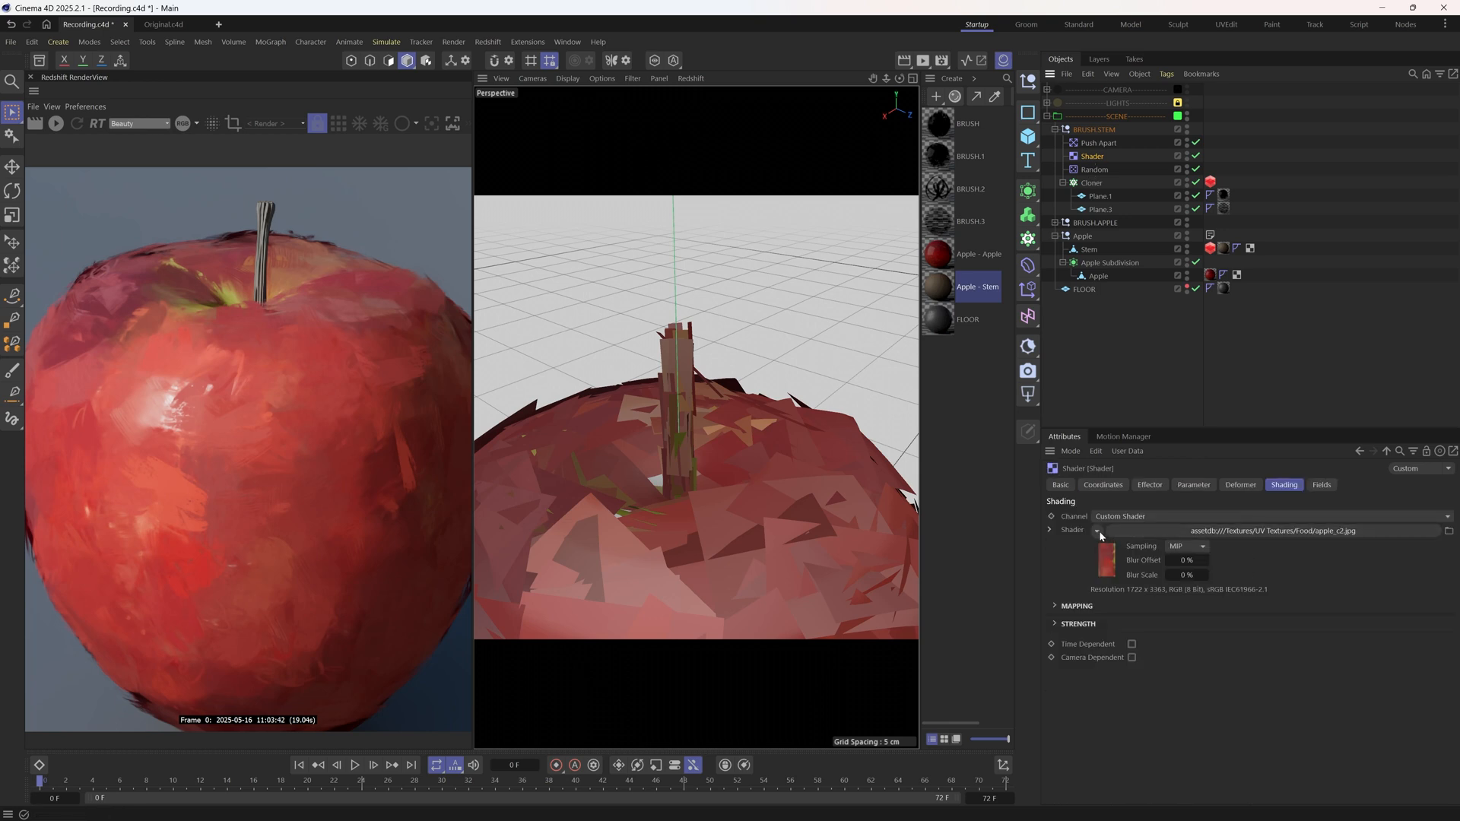
# Swap the Shader effector's apple texture for a Gradient shader and restart the Redshift preview.
pyautogui.click(1096, 531)
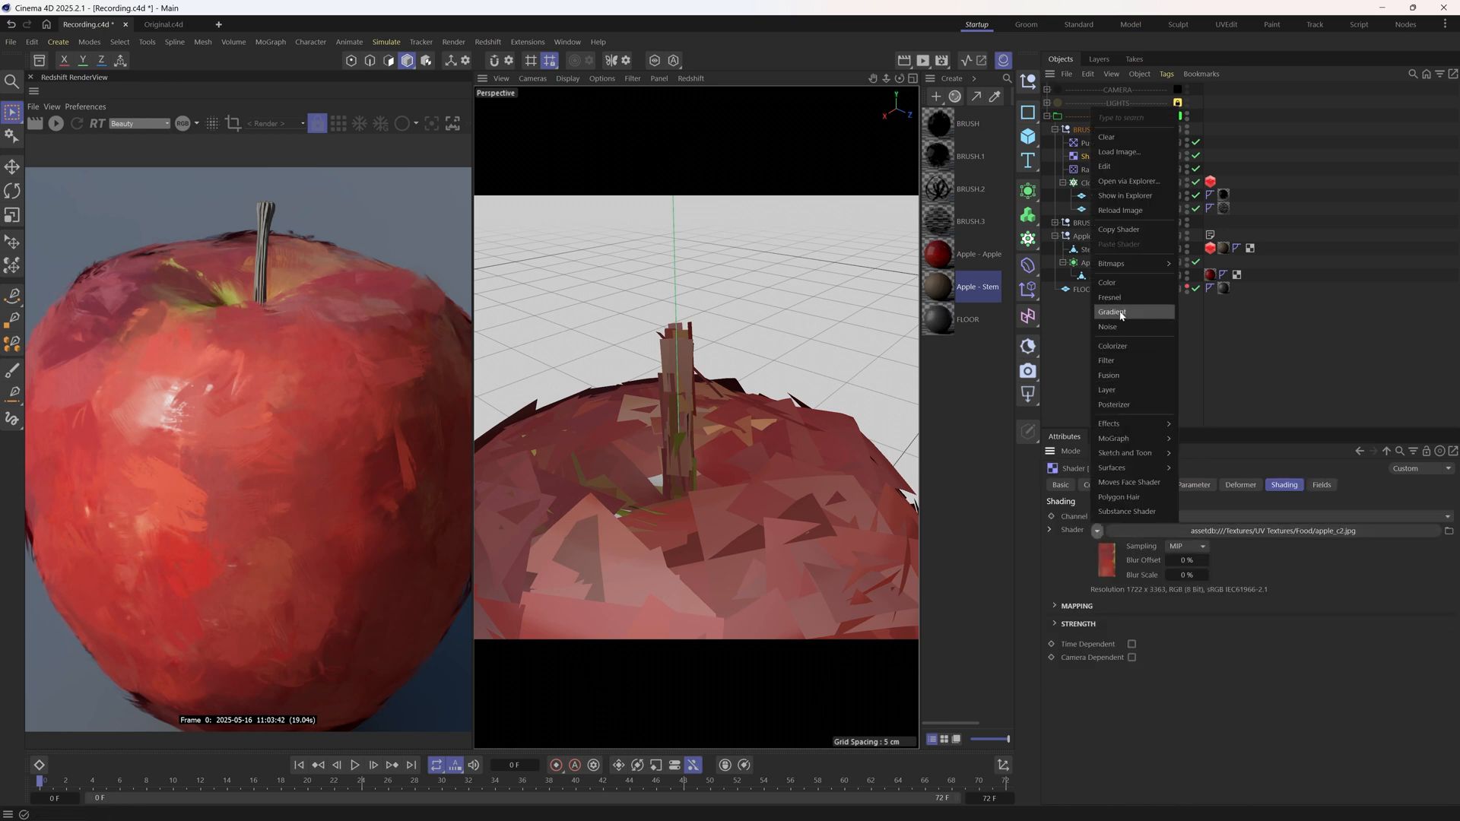
pyautogui.click(1113, 311)
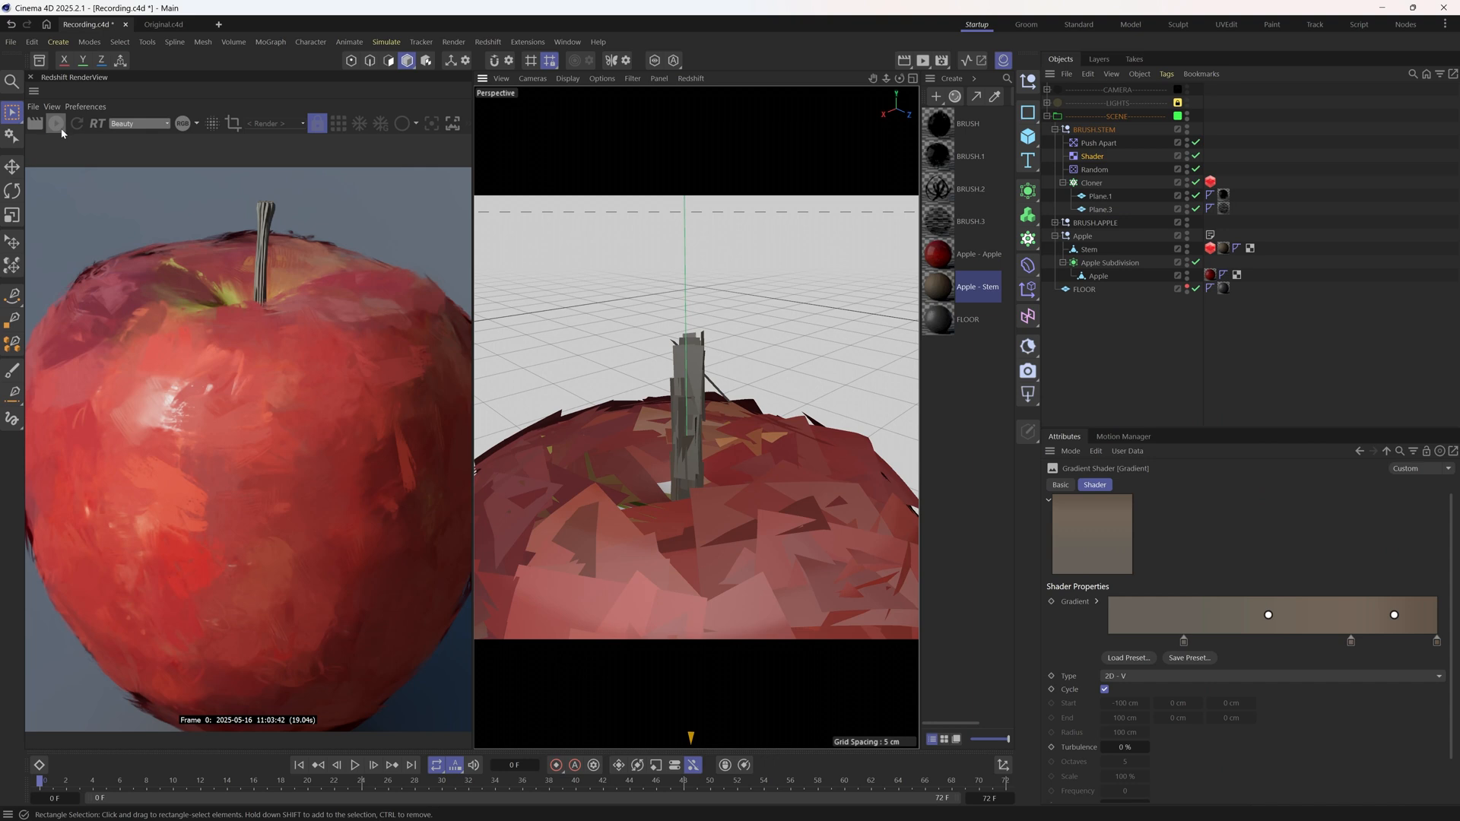
pyautogui.click(55, 123)
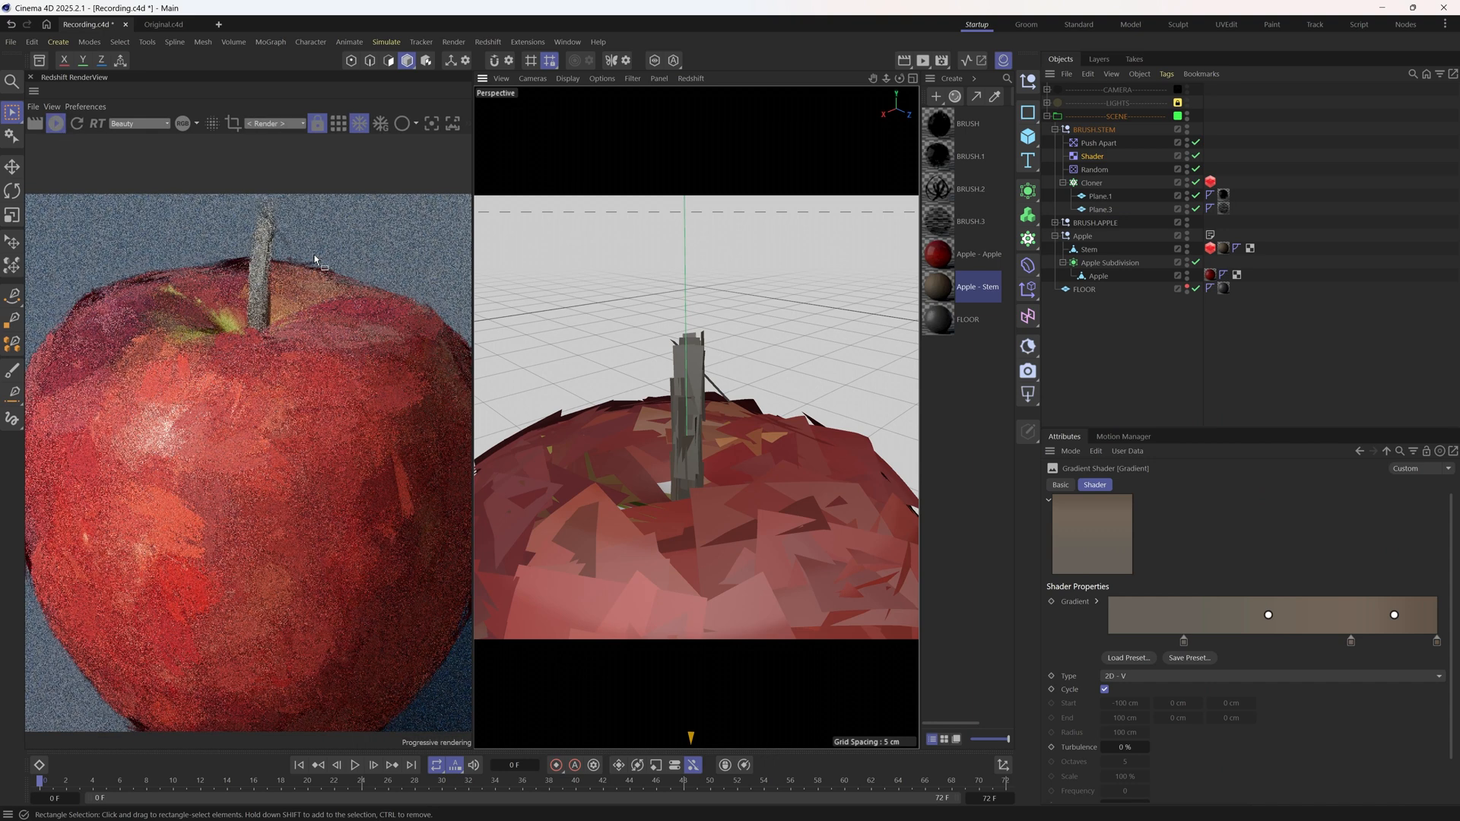